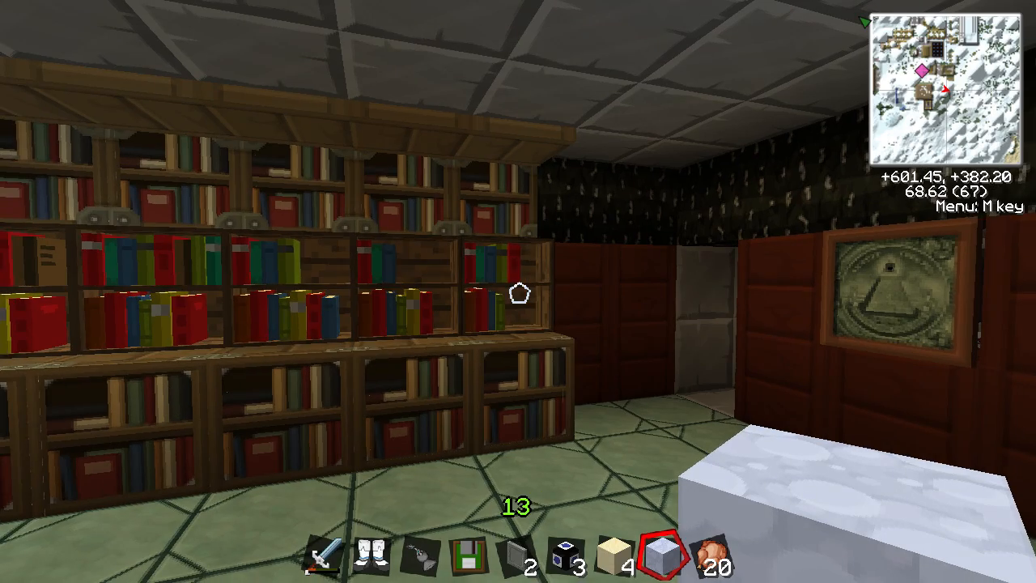
pyautogui.moveTo(518, 292)
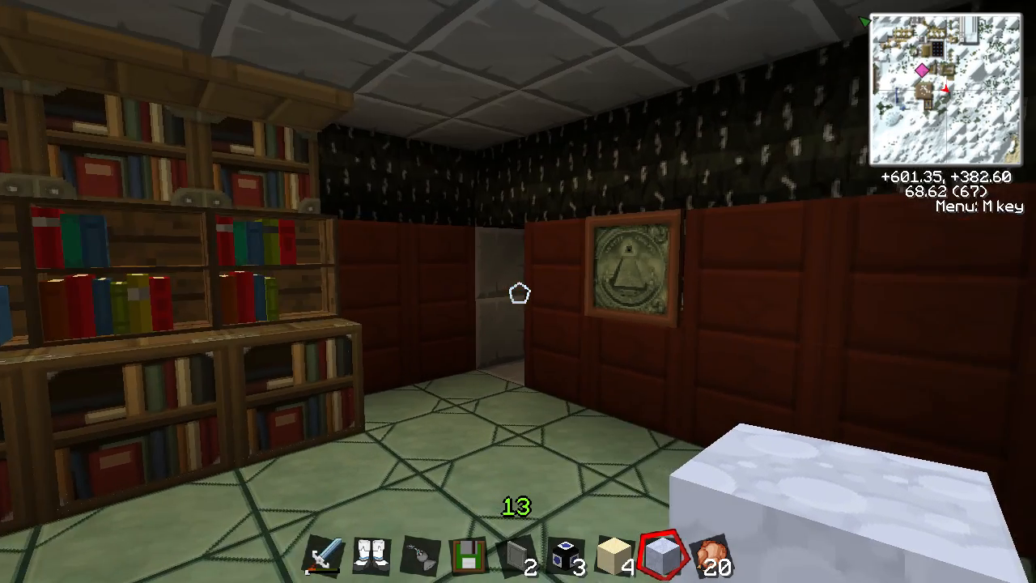
pyautogui.moveTo(519, 292)
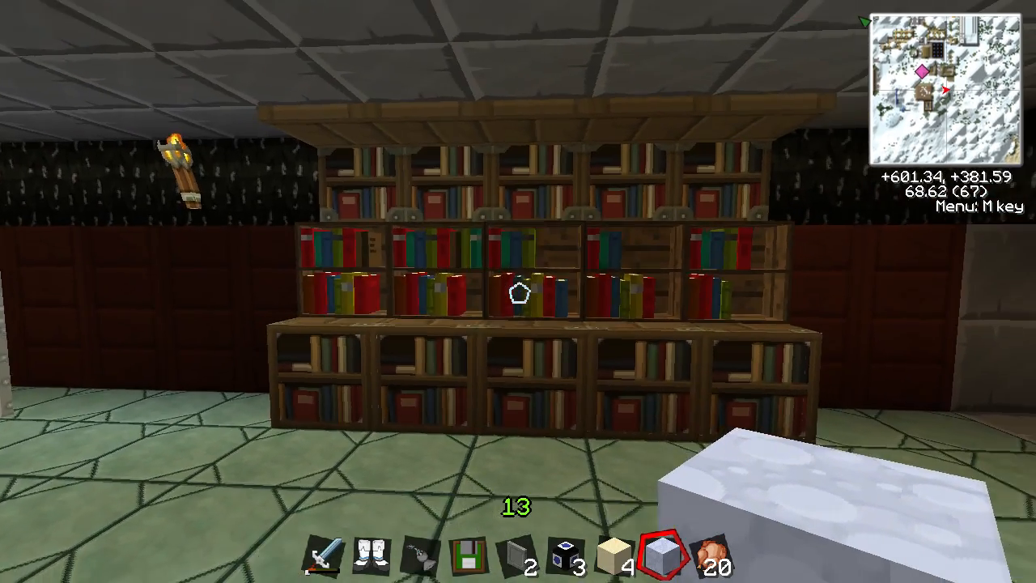
pyautogui.moveTo(519, 291)
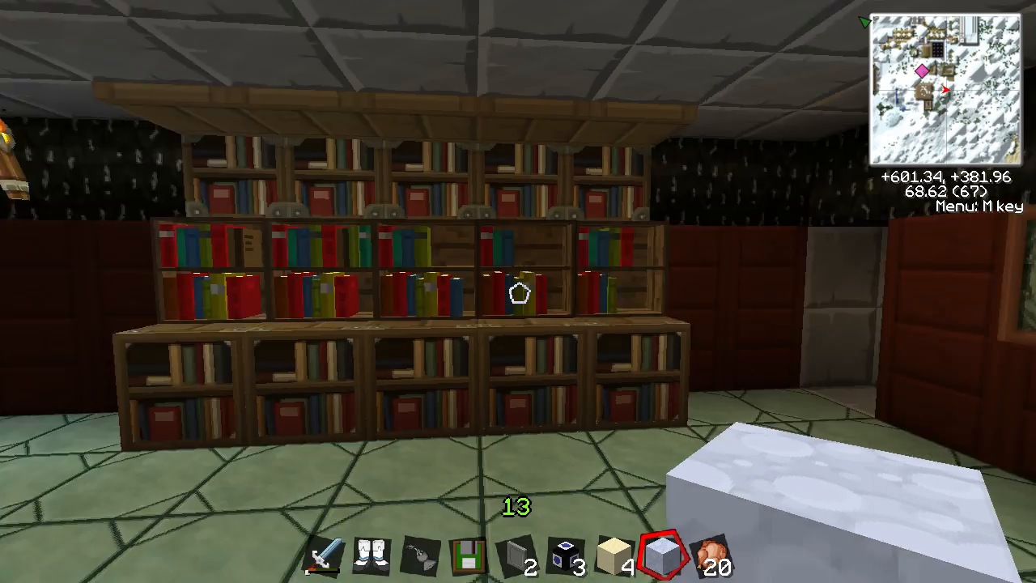
pyautogui.moveTo(519, 291)
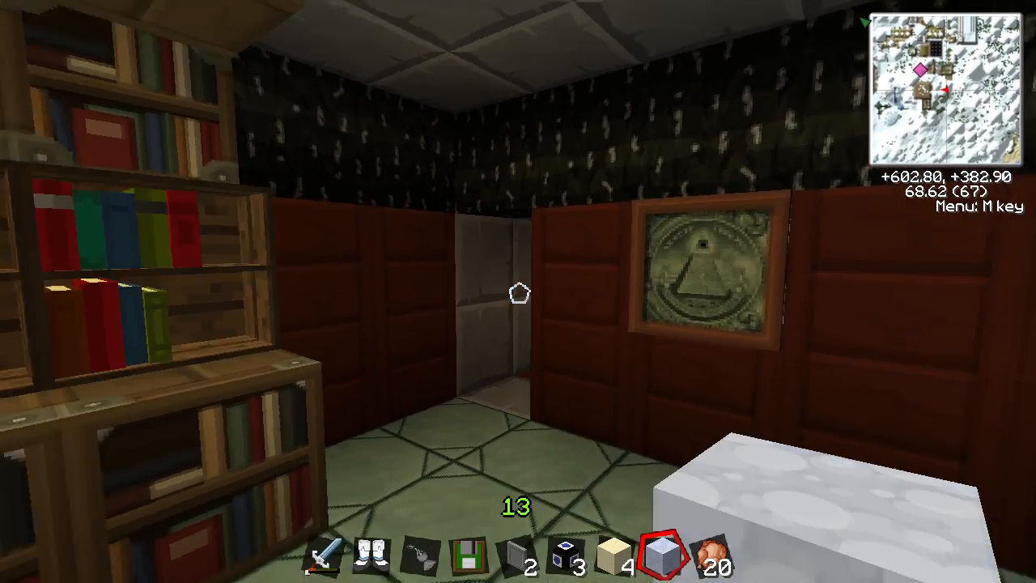
pyautogui.moveTo(518, 292)
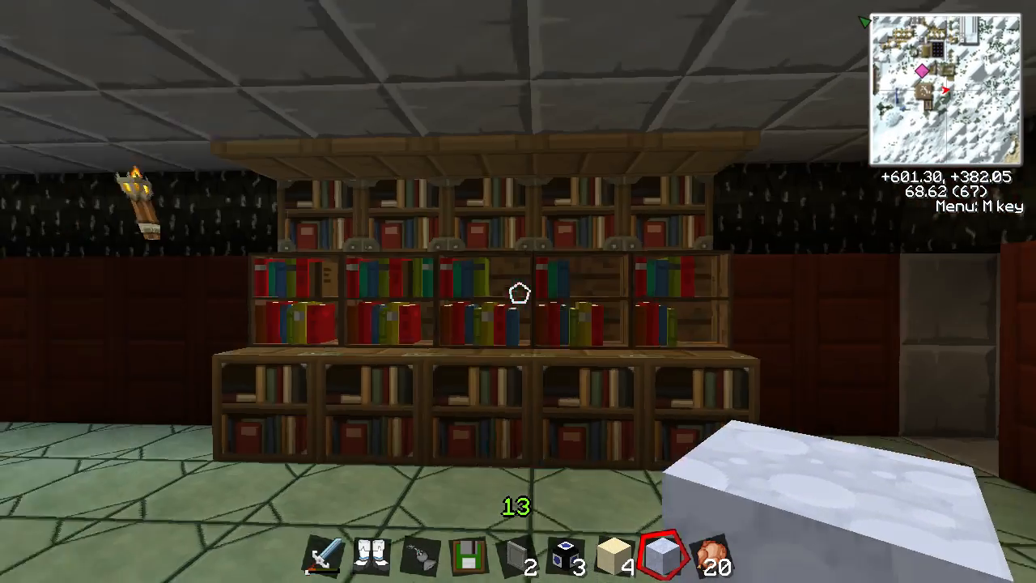
pyautogui.moveTo(518, 292)
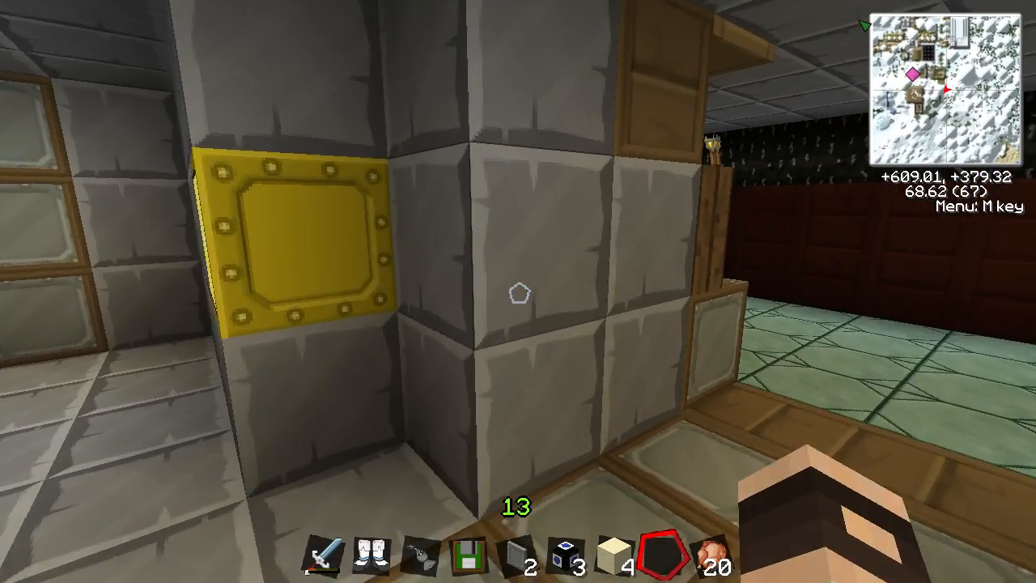
pyautogui.moveTo(519, 292)
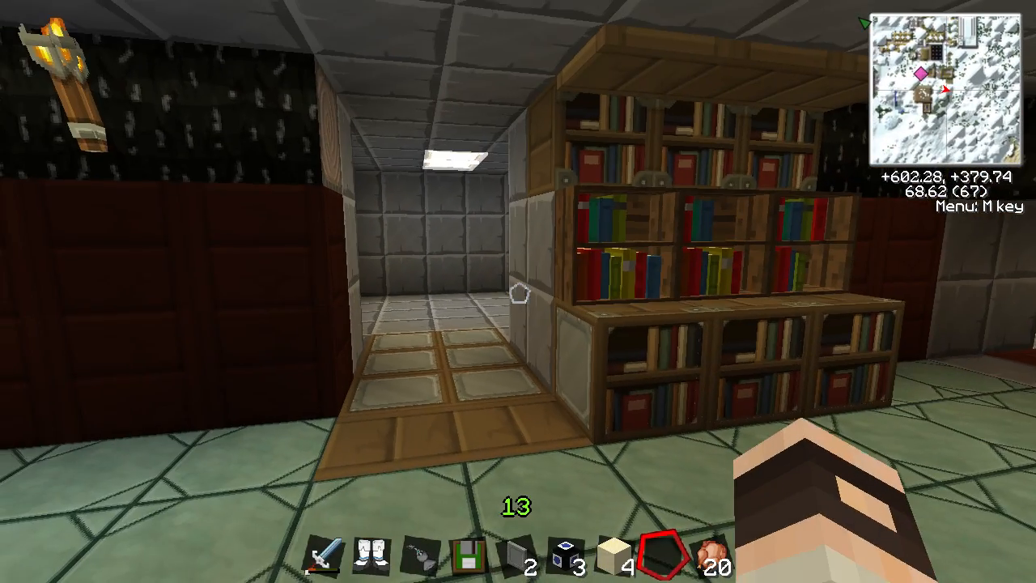
pyautogui.moveTo(518, 291)
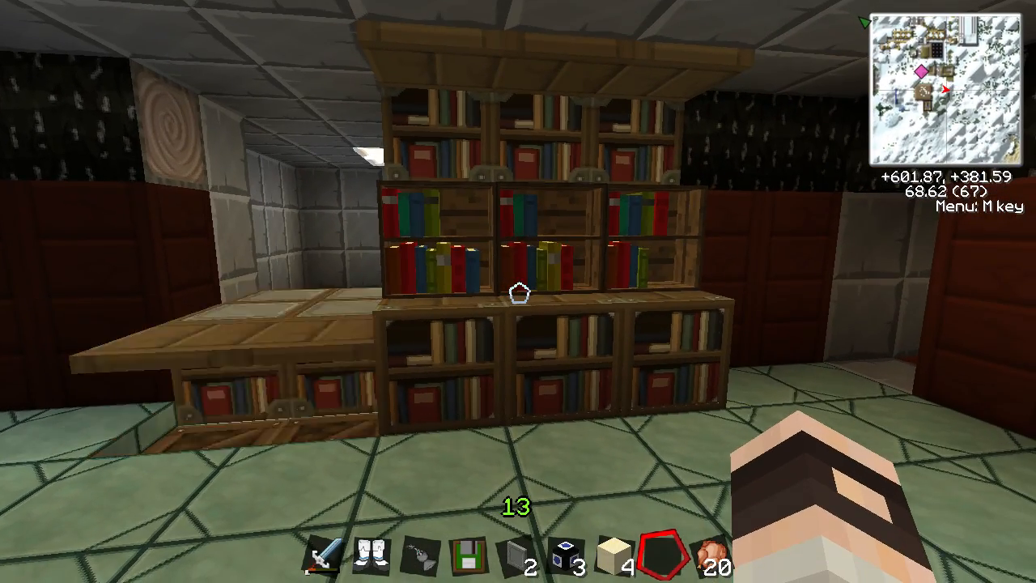
pyautogui.moveTo(518, 291)
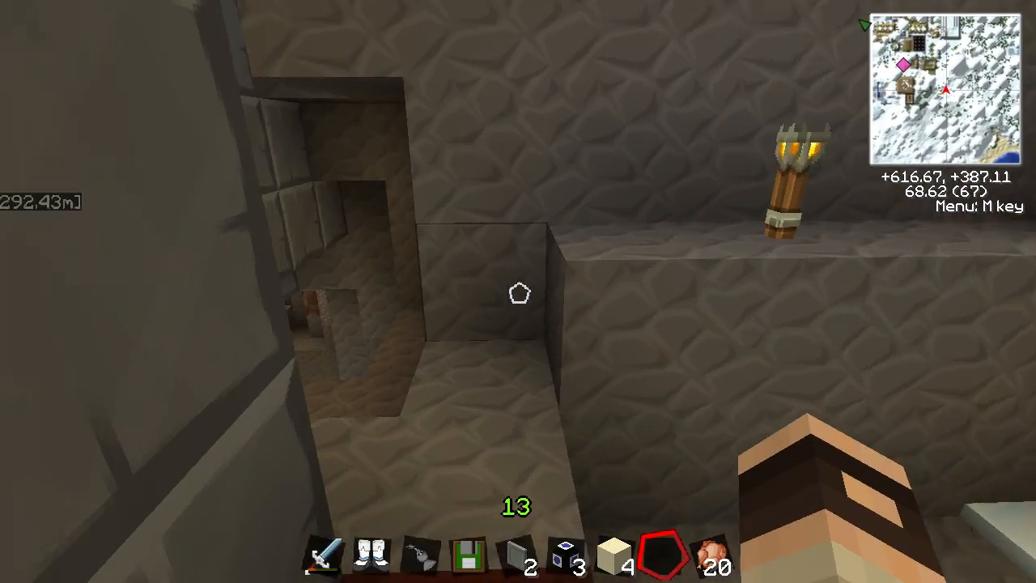
pyautogui.moveTo(518, 291)
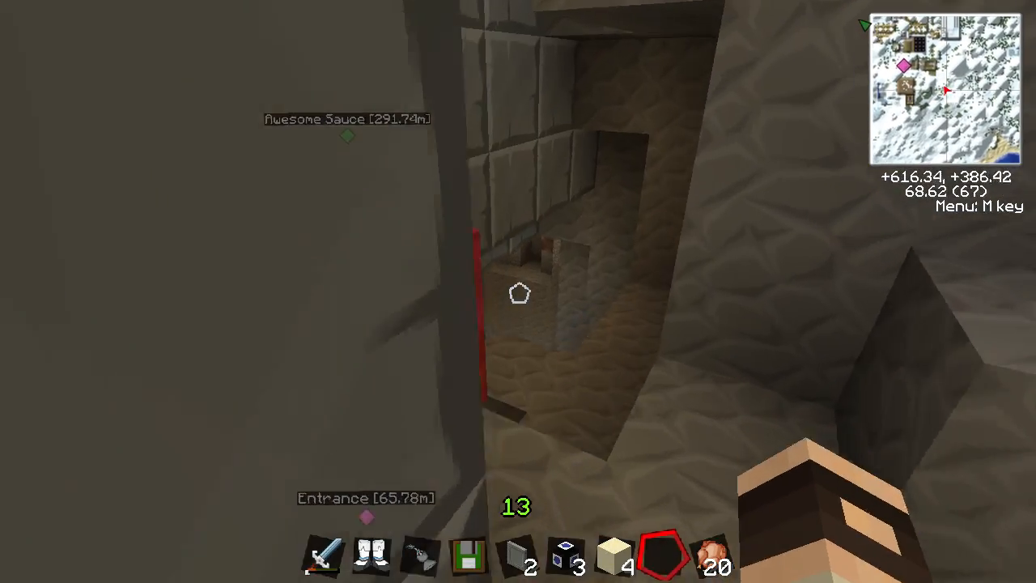
pyautogui.moveTo(519, 292)
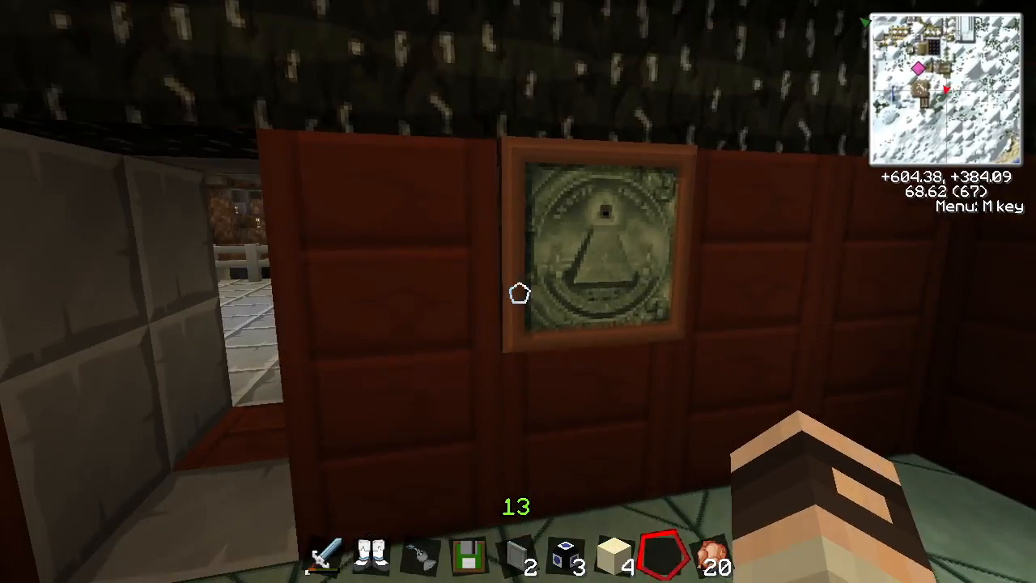
pyautogui.moveTo(518, 292)
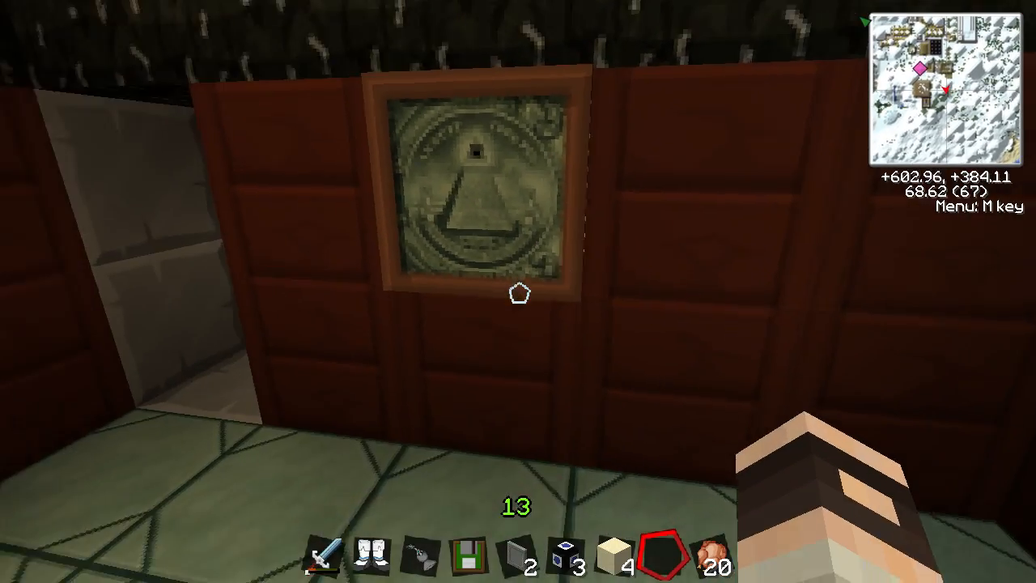
pyautogui.moveTo(518, 291)
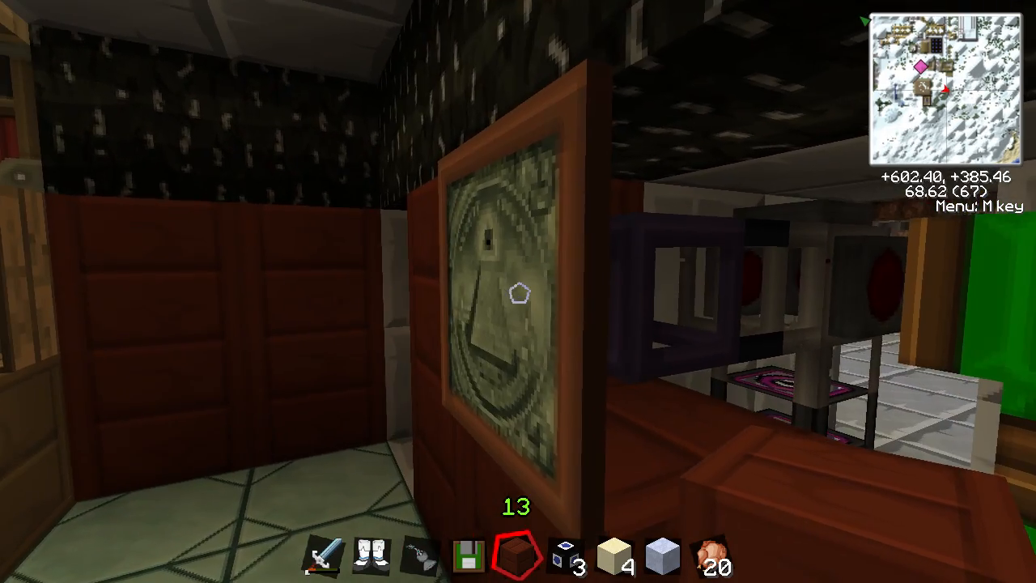
pyautogui.moveTo(518, 292)
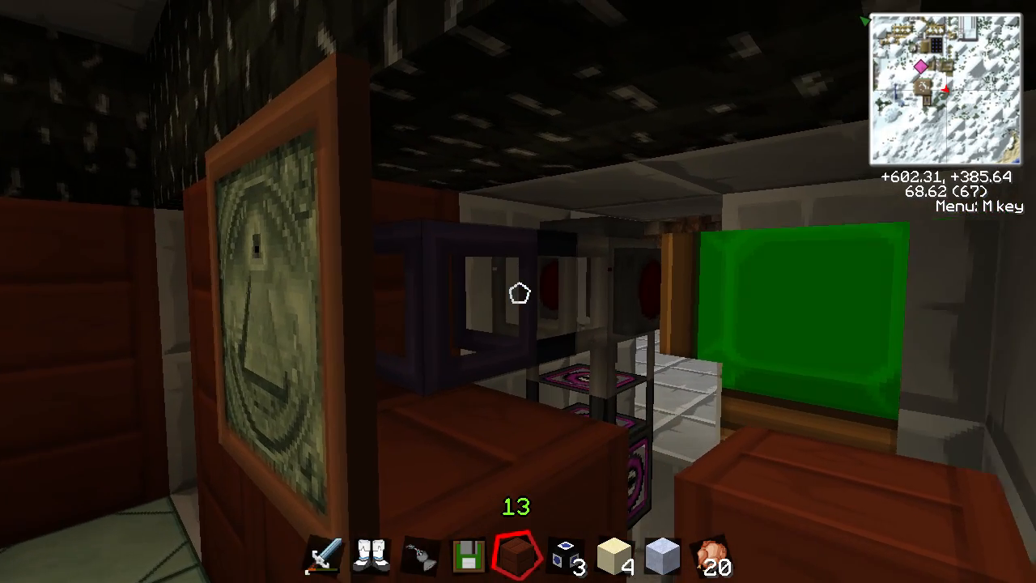
pyautogui.moveTo(518, 292)
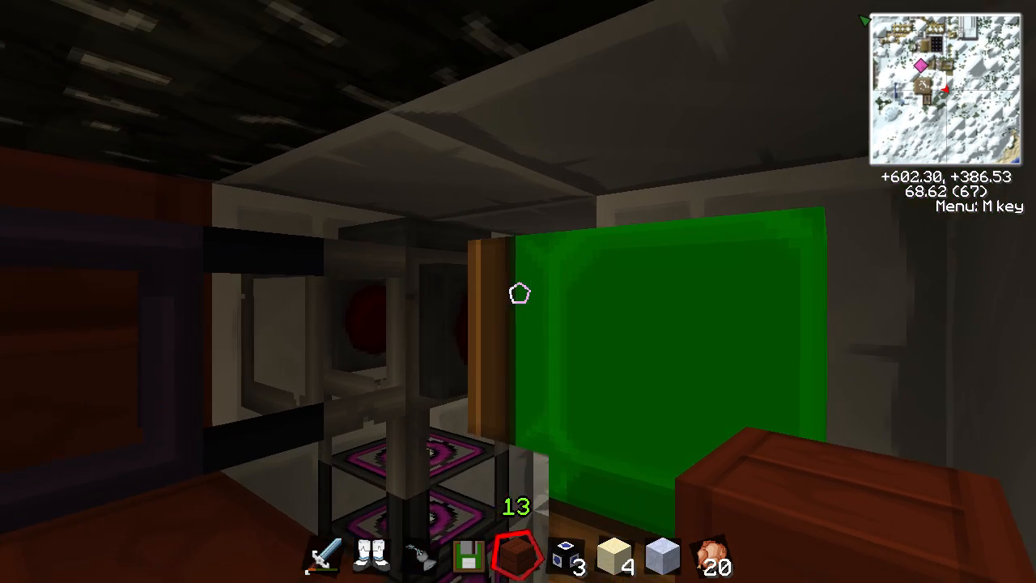
pyautogui.moveTo(518, 292)
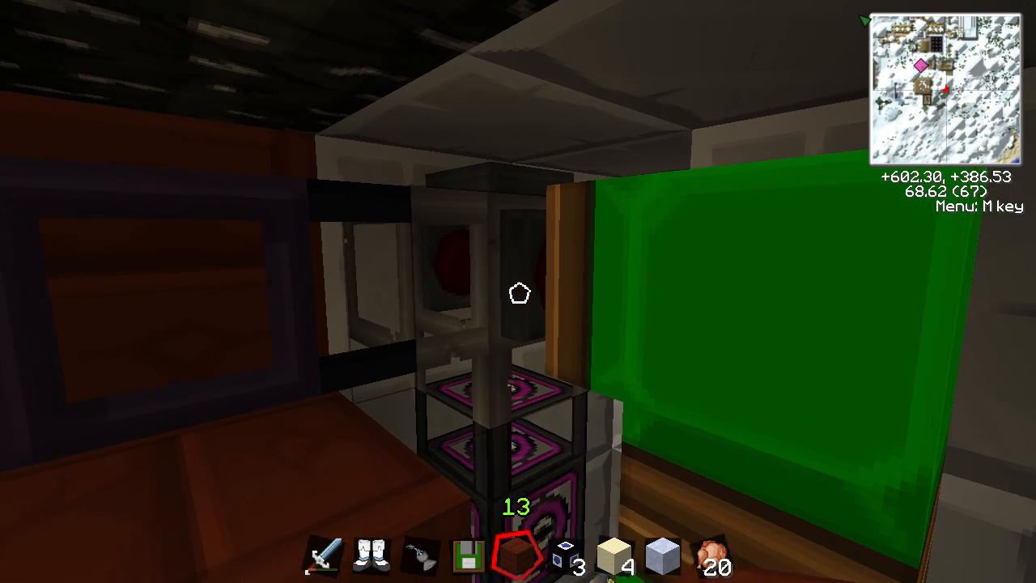
# - Pass through the pyramid painting to view the hidden machines and green pipe blocks
pyautogui.press('m')
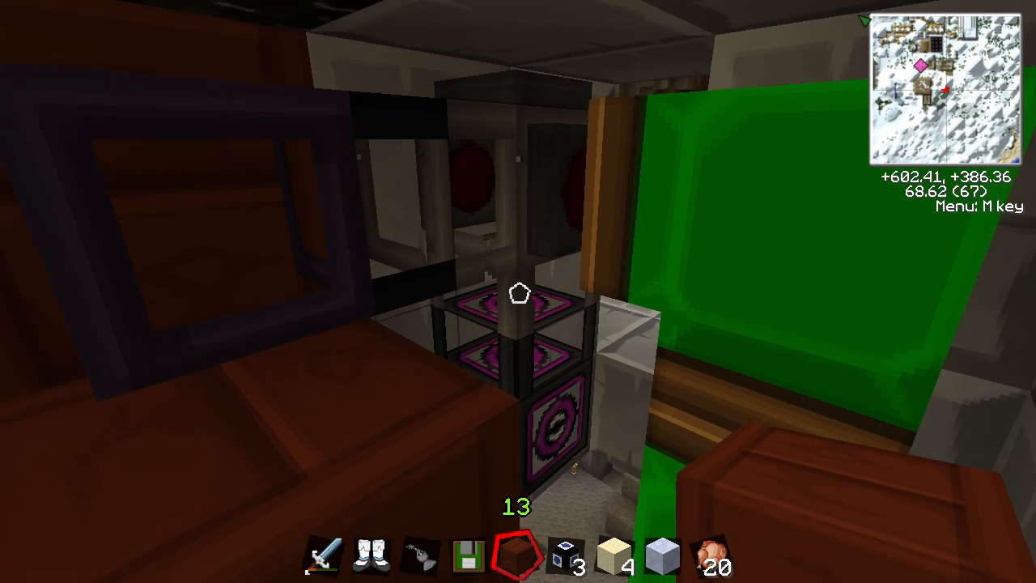
pyautogui.moveTo(518, 292)
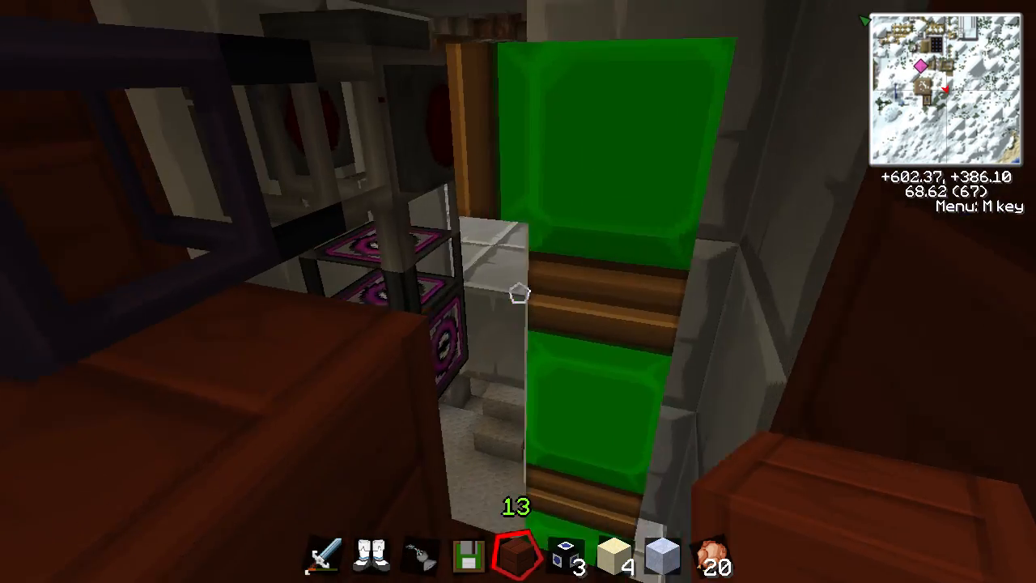
pyautogui.moveTo(519, 291)
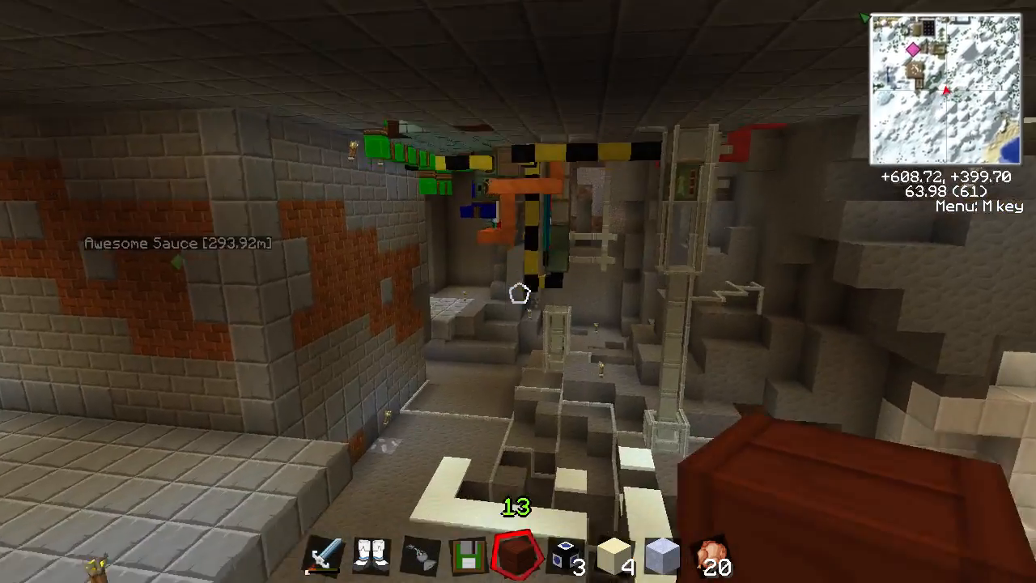
pyautogui.moveTo(518, 291)
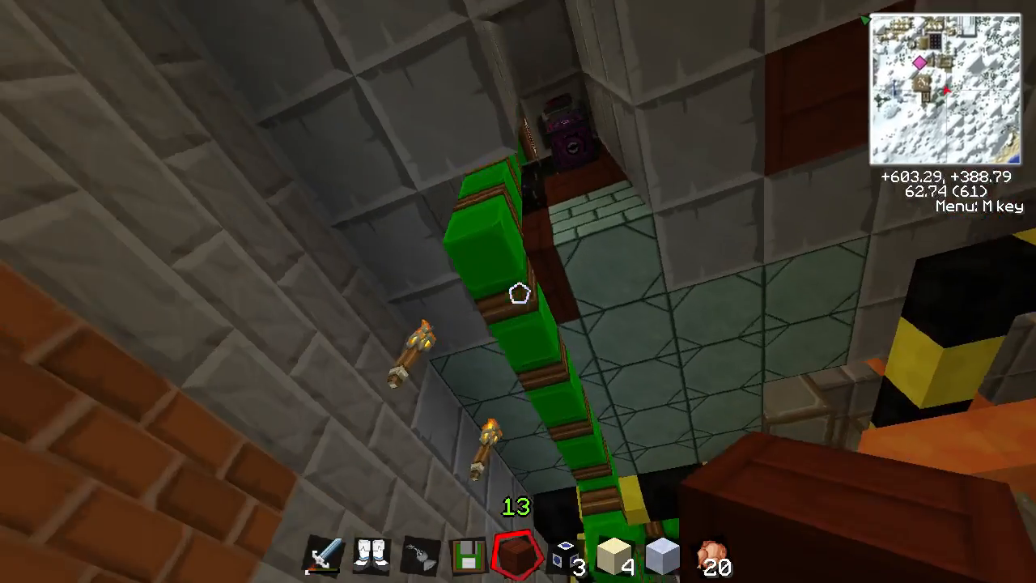
pyautogui.moveTo(519, 291)
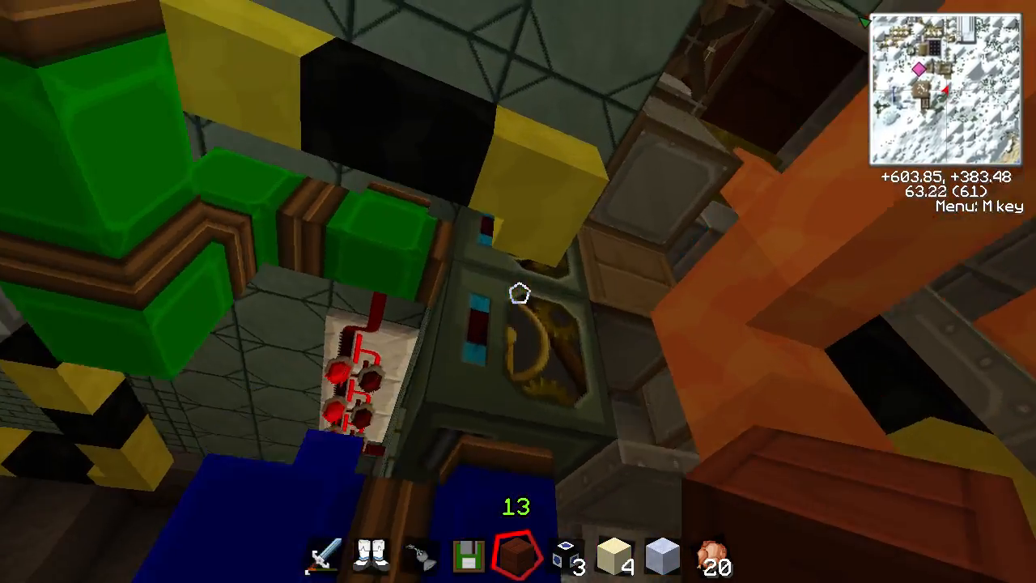
pyautogui.moveTo(519, 292)
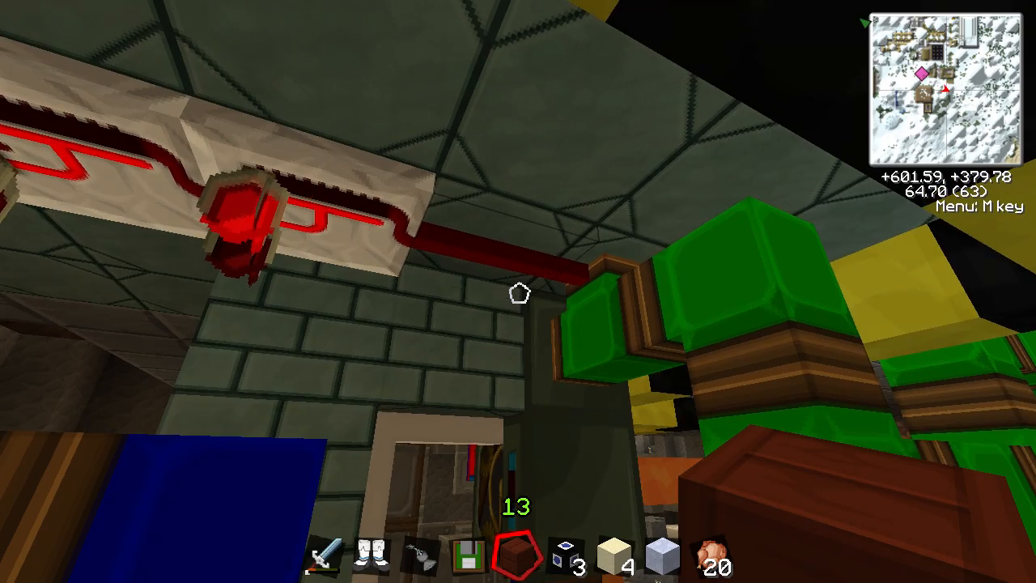
pyautogui.moveTo(518, 291)
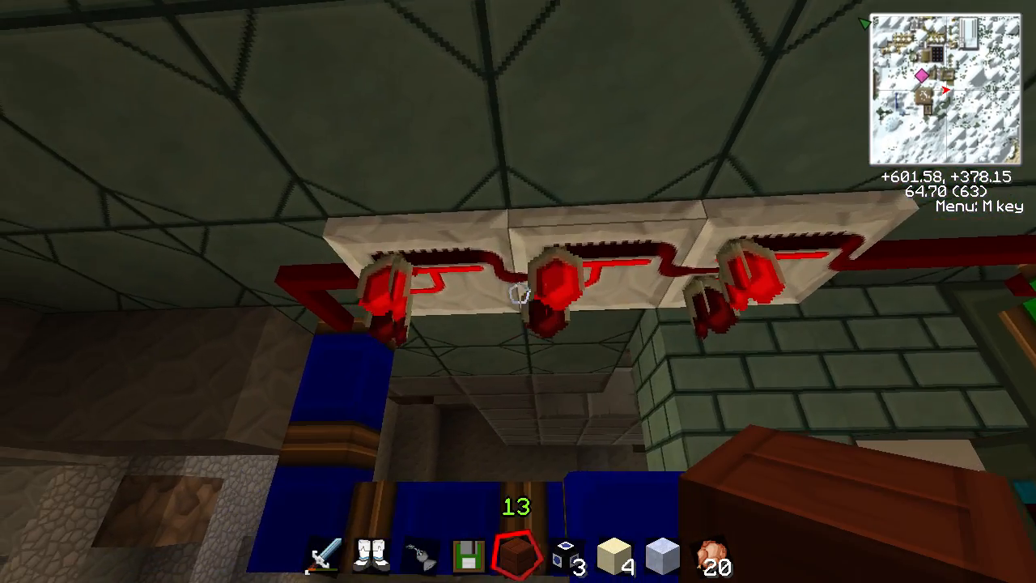
pyautogui.moveTo(518, 292)
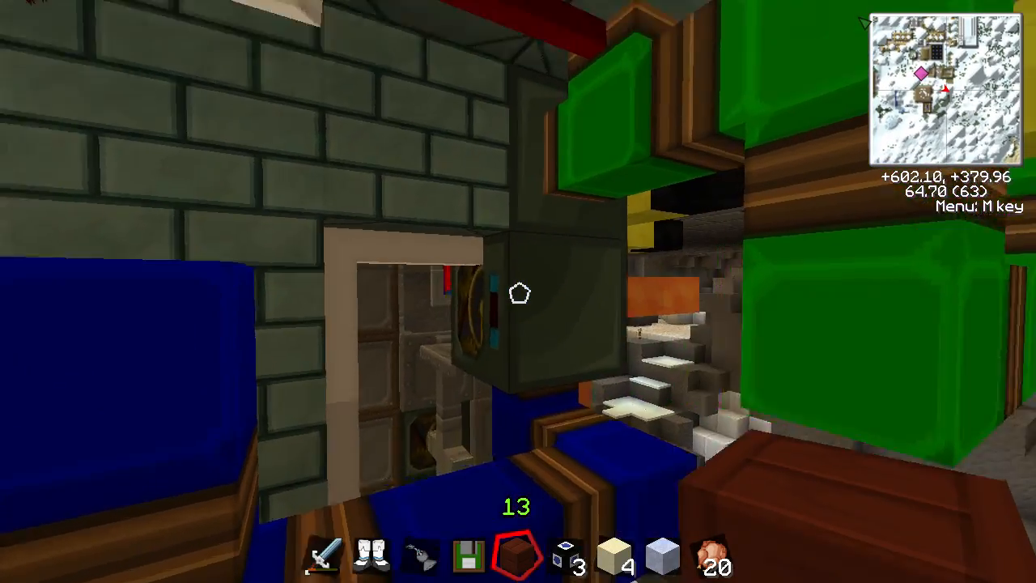
pyautogui.moveTo(518, 292)
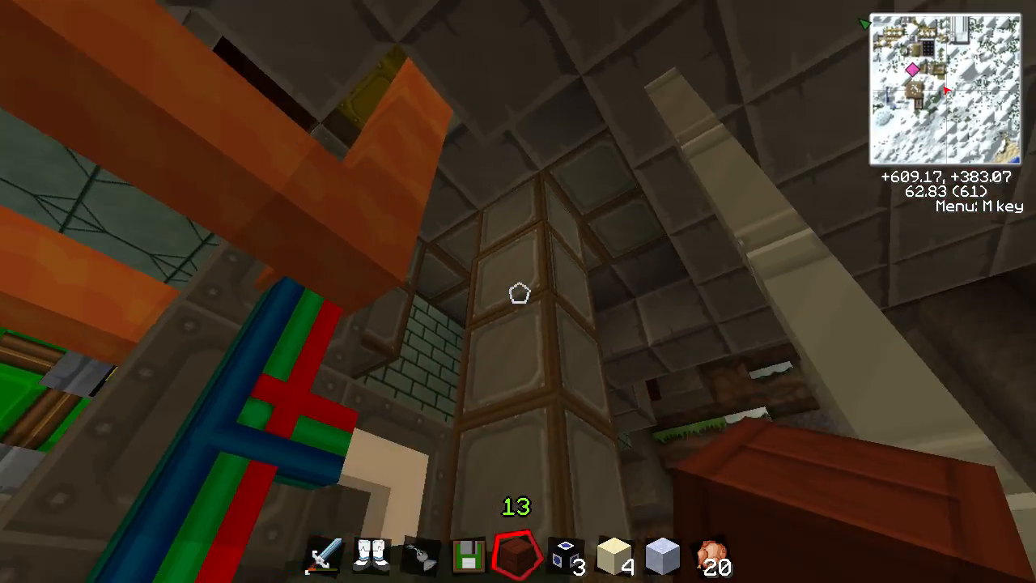
pyautogui.moveTo(518, 291)
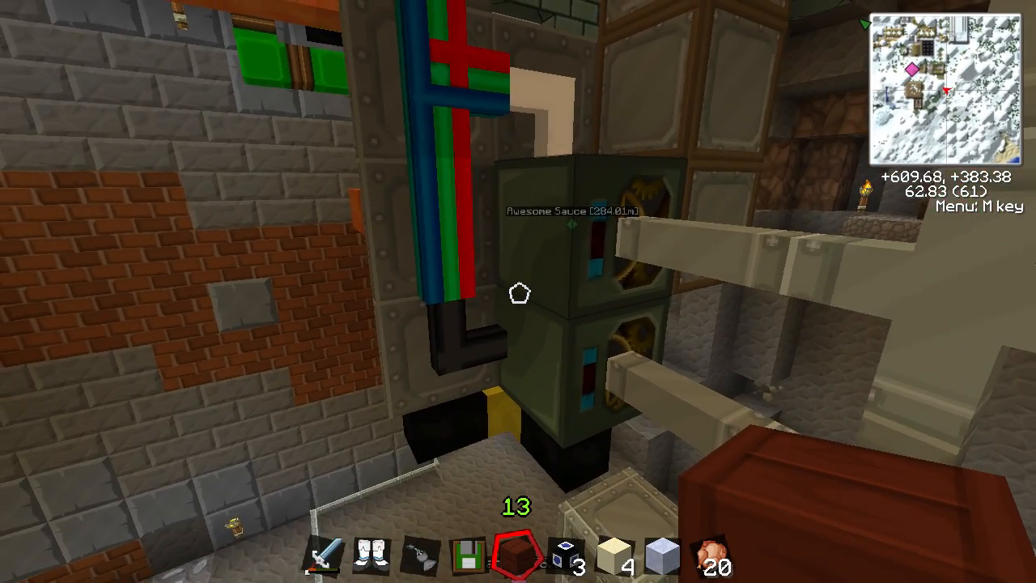
pyautogui.moveTo(518, 292)
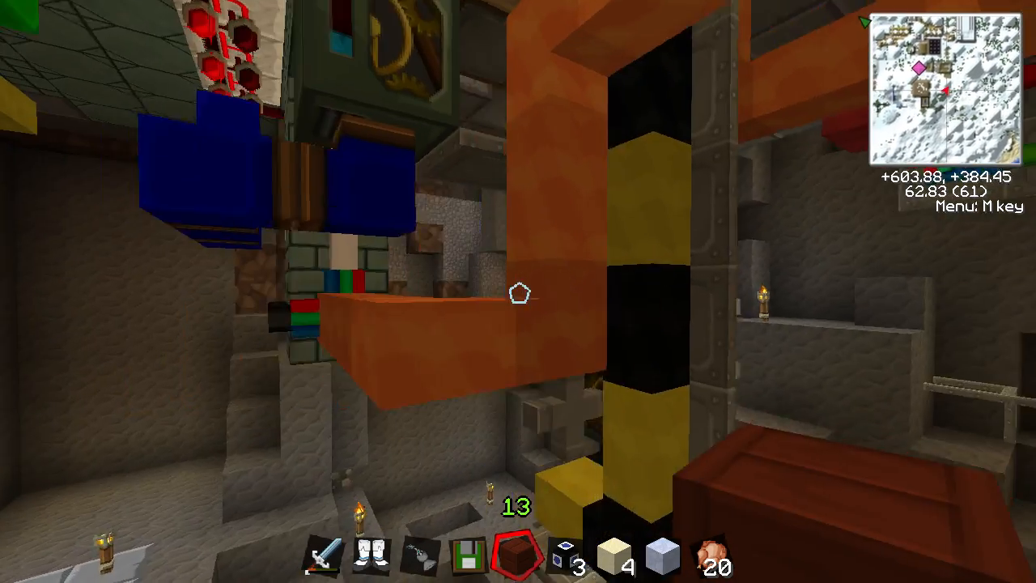
pyautogui.moveTo(518, 292)
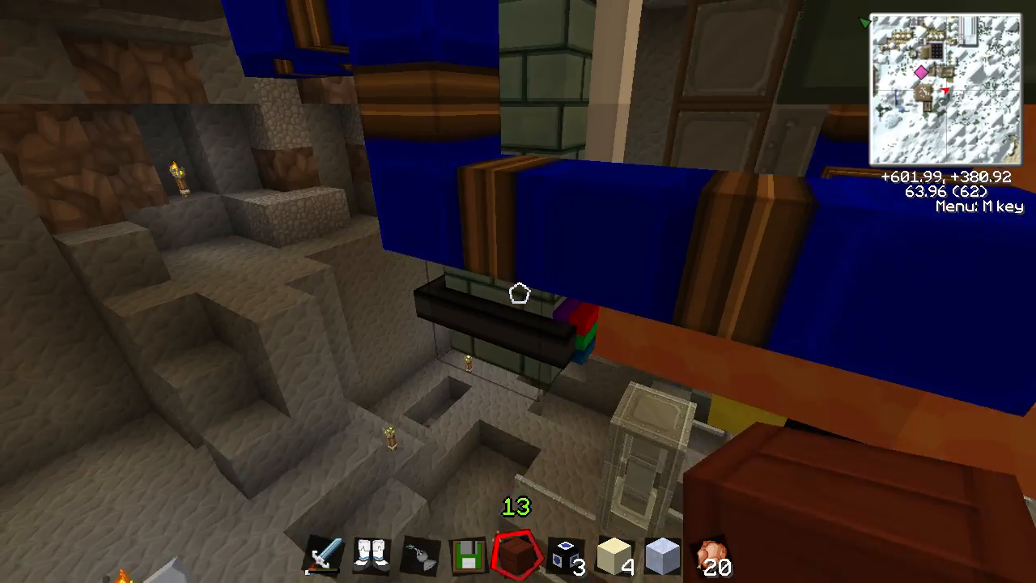
pyautogui.moveTo(518, 291)
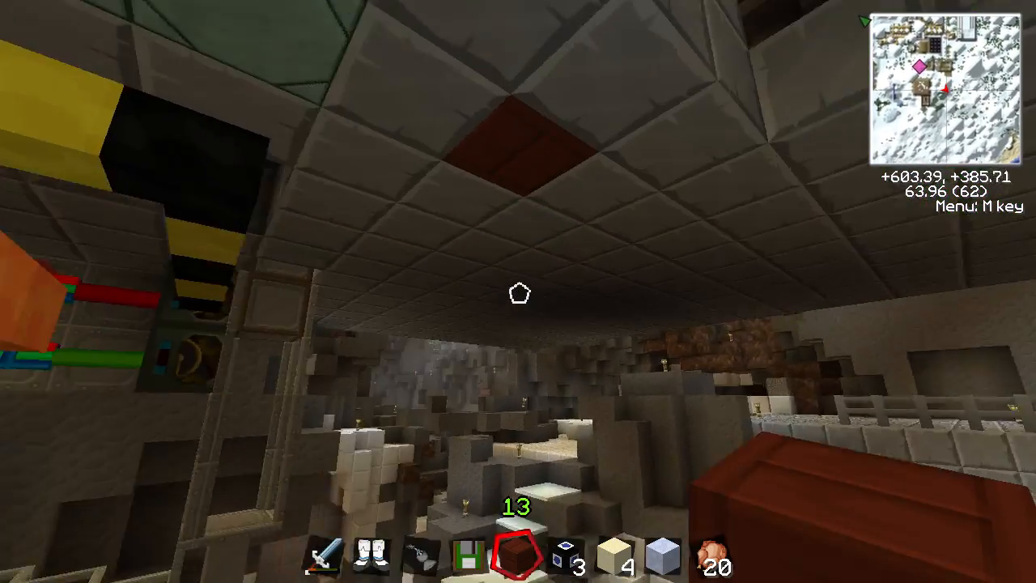
pyautogui.moveTo(518, 291)
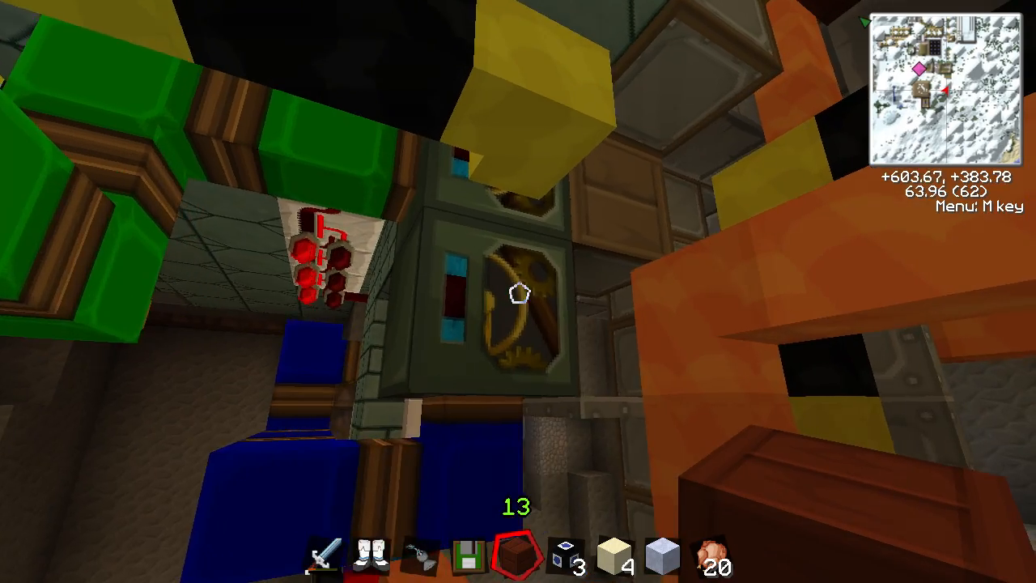
pyautogui.moveTo(518, 292)
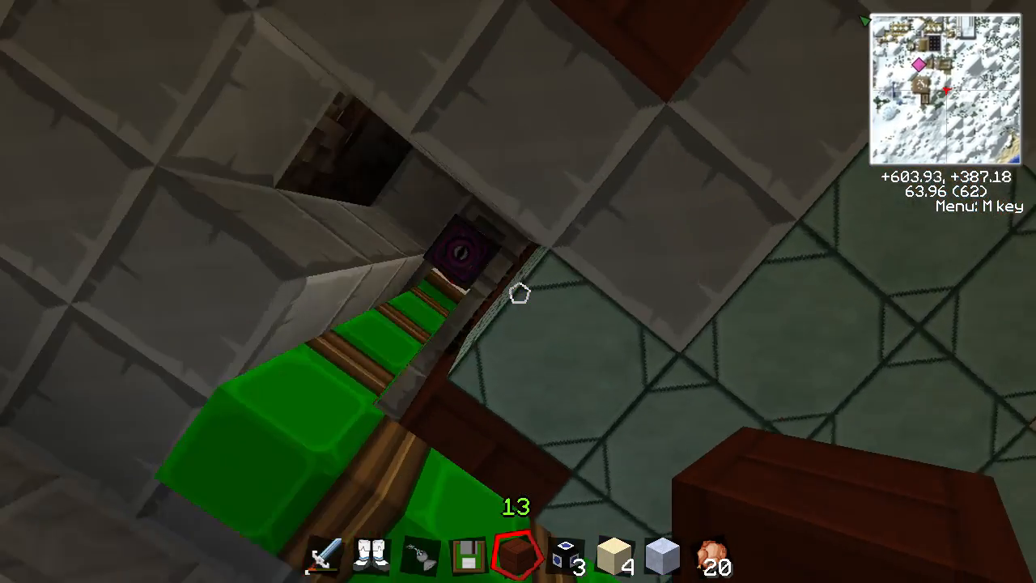
pyautogui.moveTo(518, 292)
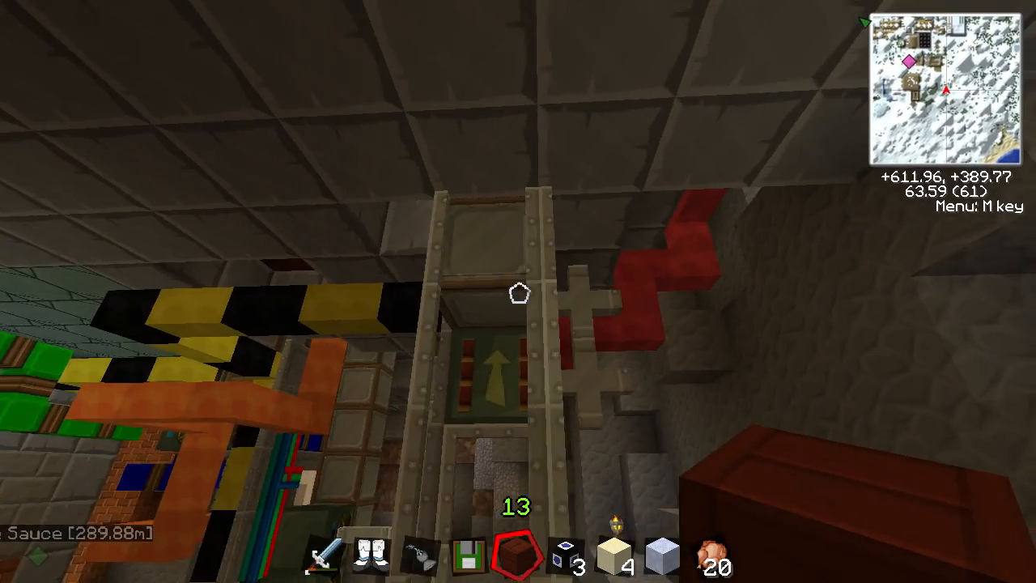
pyautogui.moveTo(519, 292)
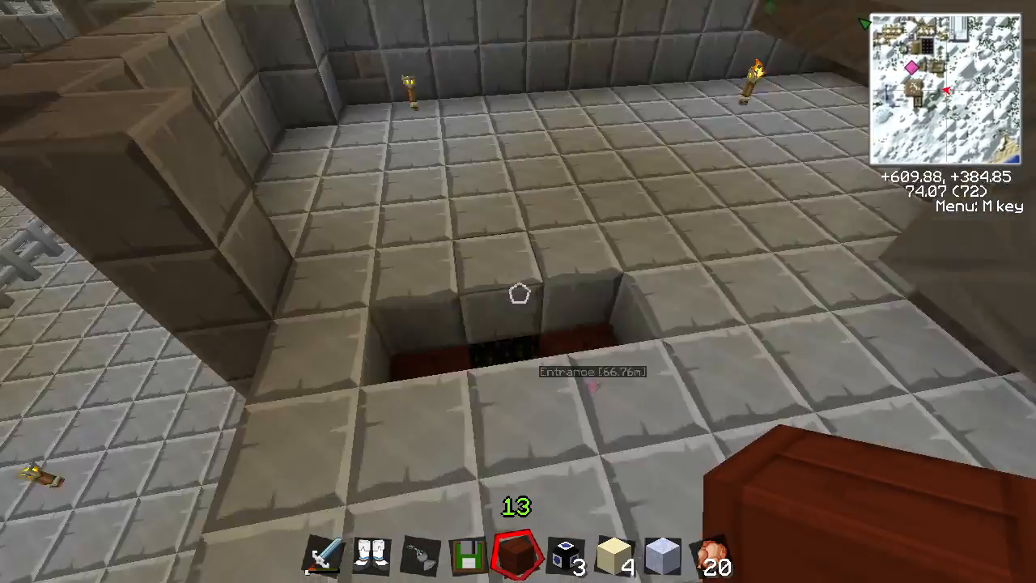
pyautogui.moveTo(518, 291)
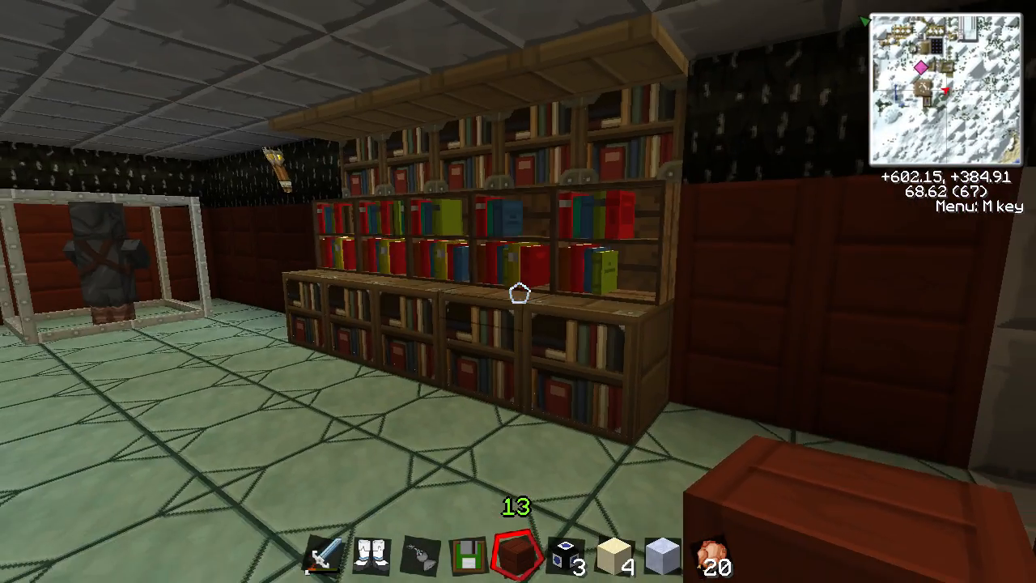
pyautogui.moveTo(518, 292)
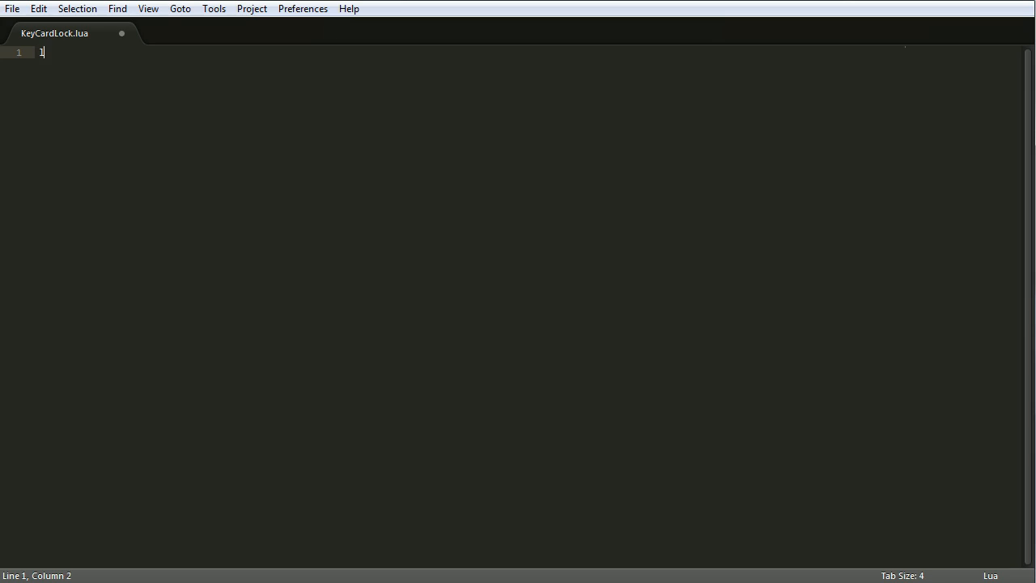
# - Declare a SIDES table of left, right, top, bottom, front, back and set the output side to bottom
pyautogui.write('local SIDES')
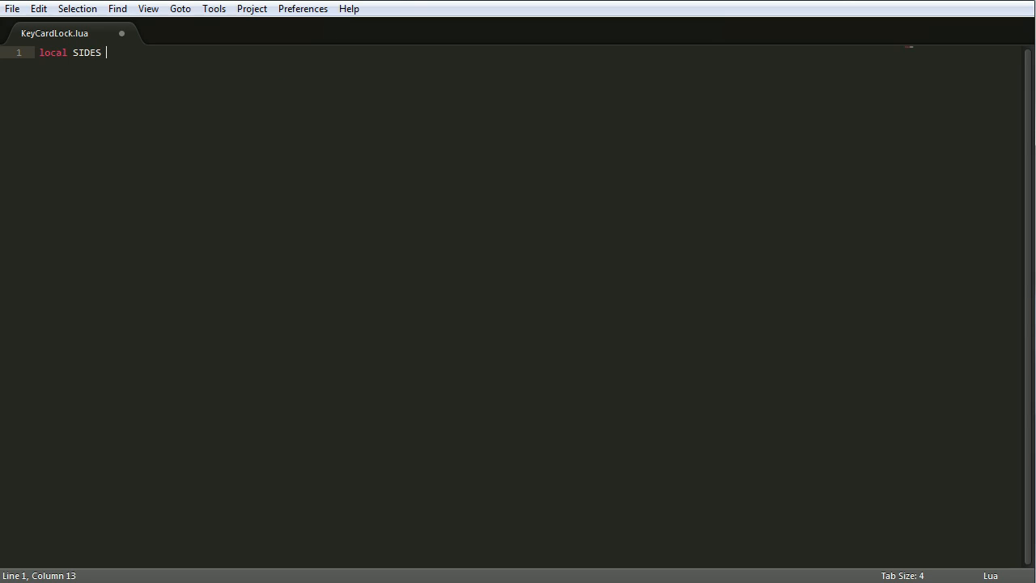
pyautogui.write('= {"left"}')
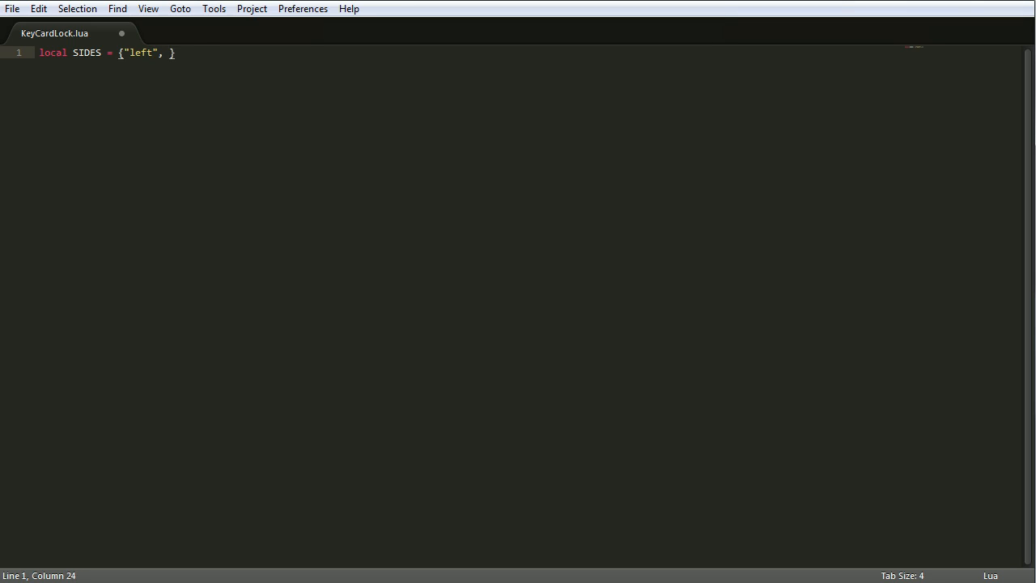
pyautogui.write('"right", "top"')
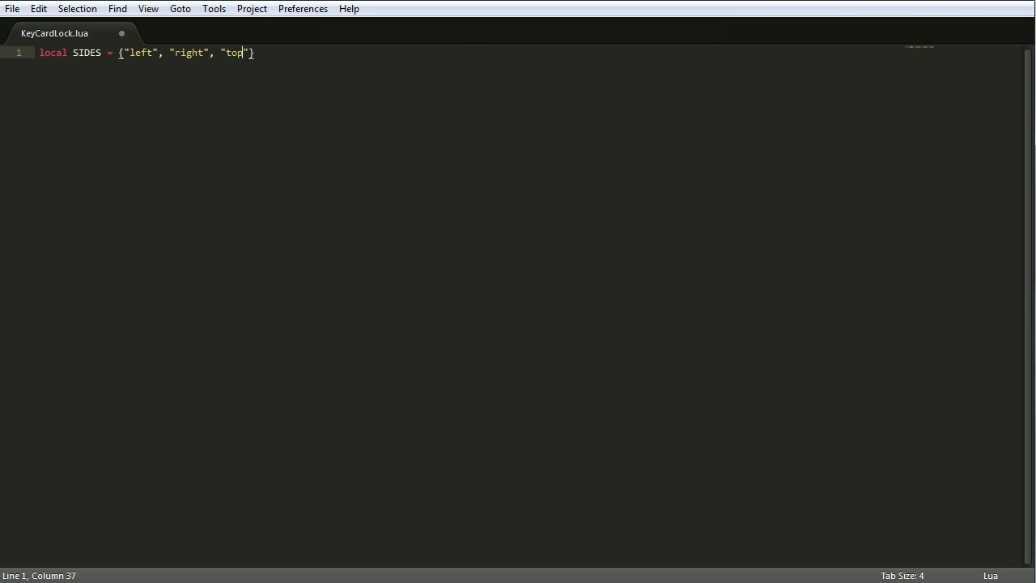
pyautogui.write(', "bottom"')
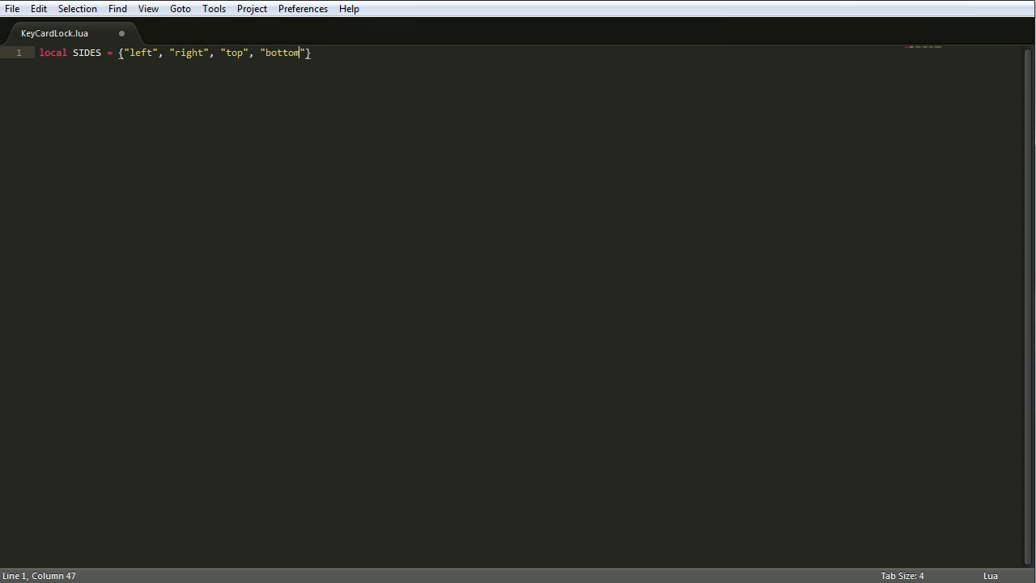
pyautogui.write(', "f"')
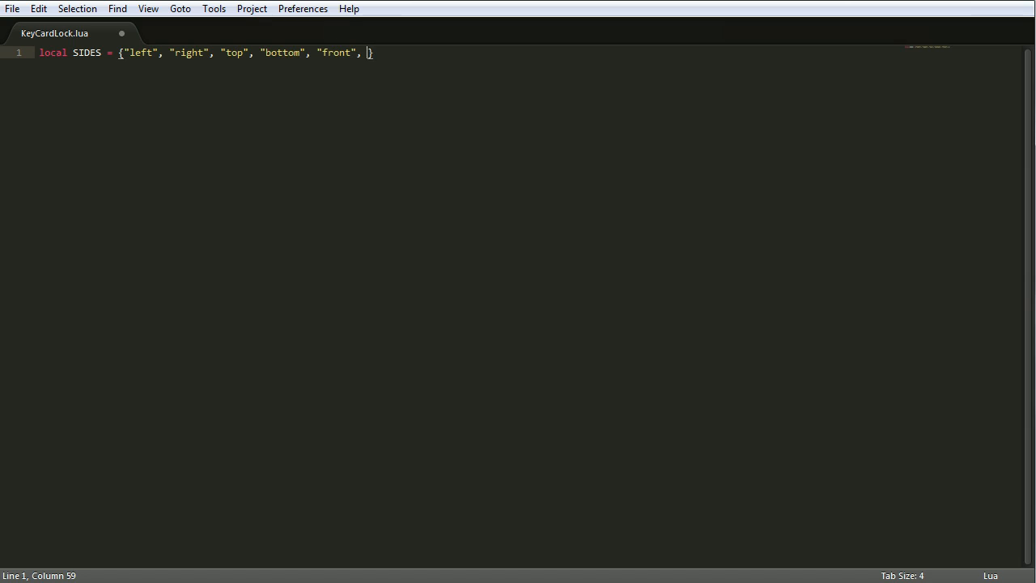
pyautogui.write('"back"}')
pyautogui.write('local OUT')
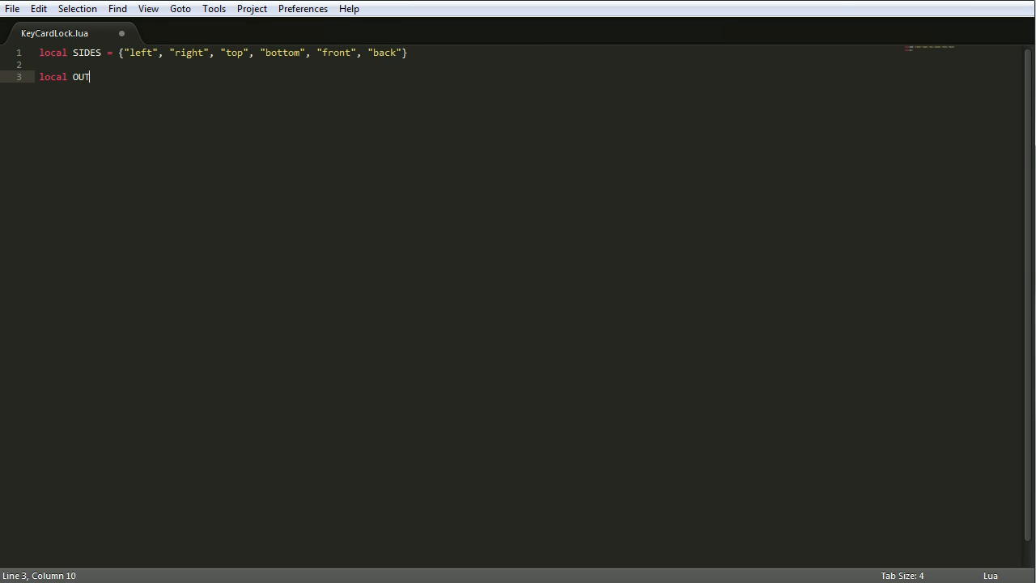
pyautogui.write('PUT_SIDE = "')
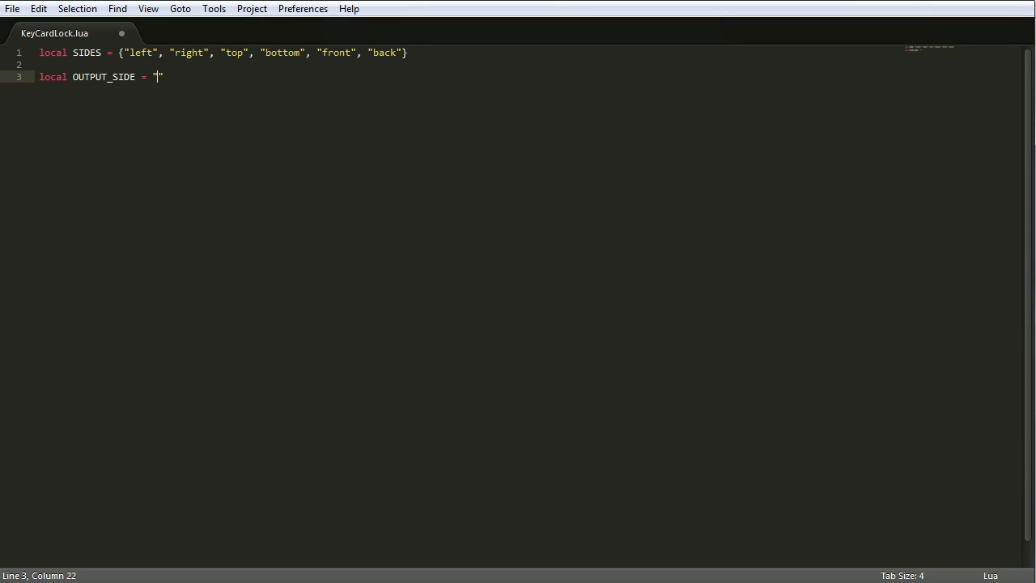
pyautogui.write('bottom')
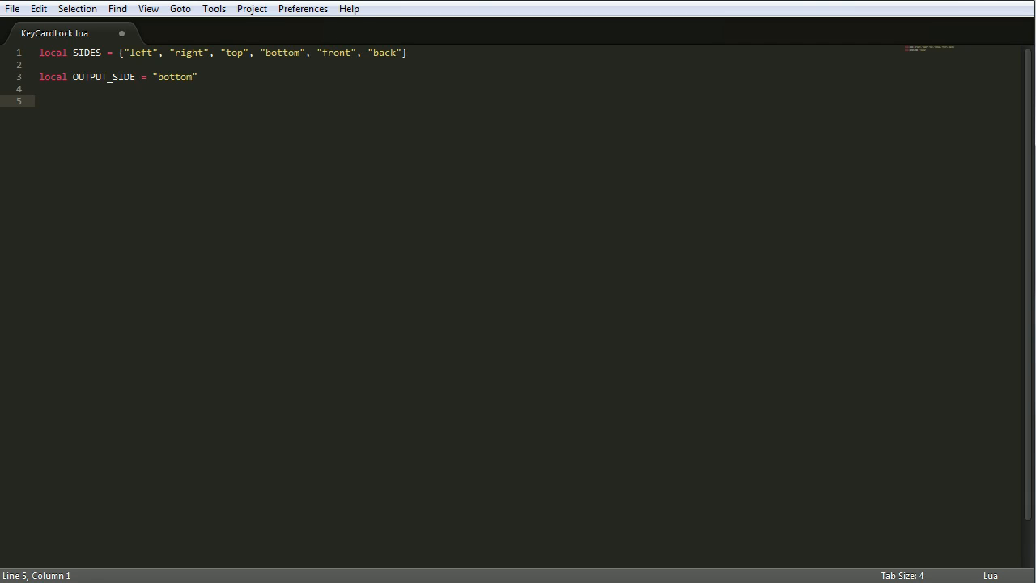
# - Declare COMBO_SUCCESS as the note sequence {11, 13, 4, 3}
pyautogui.write('local')
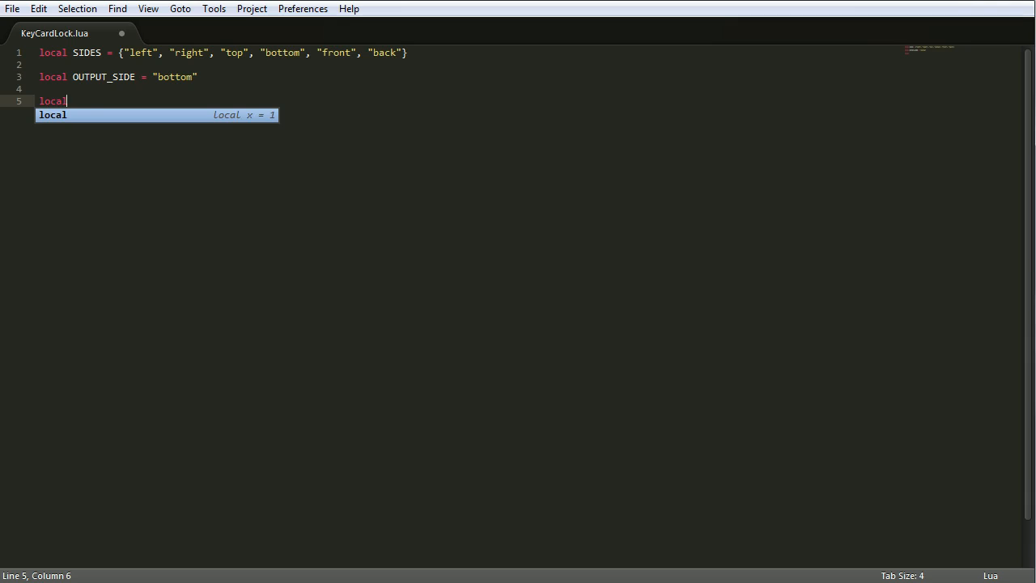
pyautogui.write('COMBO_SU')
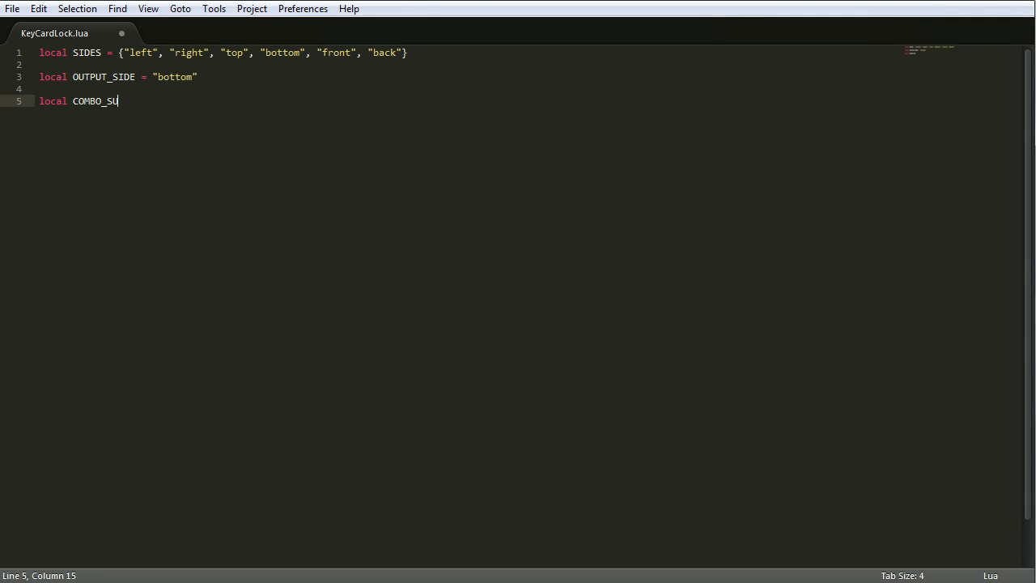
pyautogui.write('CCESS')
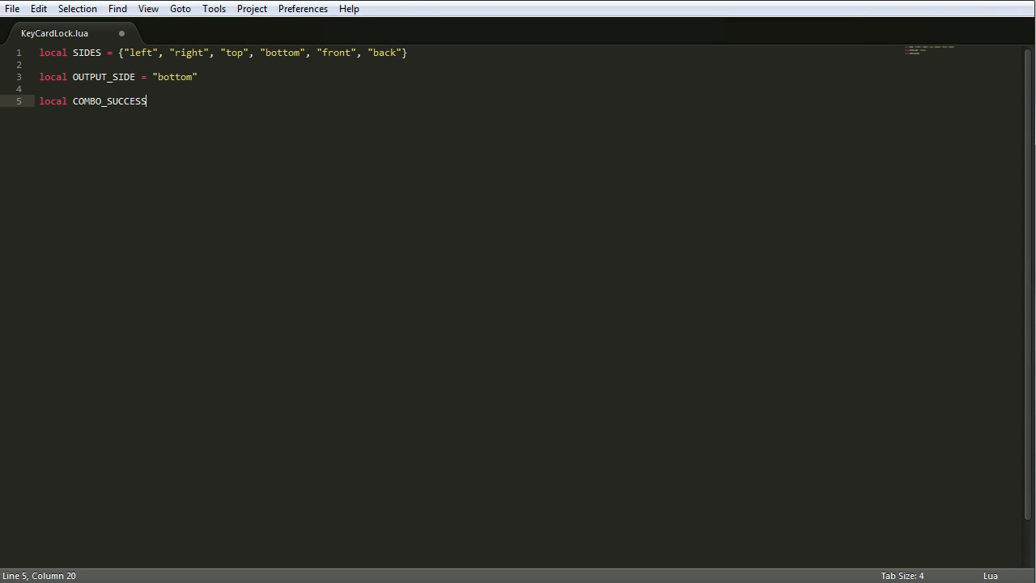
pyautogui.write('= {11,13}')
pyautogui.write('local COMBO_FAIL = {')
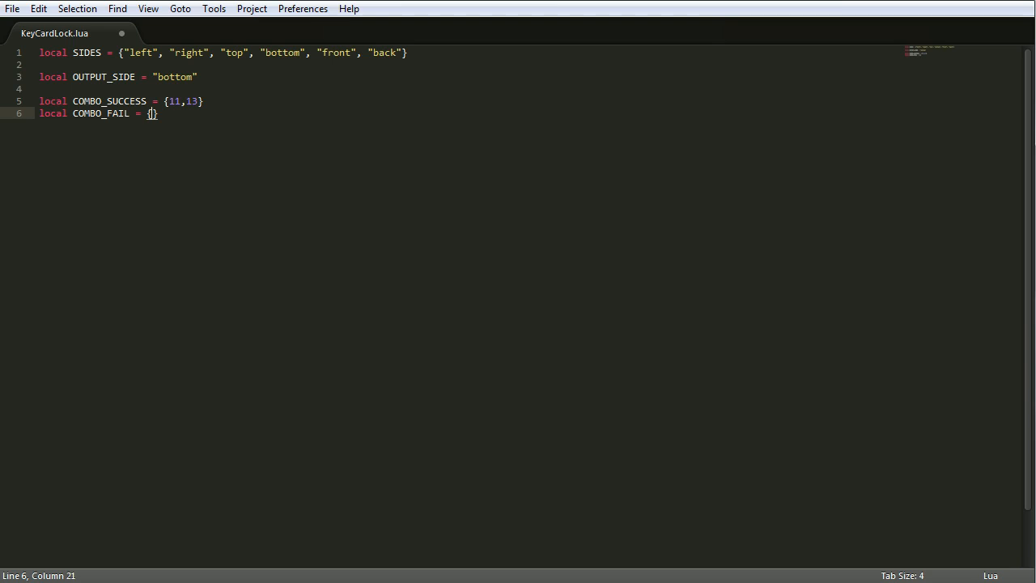
pyautogui.write('4,3')
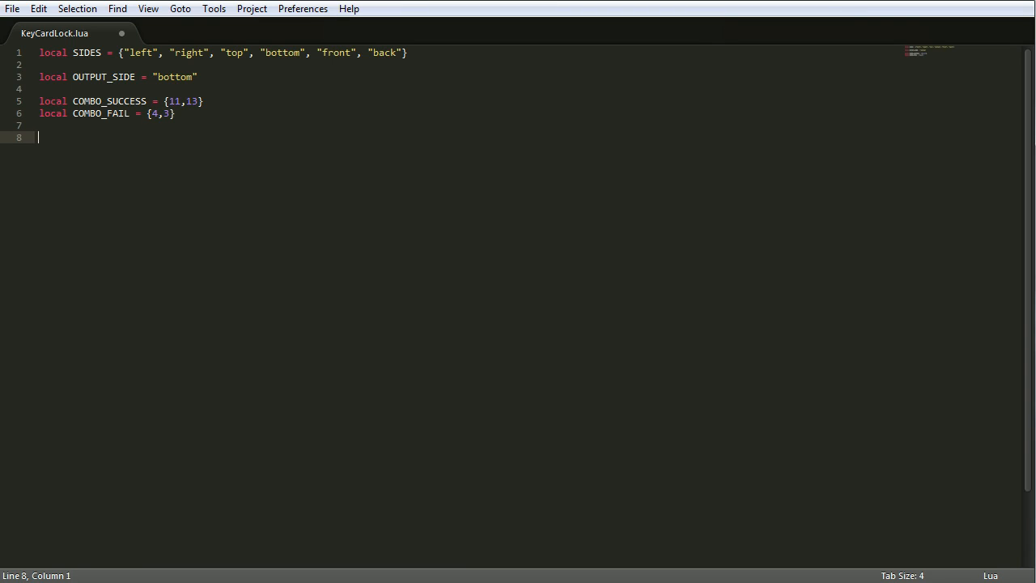
# - Declare the PASS_DOOR table with CLOSE, OPEN and PULSES = 4 fields
pyautogui.write('local')
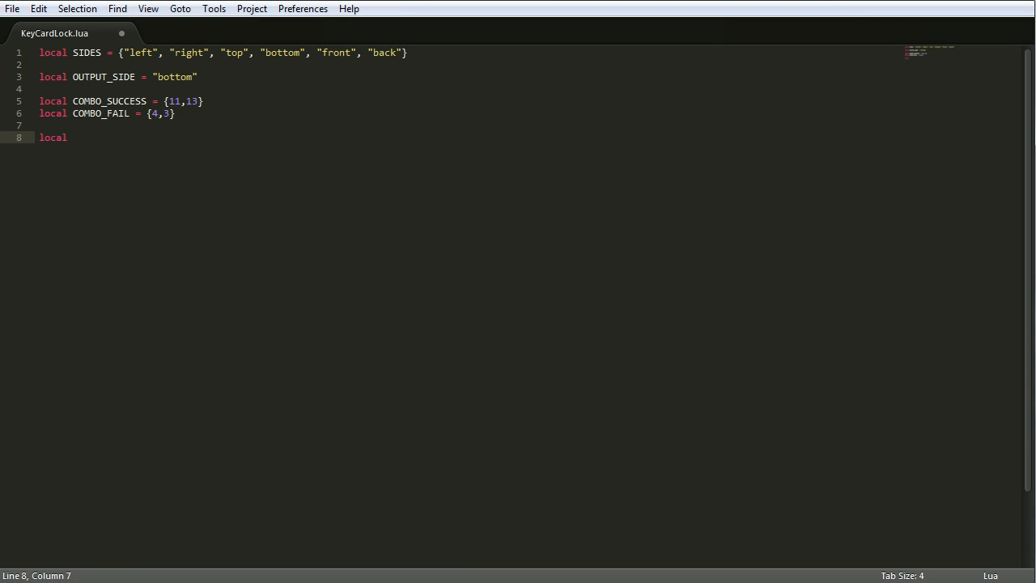
pyautogui.write('passDaoorOpen = false')
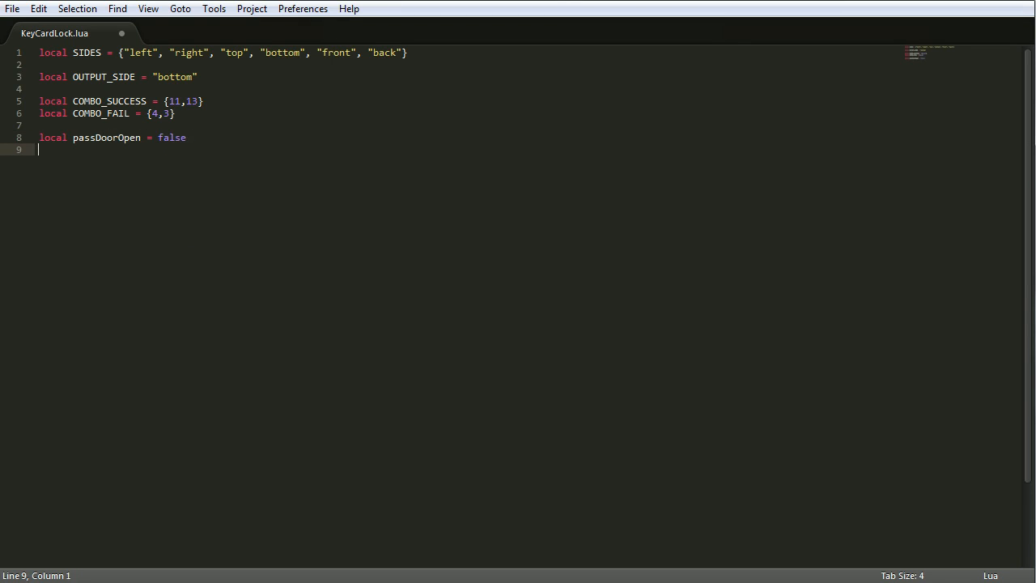
pyautogui.write('l')
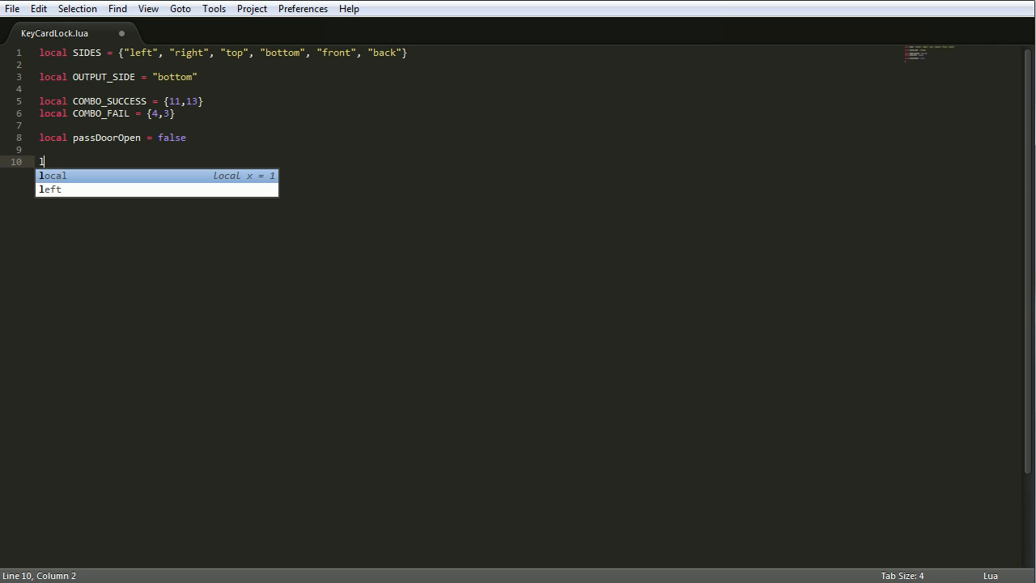
pyautogui.write('ocal PASS_')
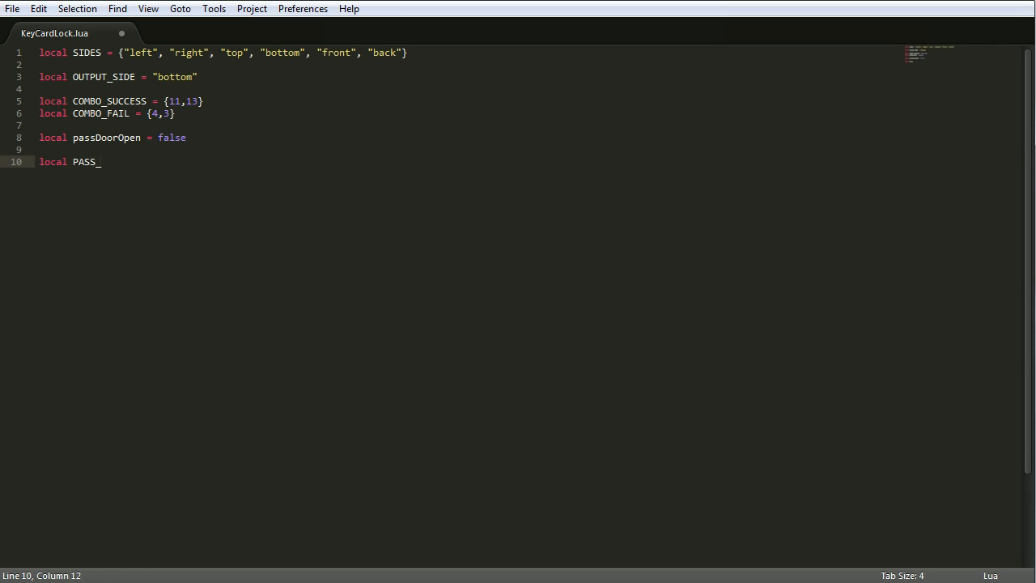
pyautogui.write('DOOR =')
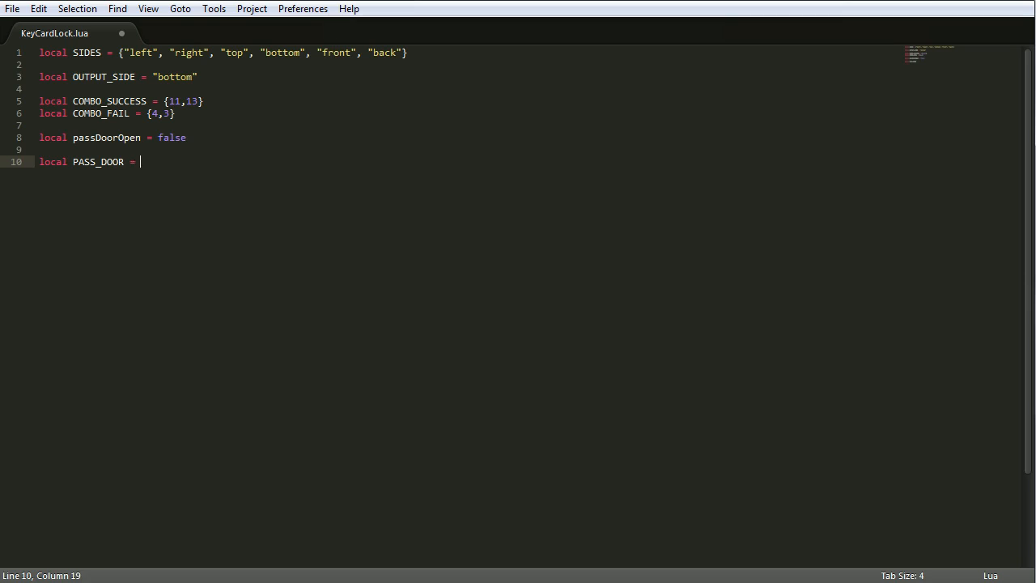
pyautogui.write('{}')
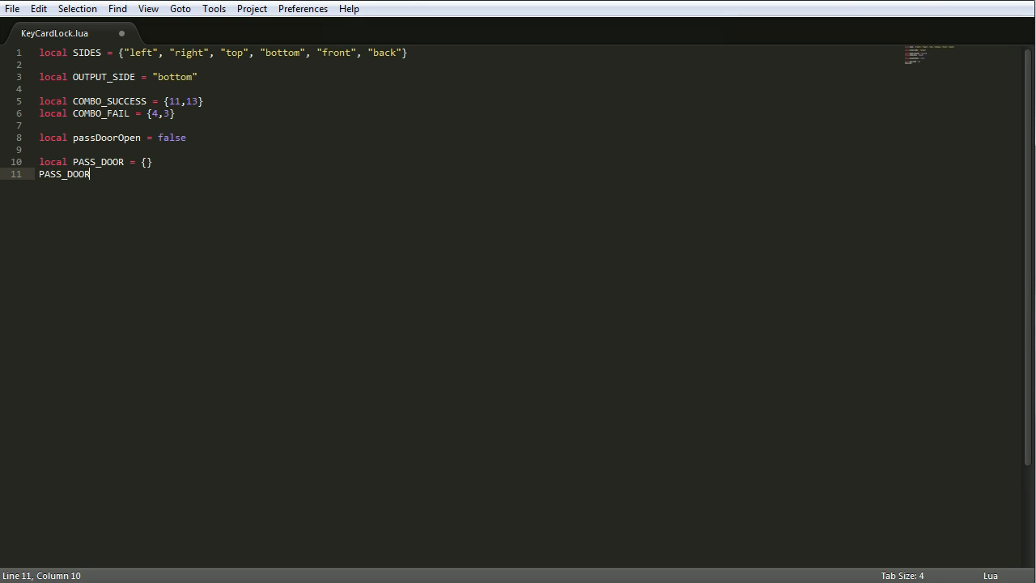
pyautogui.write('.CLOSE = colours.green')
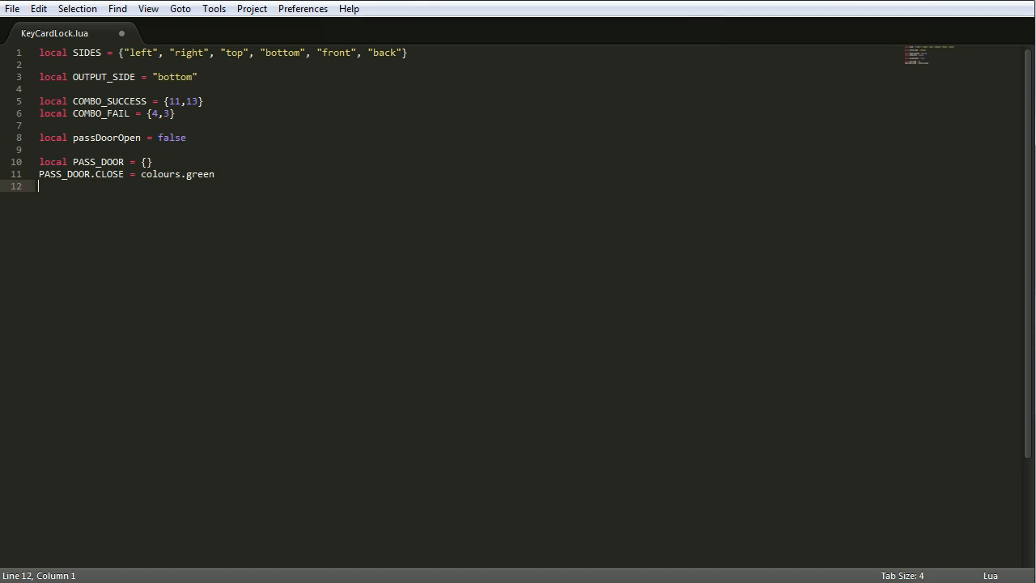
pyautogui.write('PASS_DOOR.OPEN = colours.red')
pyautogui.write('PASS_DOOR.PU')
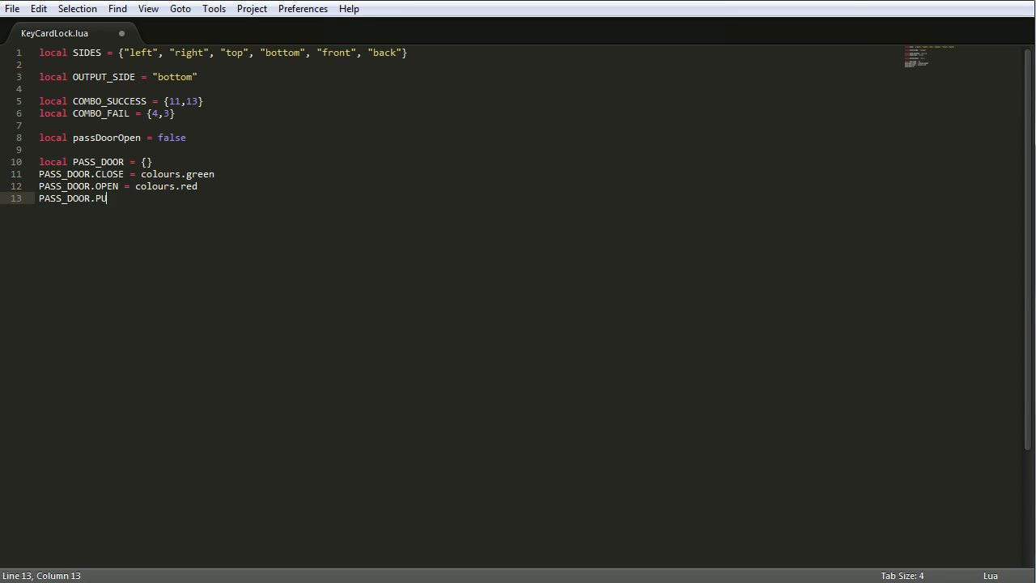
pyautogui.write('LSES = 4')
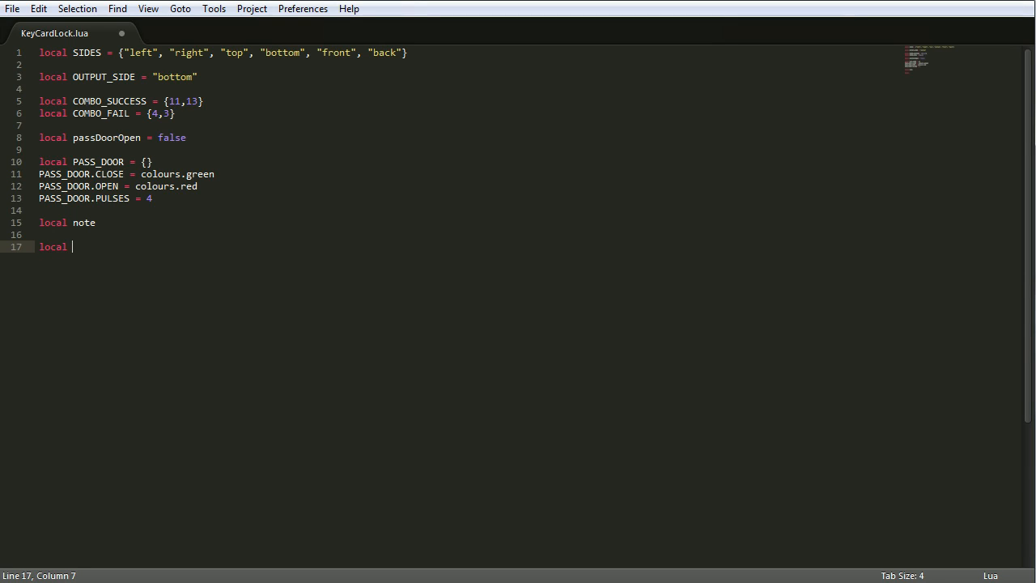
# - Declare local diskIDs = {} and add diskIDs[1] = true entries
pyautogui.write('diskID')
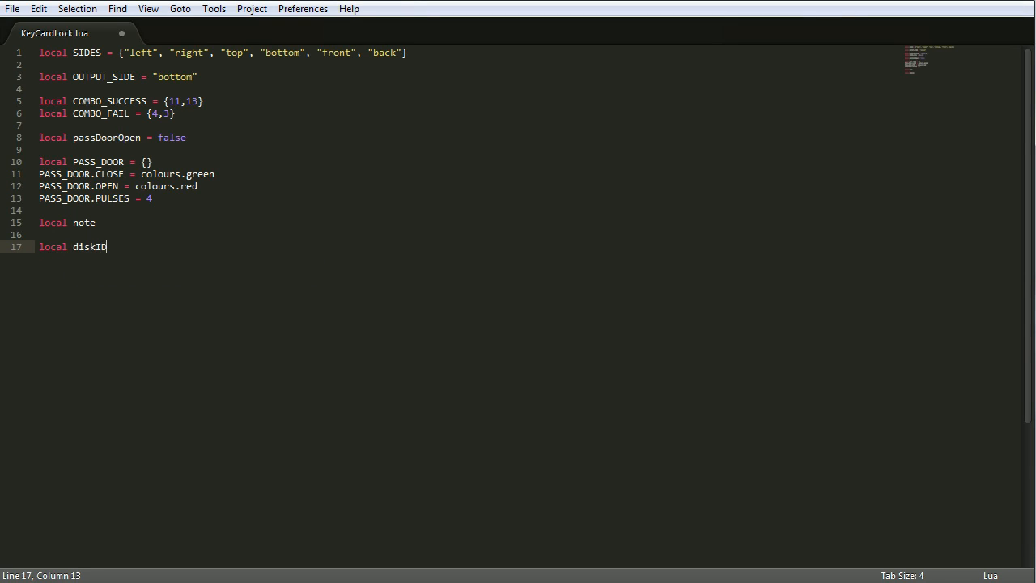
pyautogui.write('s = {}')
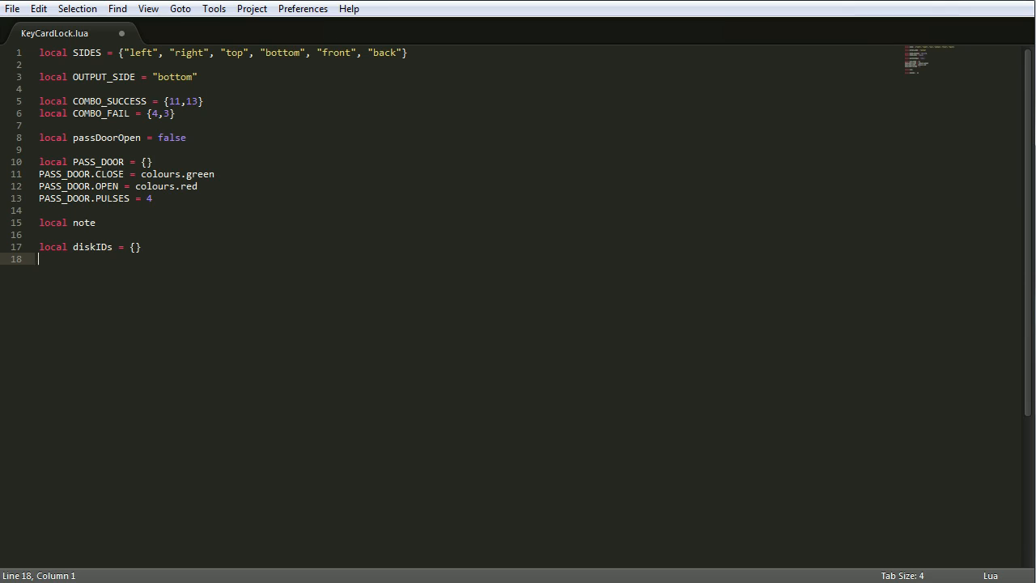
pyautogui.write('diskID')
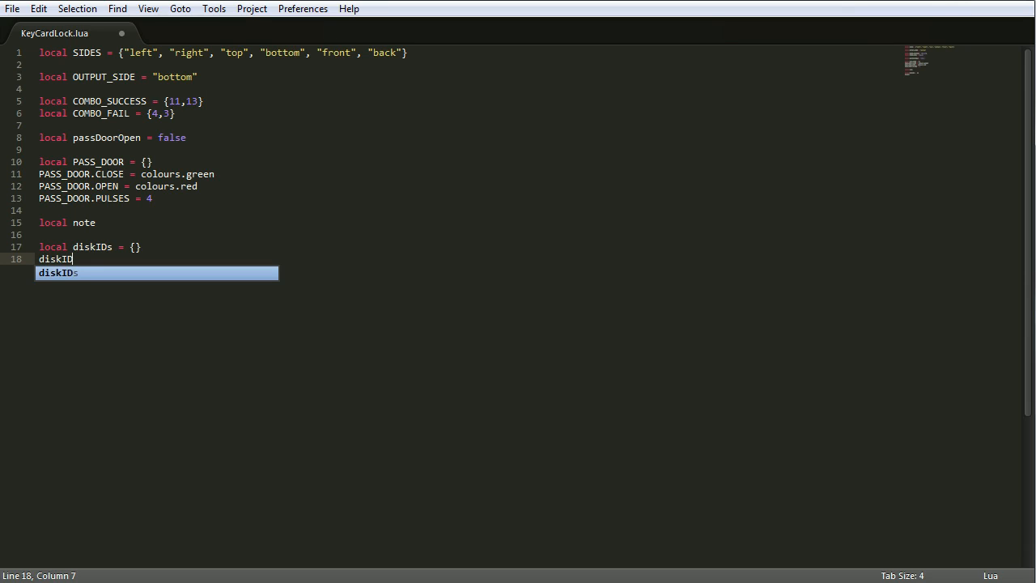
pyautogui.write('s[1]')
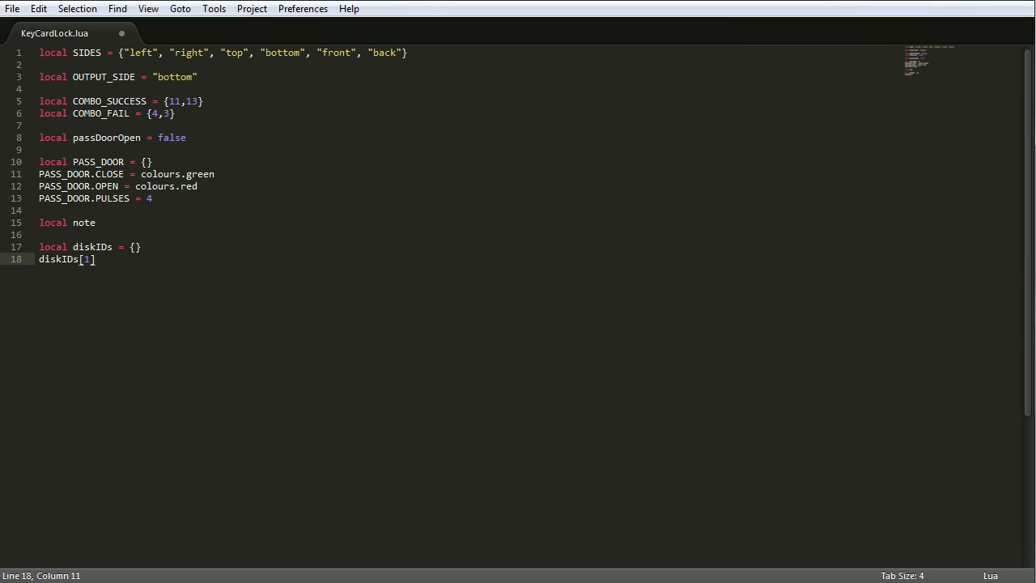
pyautogui.write('= true')
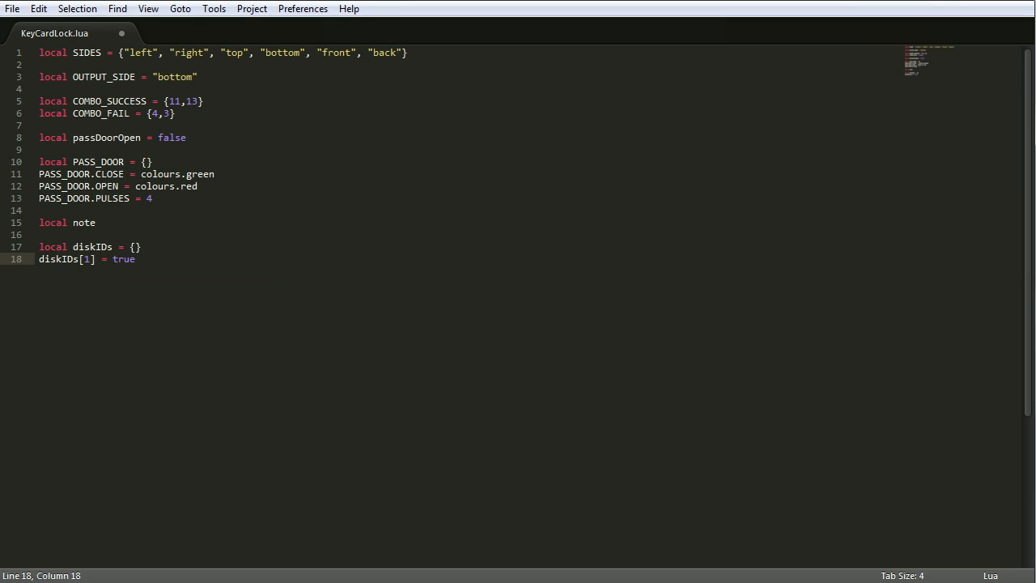
pyautogui.write('diskIDs[2')
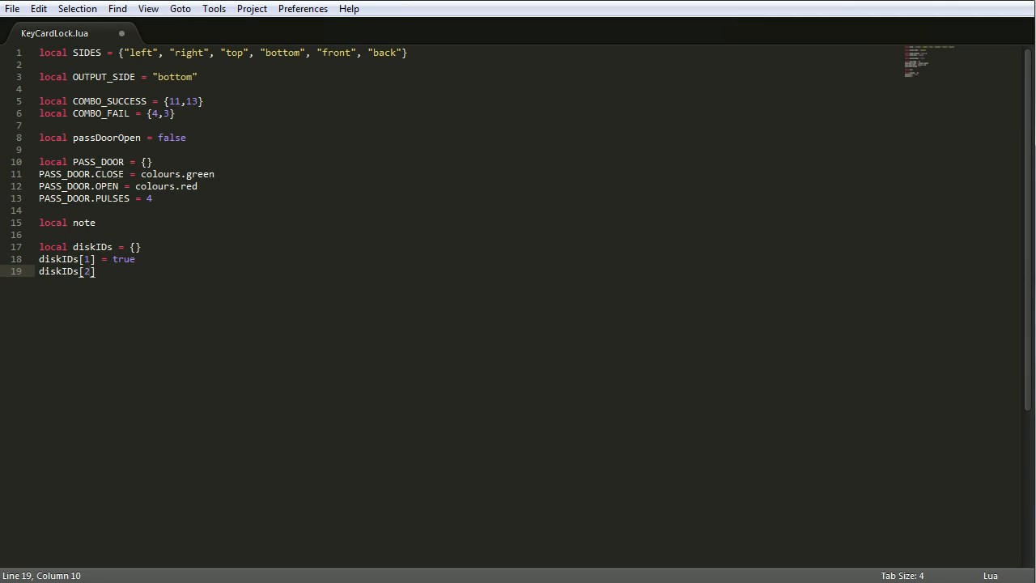
pyautogui.write('= true')
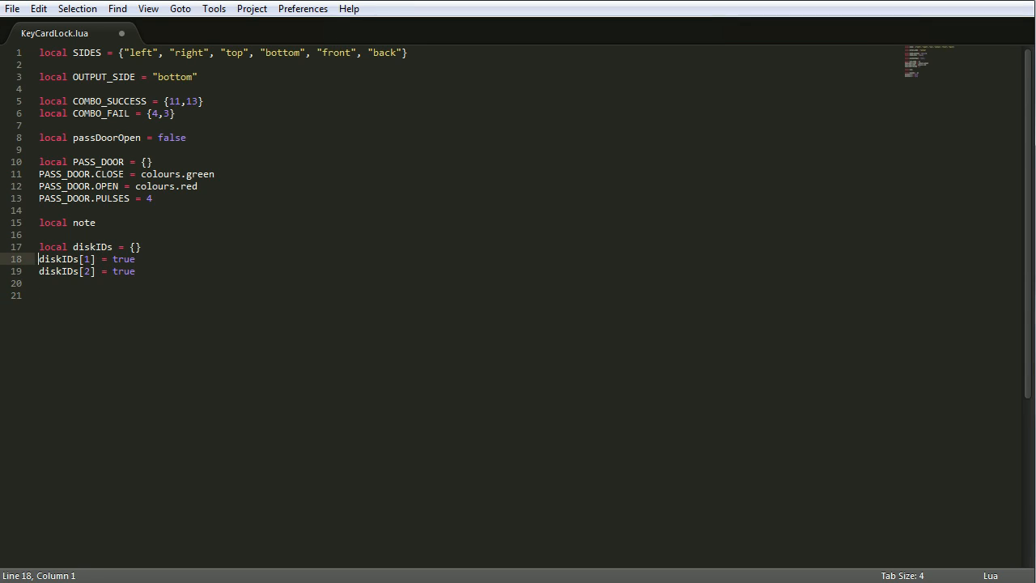
# - Change the second entry's index to 2 and add blank lines below
pyautogui.click(67, 259)
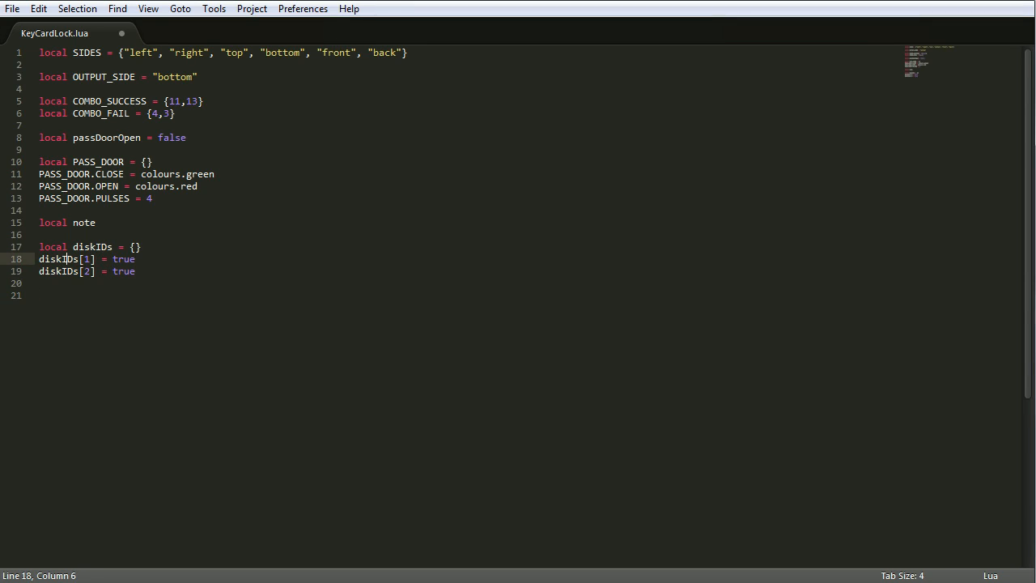
pyautogui.doubleClick(87, 258)
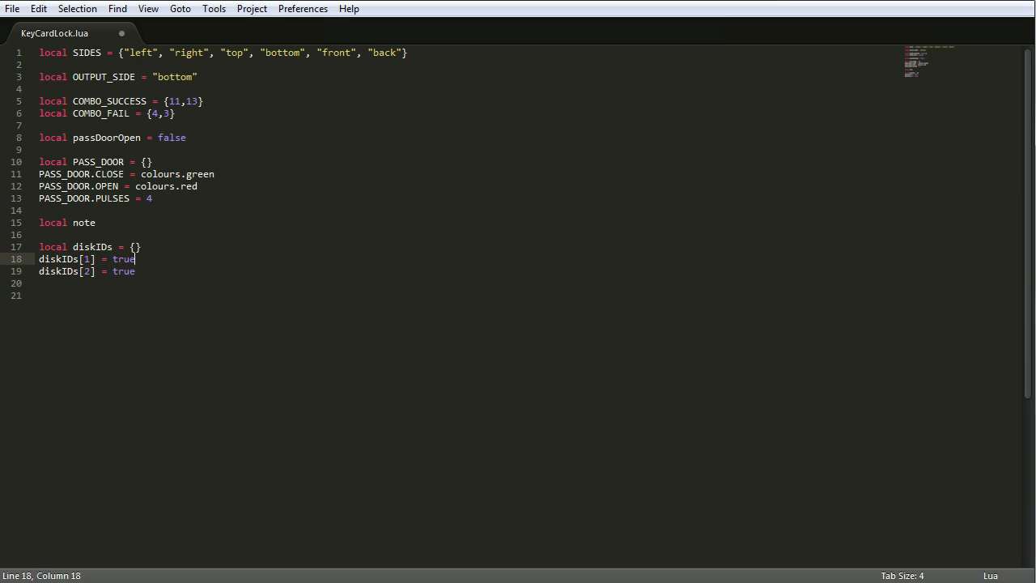
pyautogui.click(83, 271)
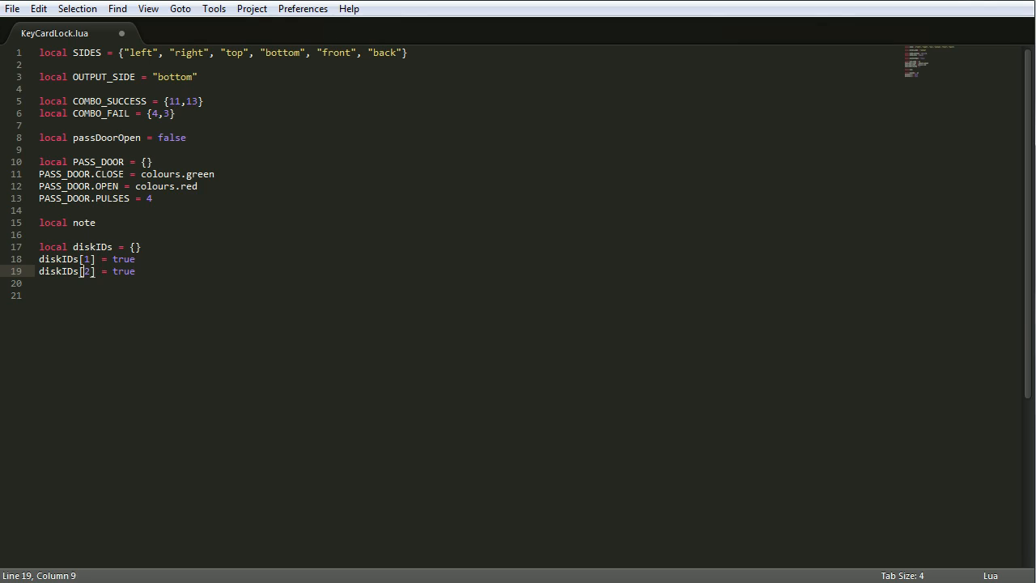
pyautogui.doubleClick(87, 272)
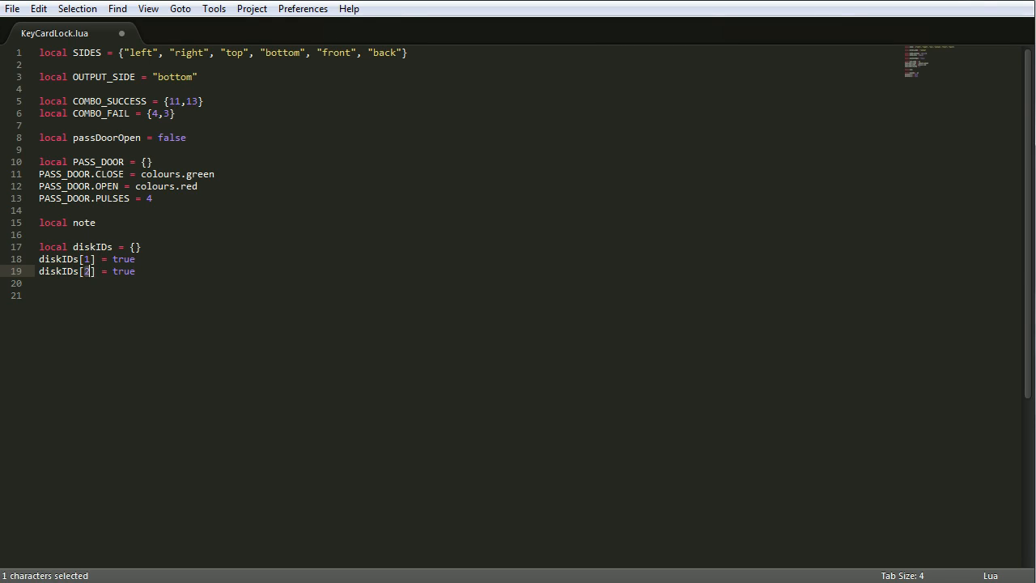
pyautogui.write('2')
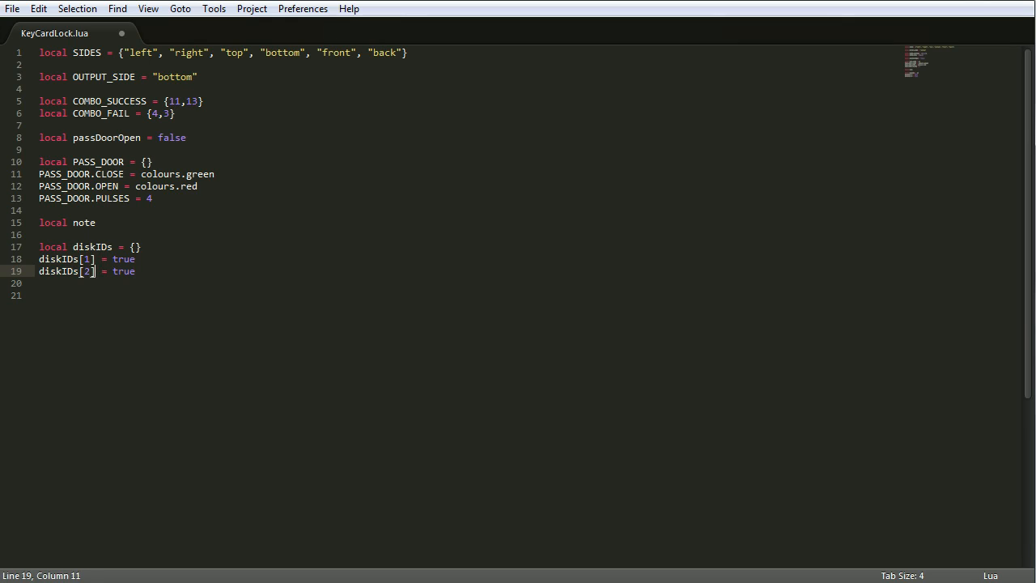
pyautogui.press('enter')
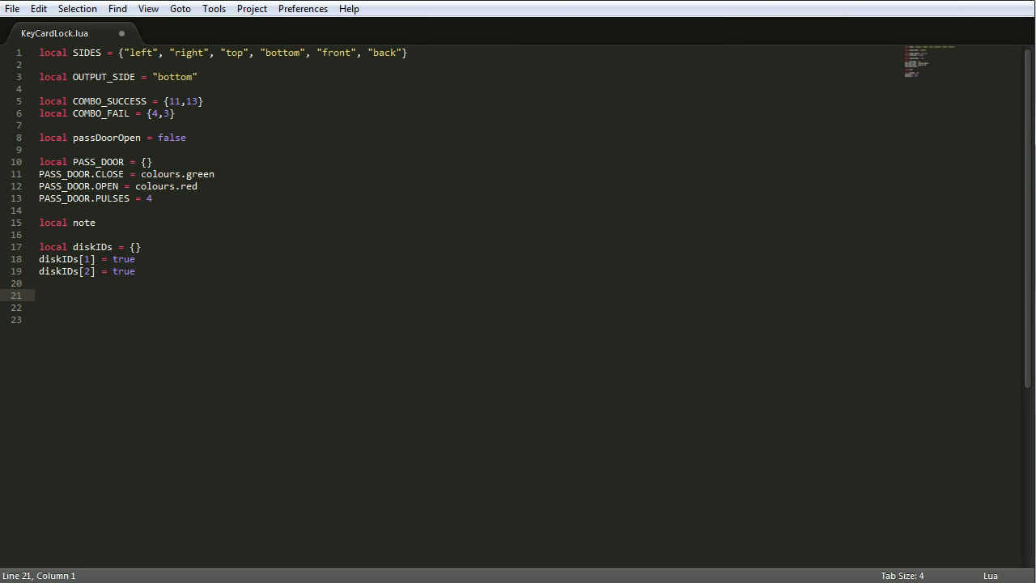
pyautogui.write('1')
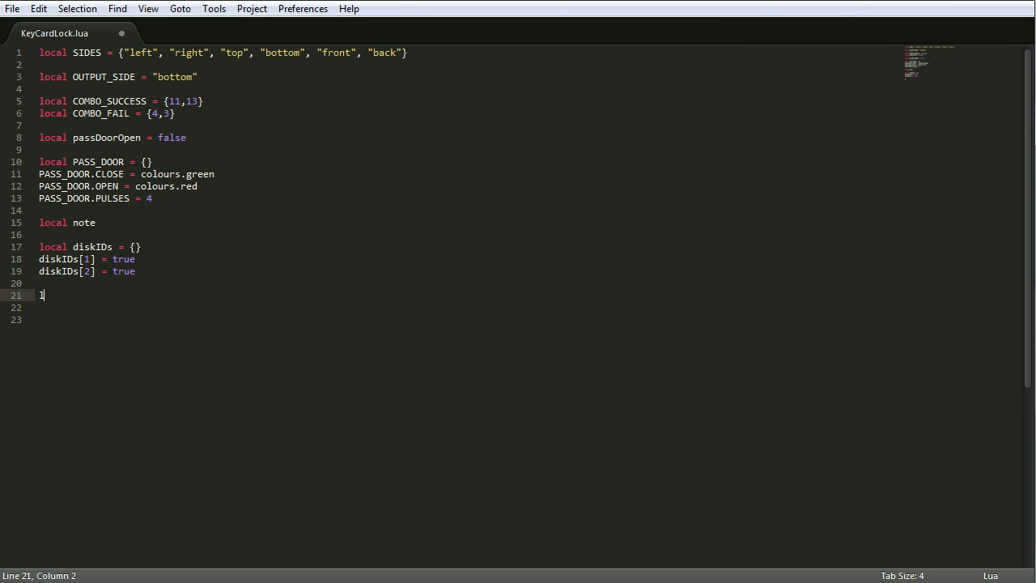
pyautogui.press('Backspace')
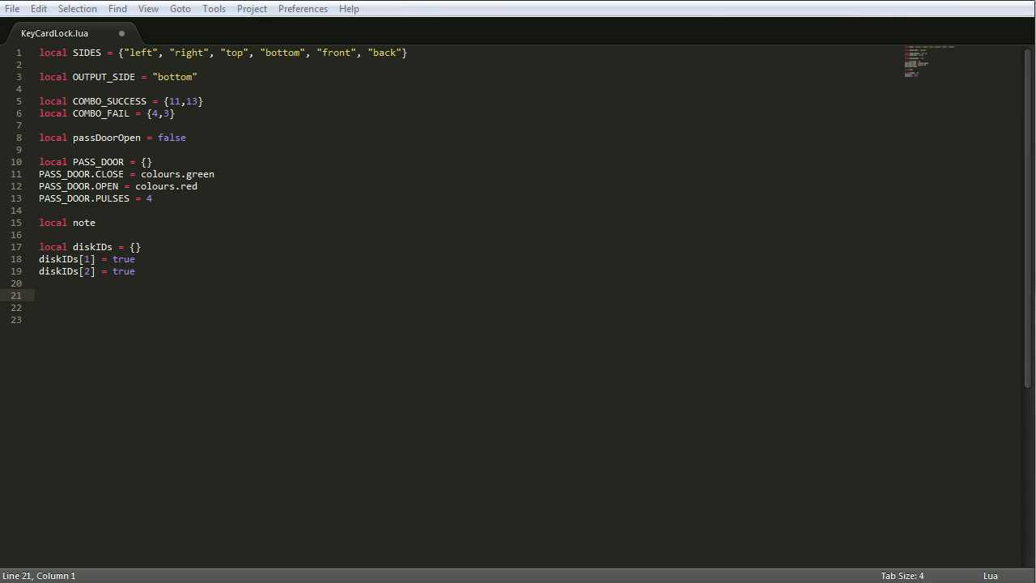
# - Paste getNoteBlock, clearEvents, pulseRS, playNote and moveDoor, then highlight the clearEvents body
pyautogui.press('ctrl+v')
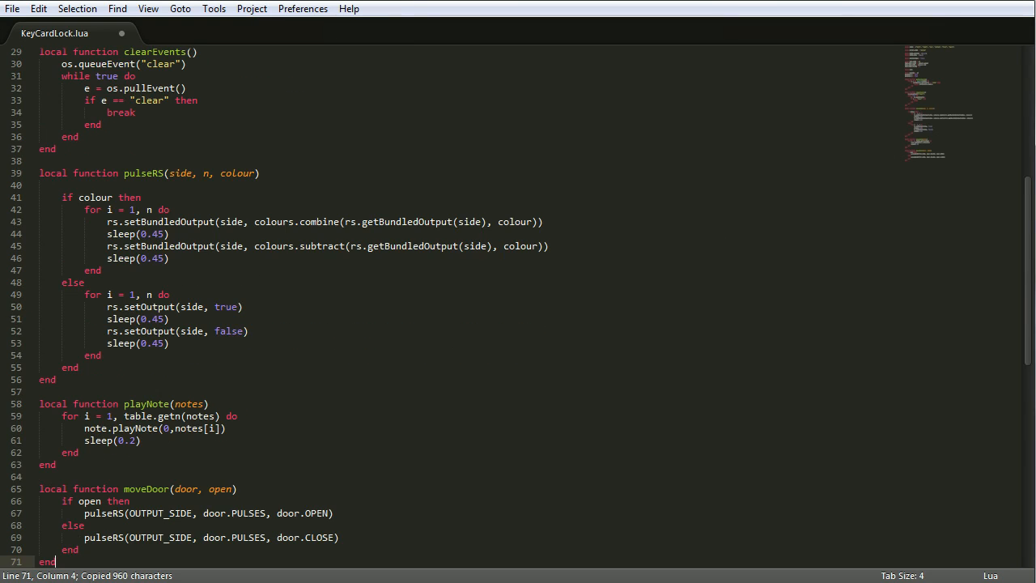
pyautogui.scroll(3)
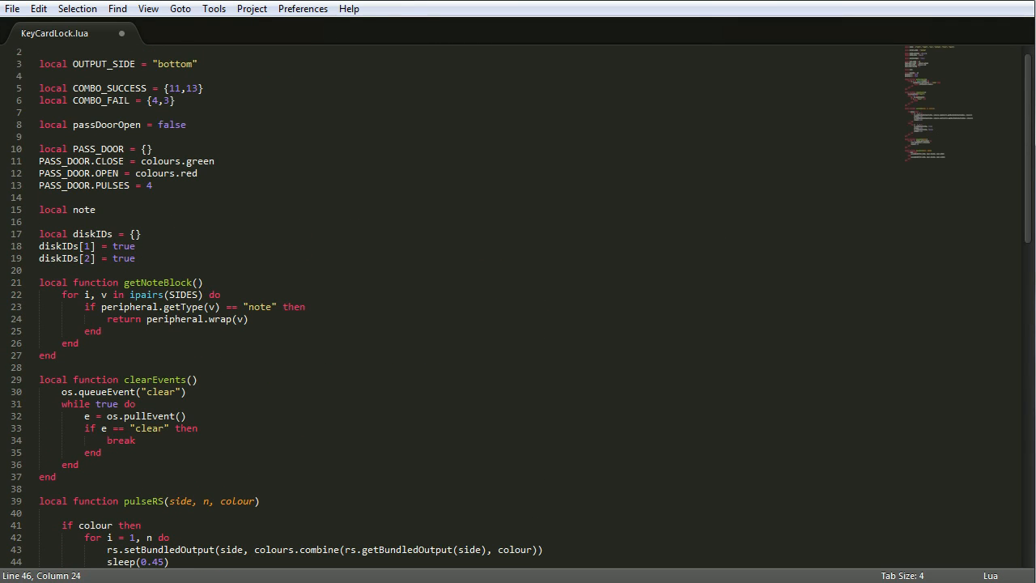
pyautogui.doubleClick(158, 281)
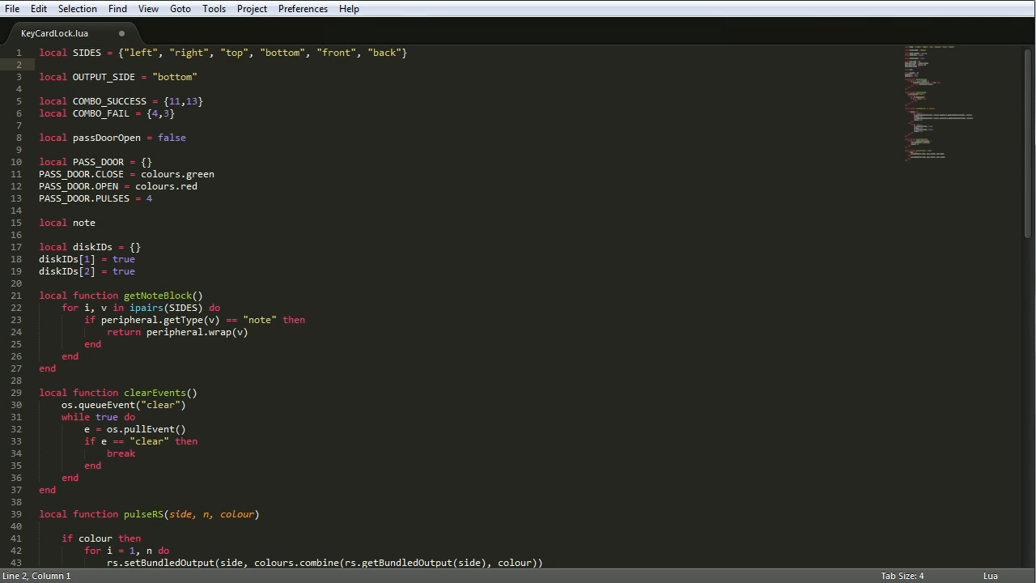
pyautogui.doubleClick(84, 223)
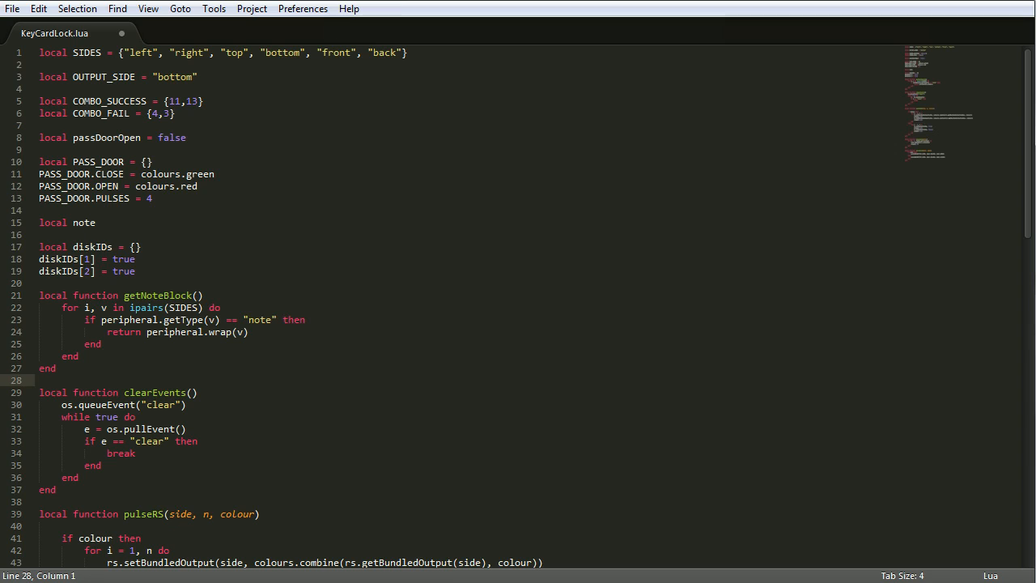
pyautogui.doubleClick(158, 294)
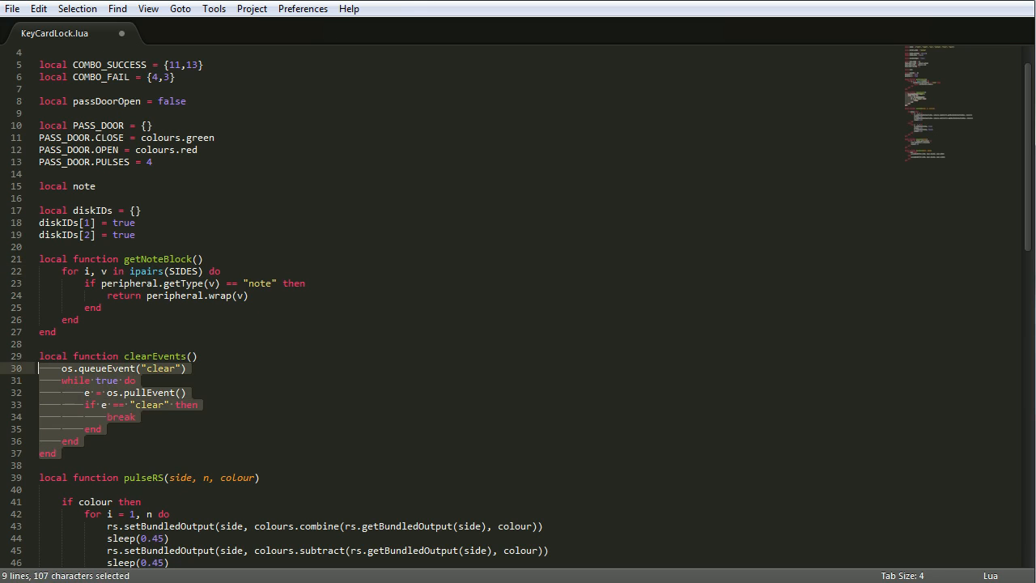
pyautogui.click(77, 381)
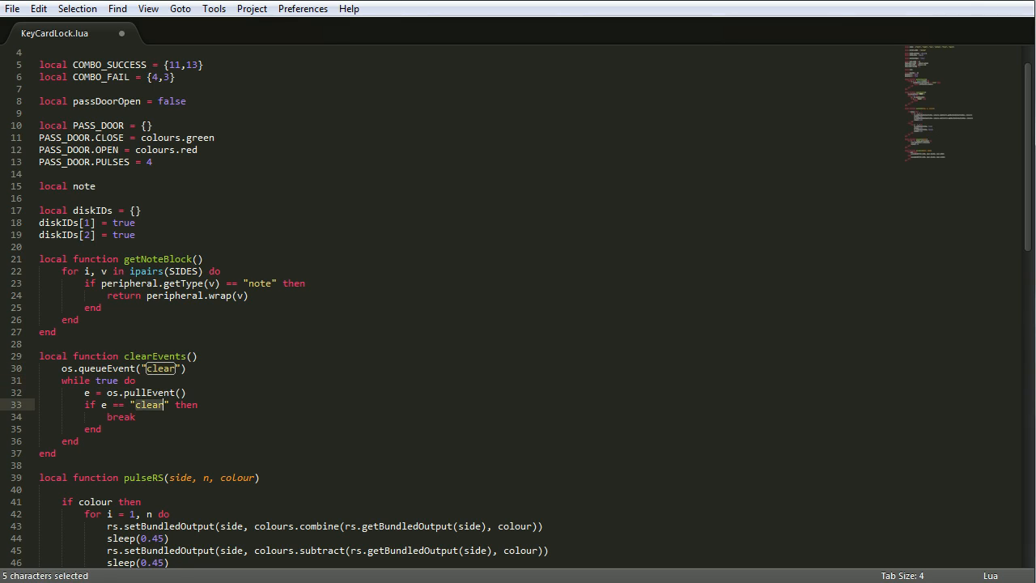
pyautogui.click(99, 392)
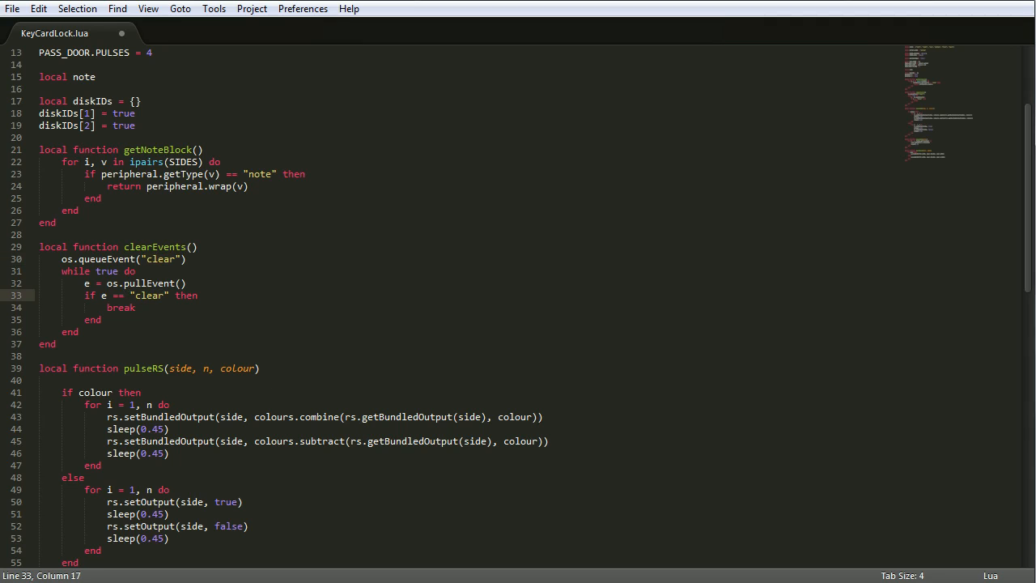
pyautogui.doubleClick(150, 294)
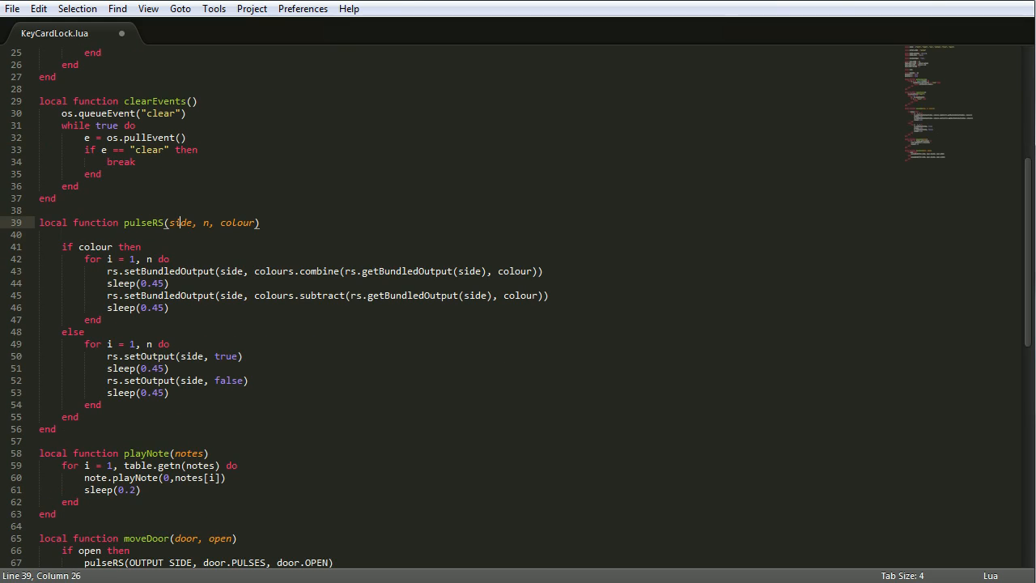
pyautogui.doubleClick(203, 223)
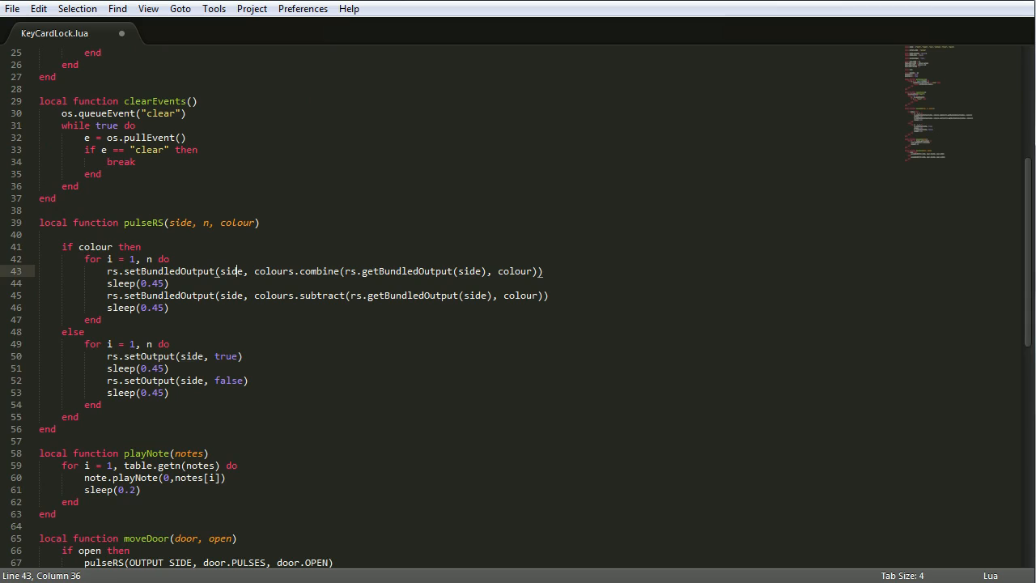
pyautogui.click(89, 246)
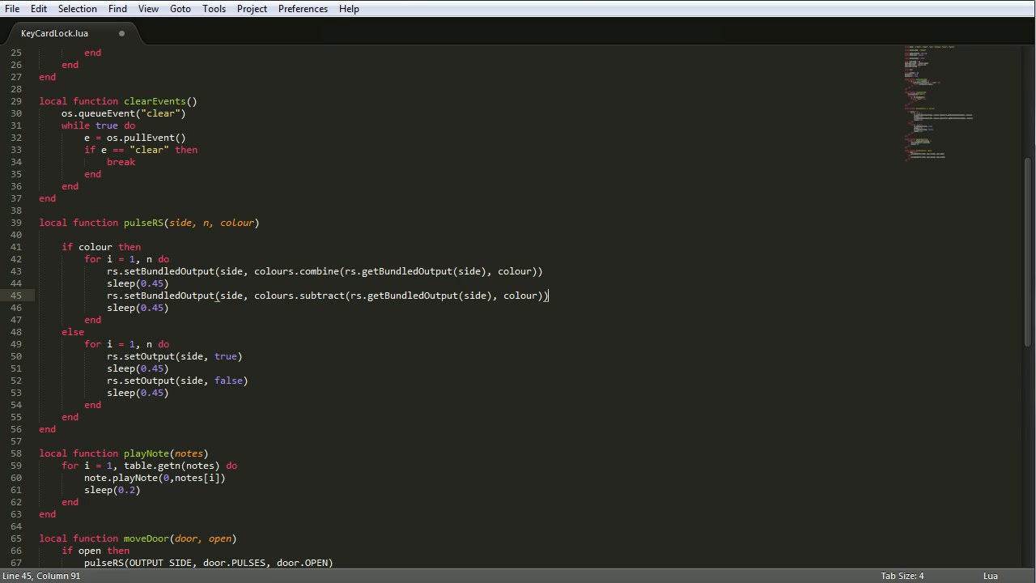
pyautogui.click(139, 258)
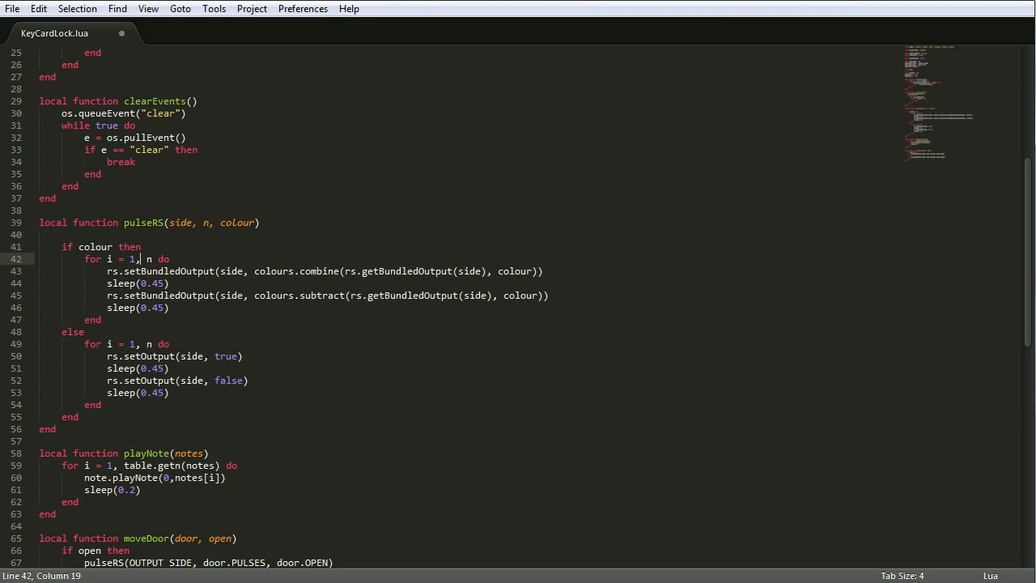
pyautogui.scroll(-3)
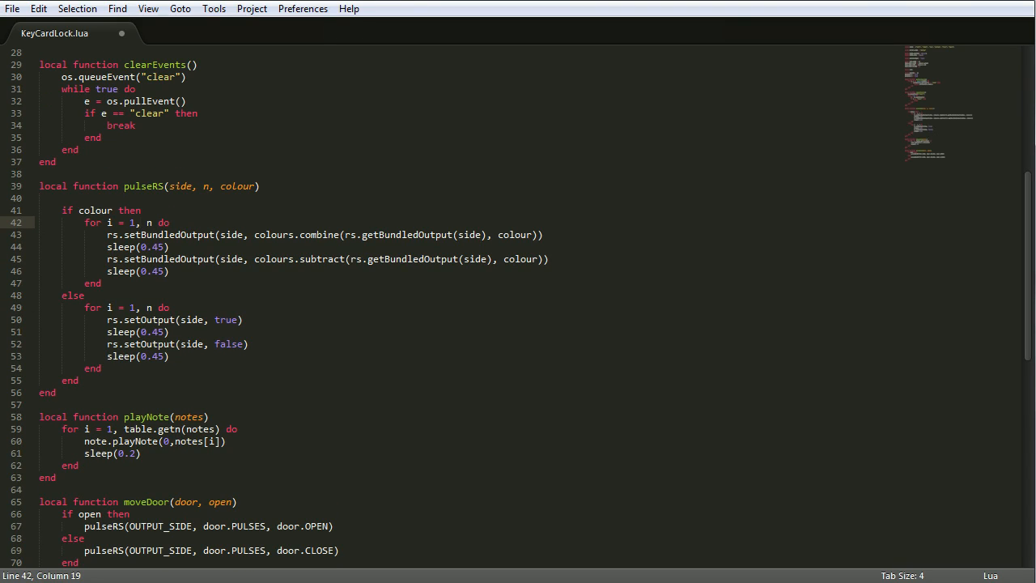
pyautogui.click(195, 320)
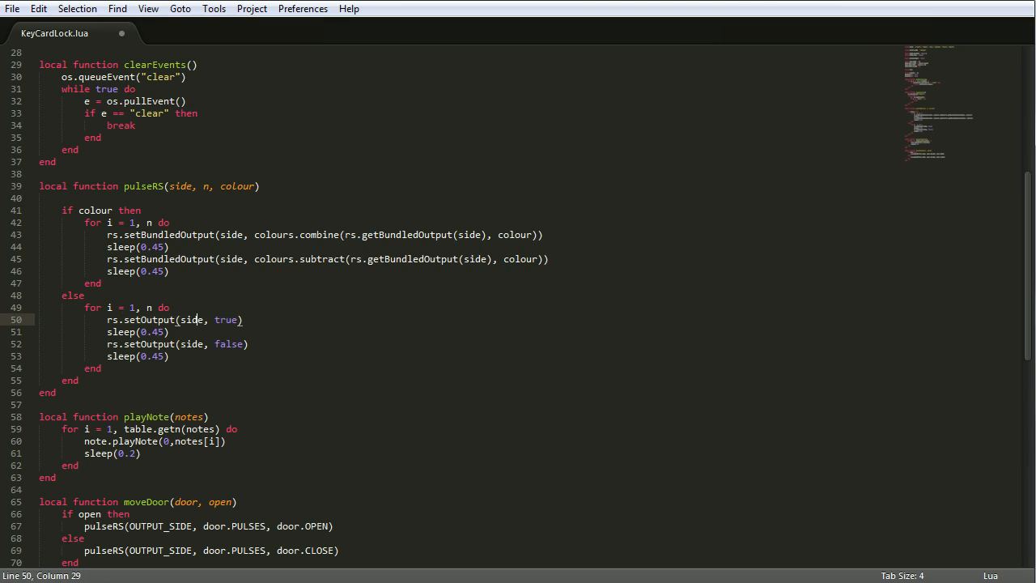
pyautogui.click(166, 332)
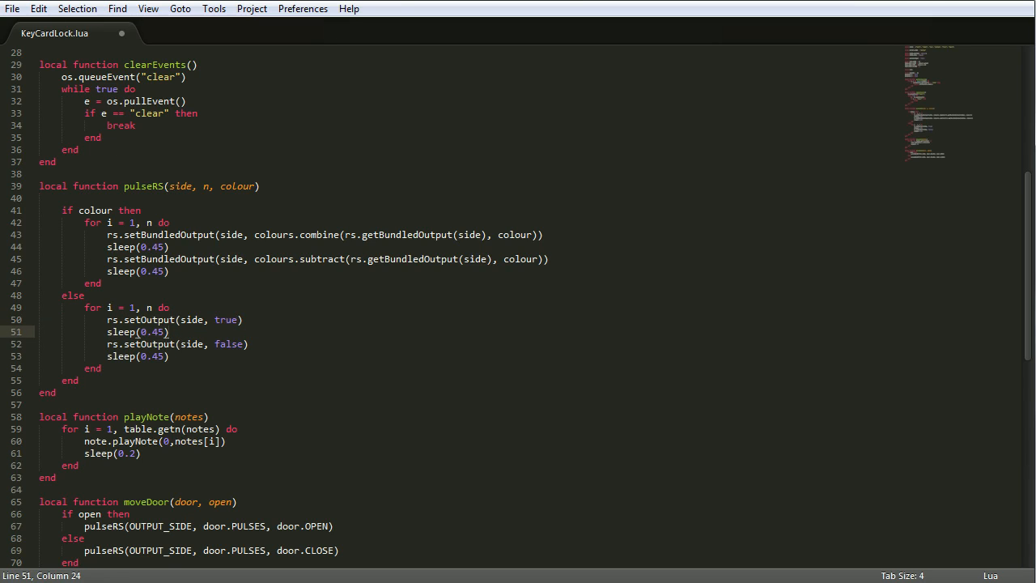
pyautogui.click(249, 344)
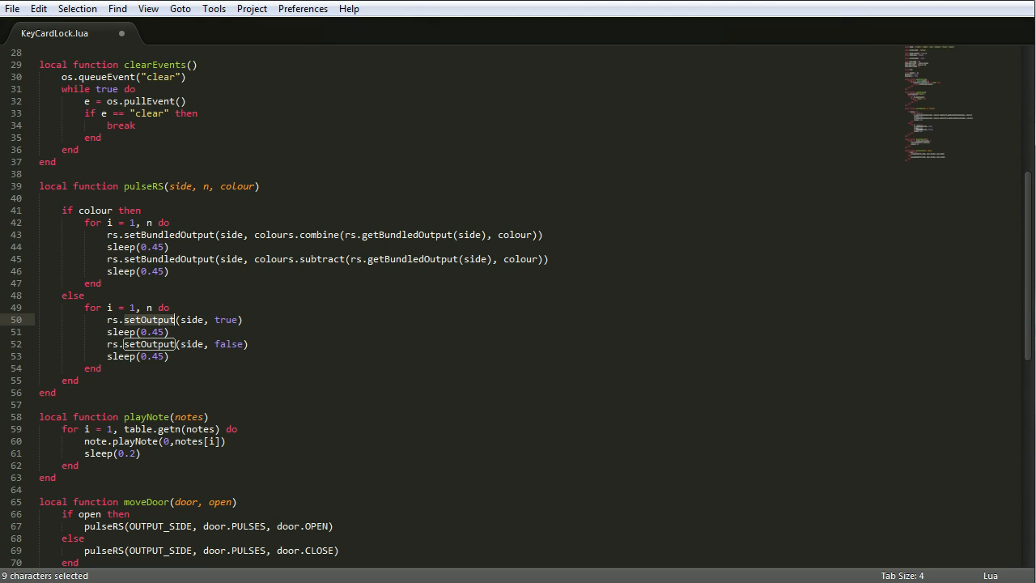
pyautogui.doubleClick(226, 319)
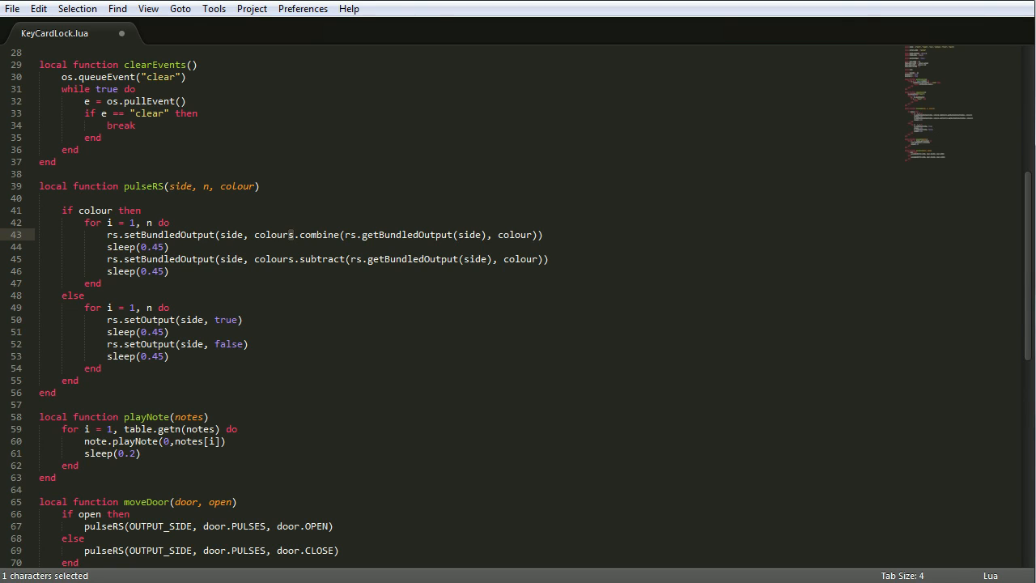
pyautogui.doubleClick(514, 235)
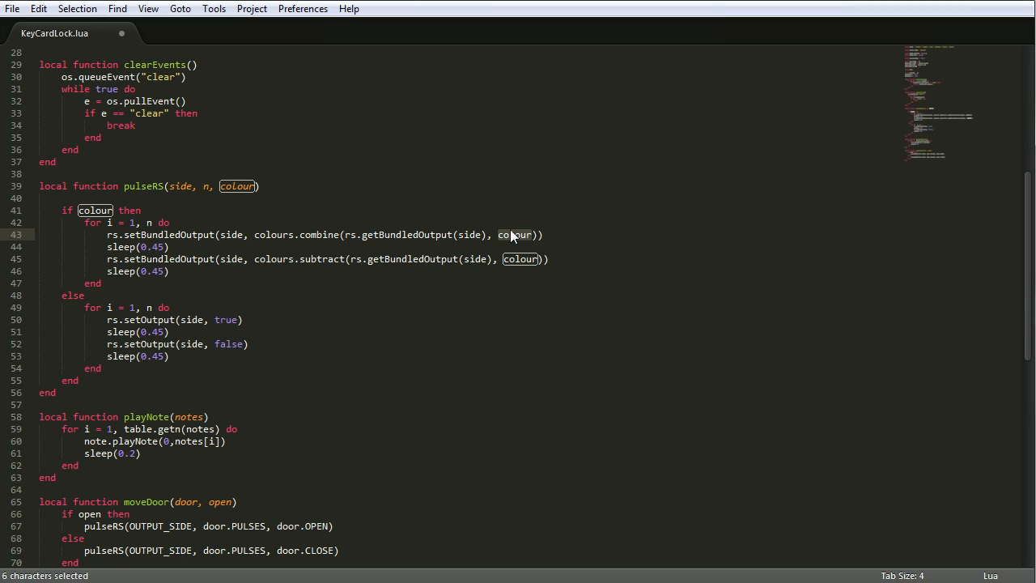
pyautogui.click(526, 234)
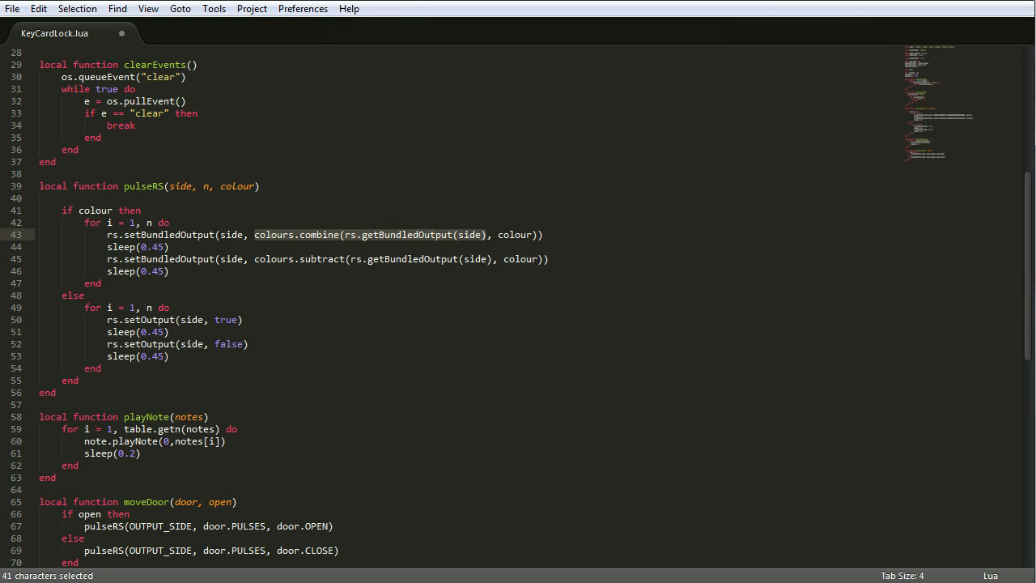
pyautogui.click(263, 259)
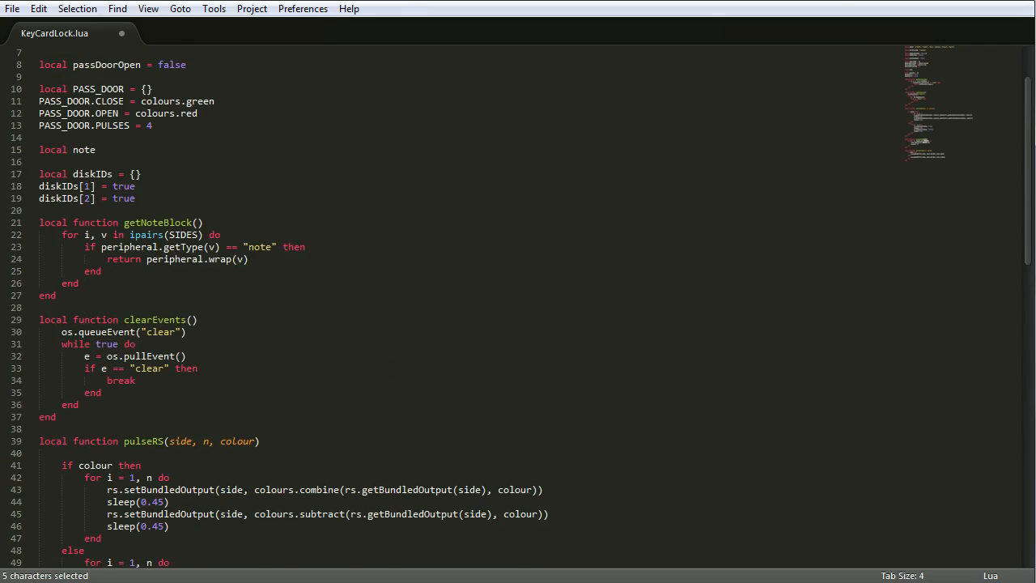
pyautogui.scroll(-3)
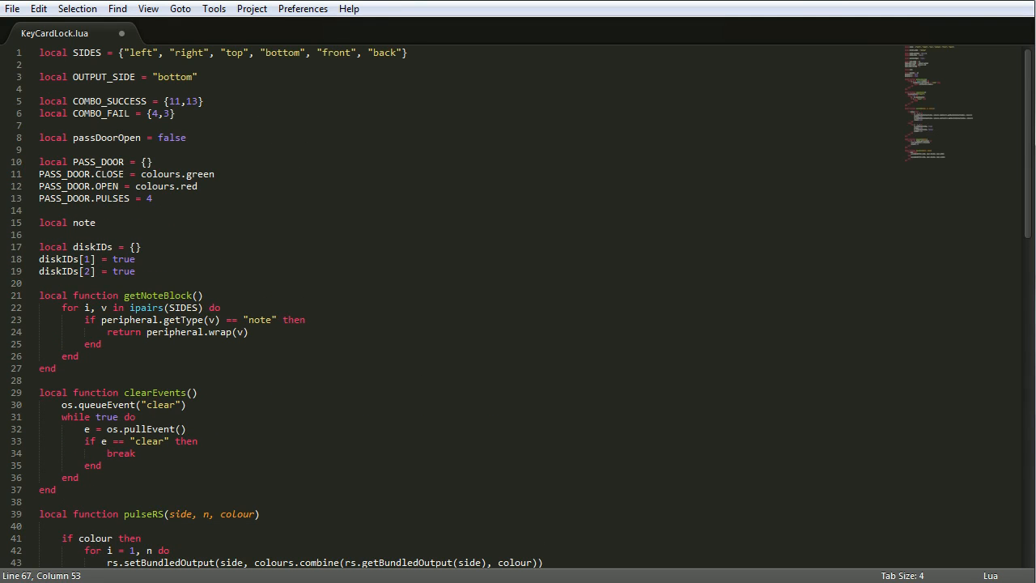
pyautogui.scroll(-3)
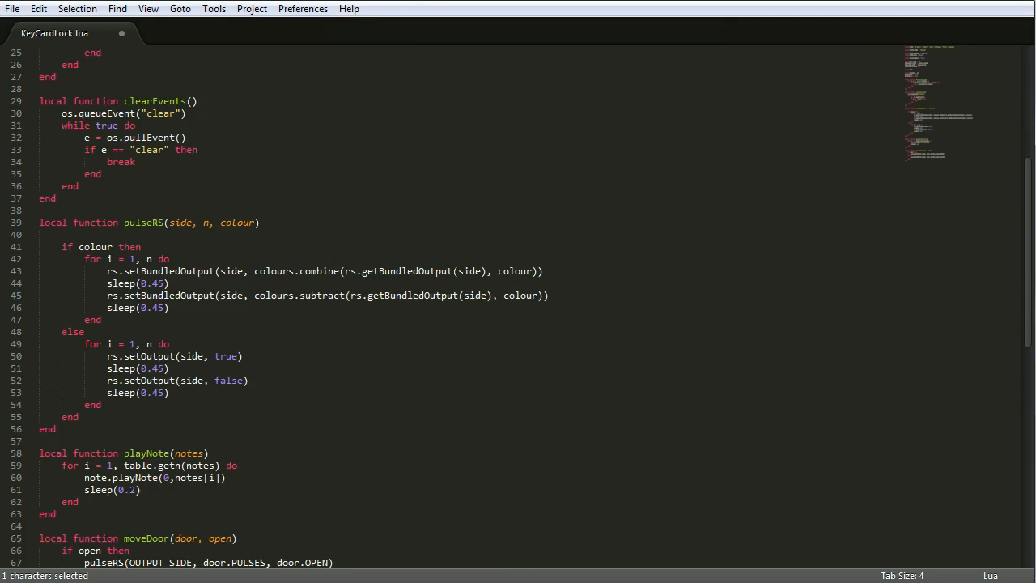
pyautogui.scroll(-3)
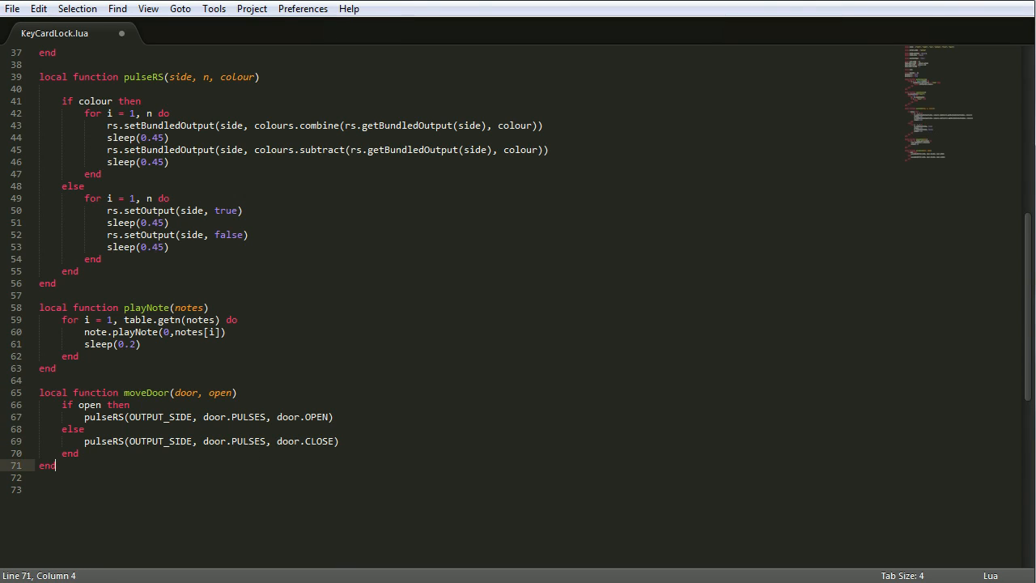
# - Start local function checkDisk(side) with if diskIDs[disk.getID(side)] then
pyautogui.press('Enter')
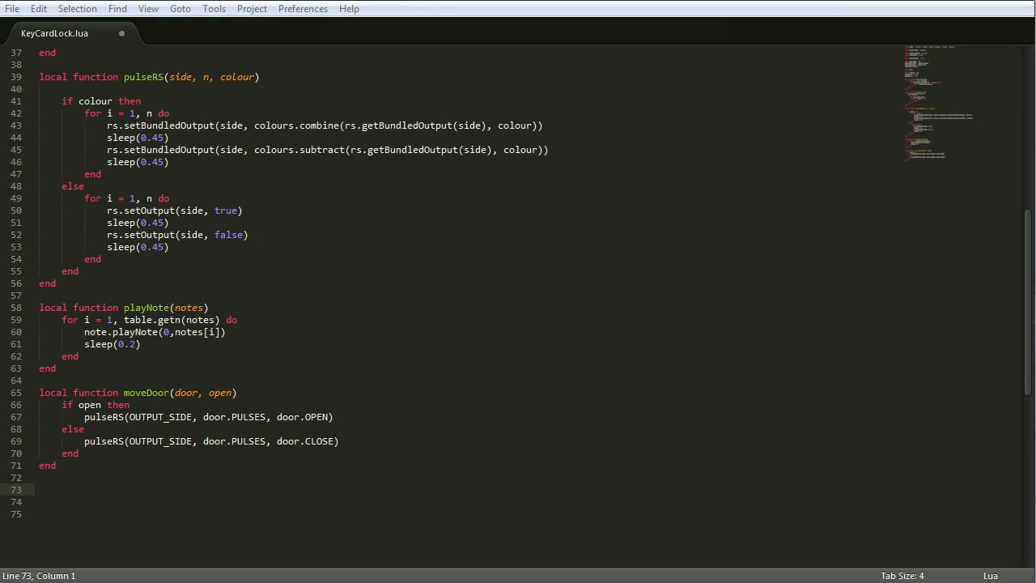
pyautogui.write('local')
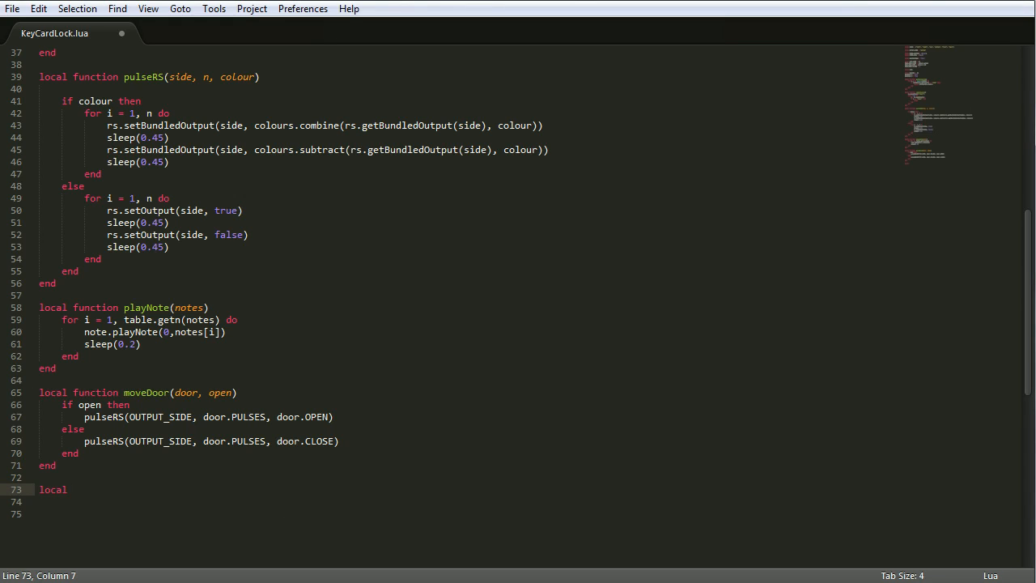
pyautogui.write('function')
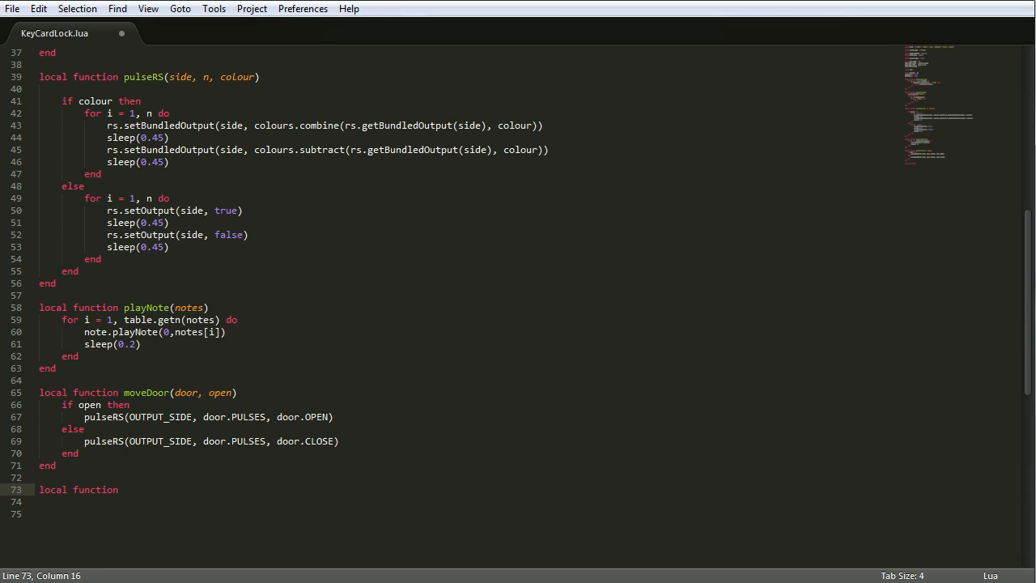
pyautogui.write('checkD')
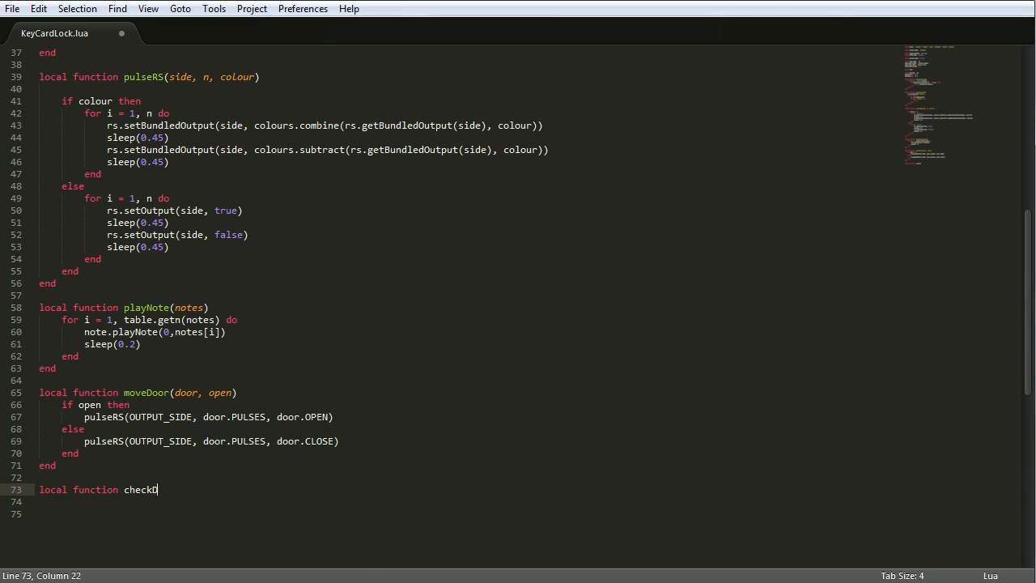
pyautogui.write('Disk(side)')
pyautogui.click(465, 513)
pyautogui.write('if')
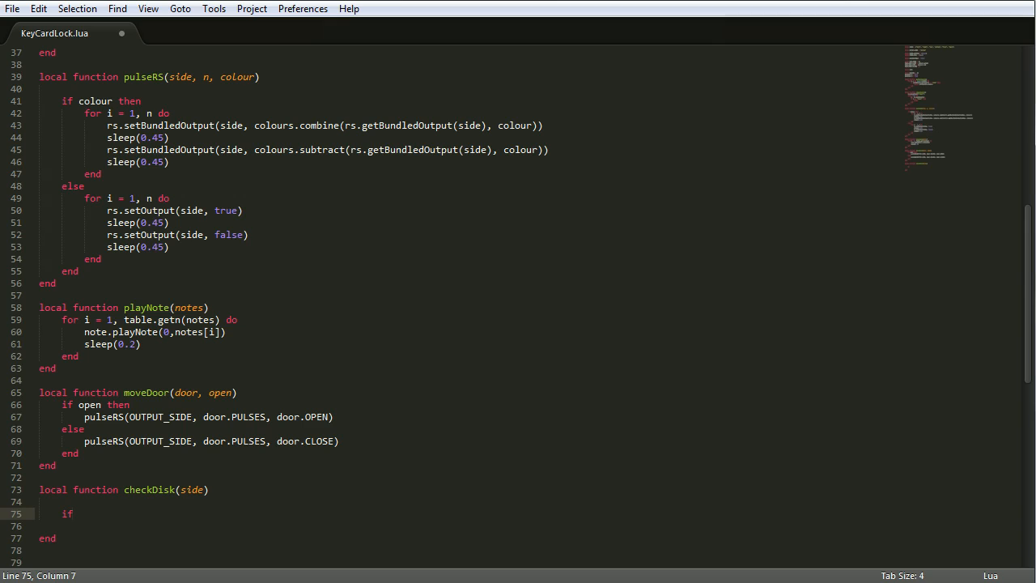
pyautogui.write('diskIDs')
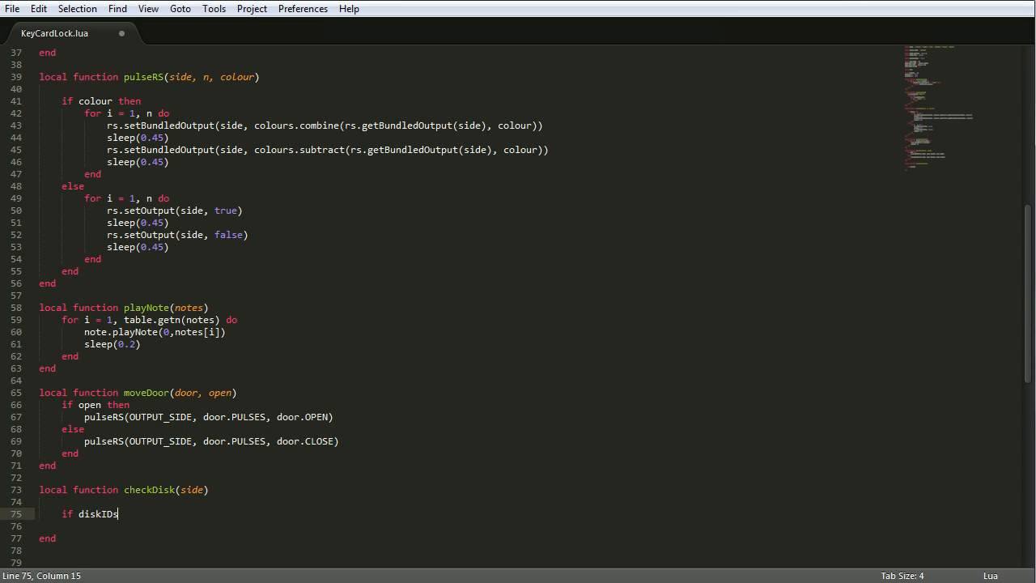
pyautogui.write('[]')
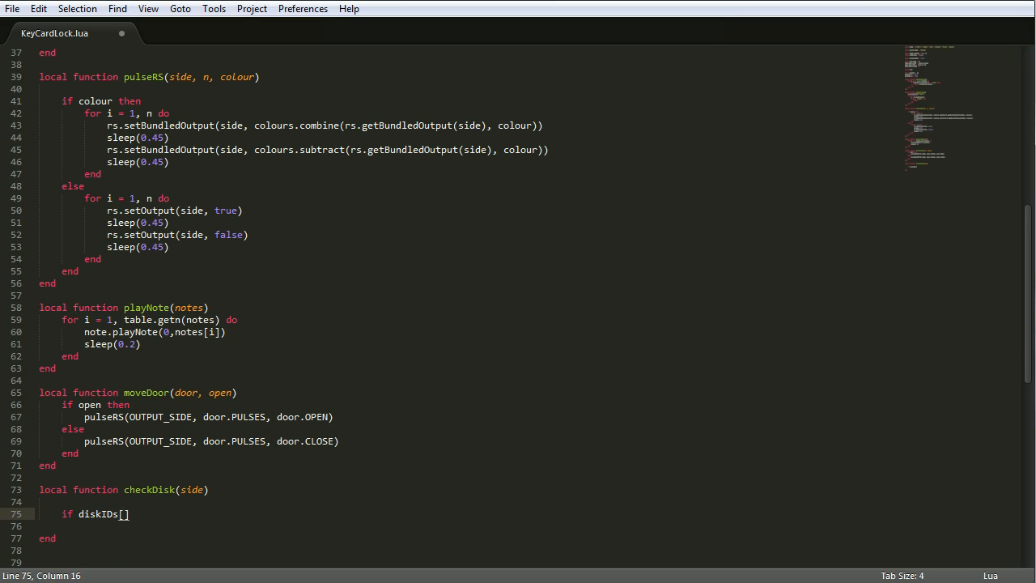
pyautogui.write('disk.getID(side')
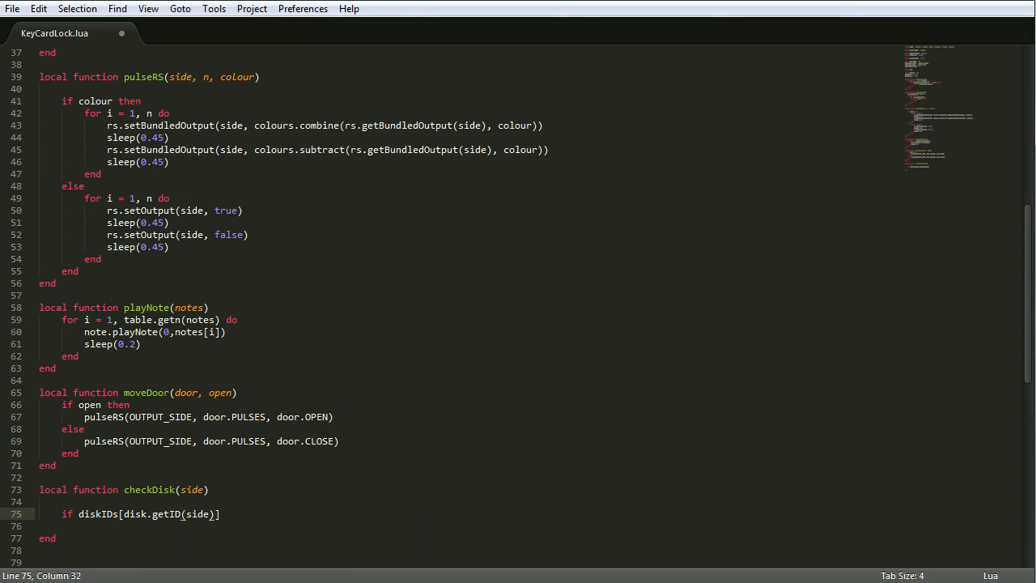
pyautogui.write('then')
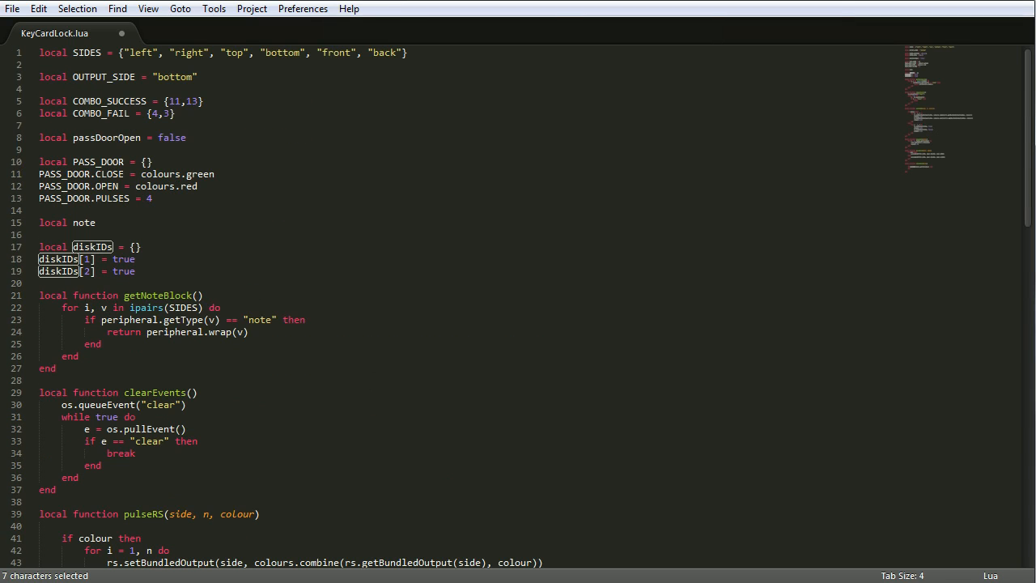
pyautogui.scroll(-3)
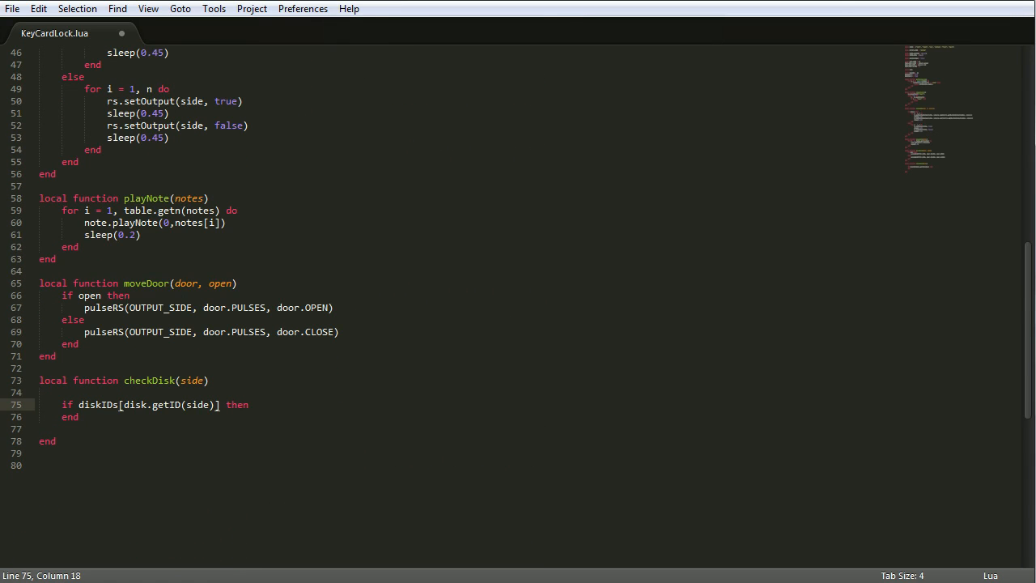
pyautogui.doubleClick(159, 405)
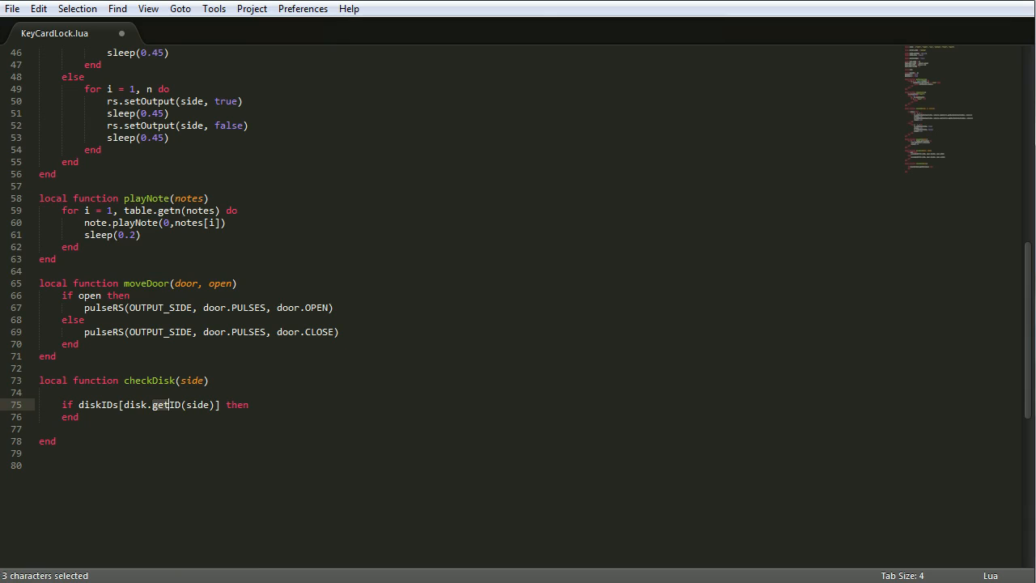
pyautogui.doubleClick(196, 405)
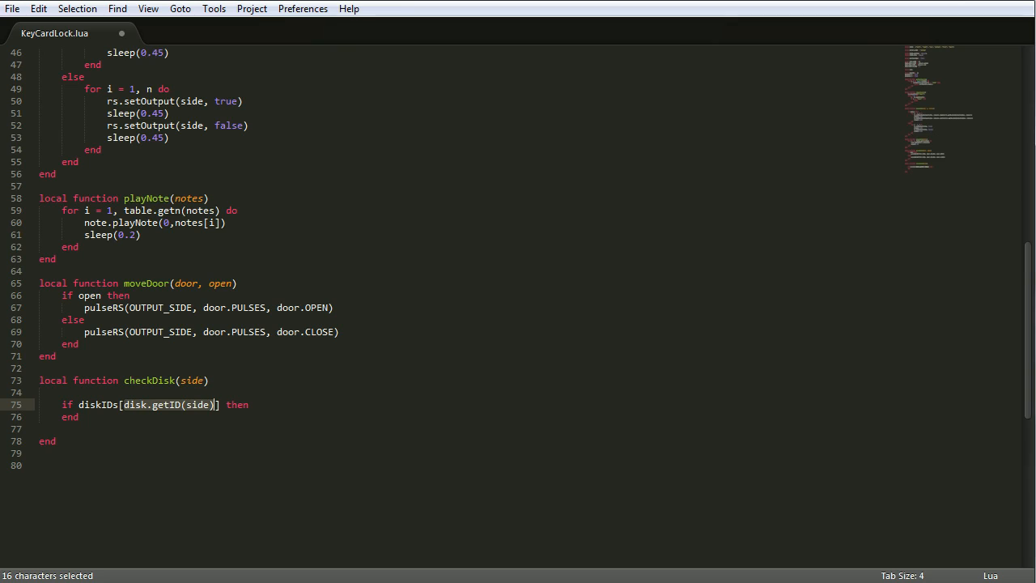
pyautogui.moveTo(178, 413)
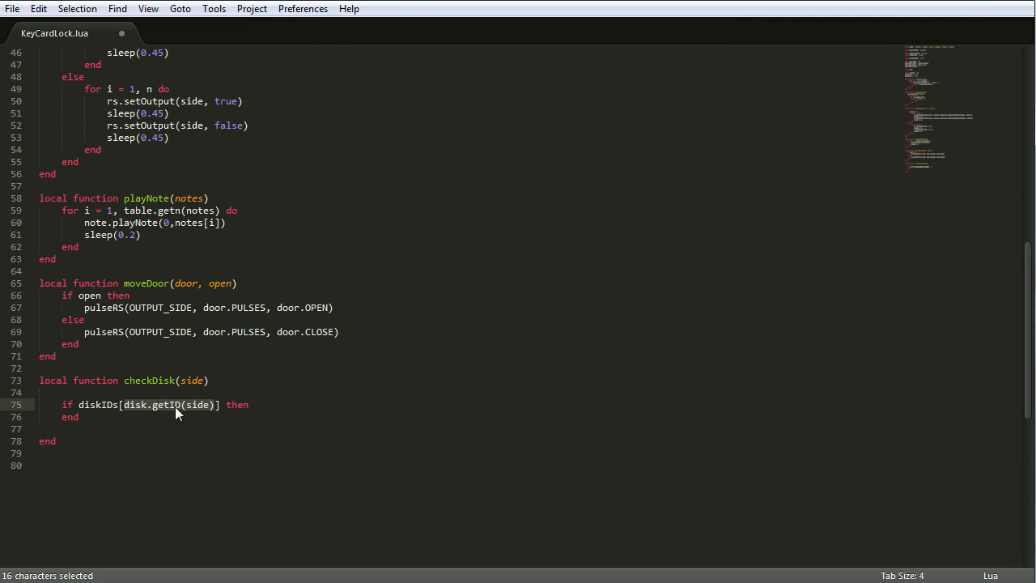
pyautogui.moveTo(177, 413)
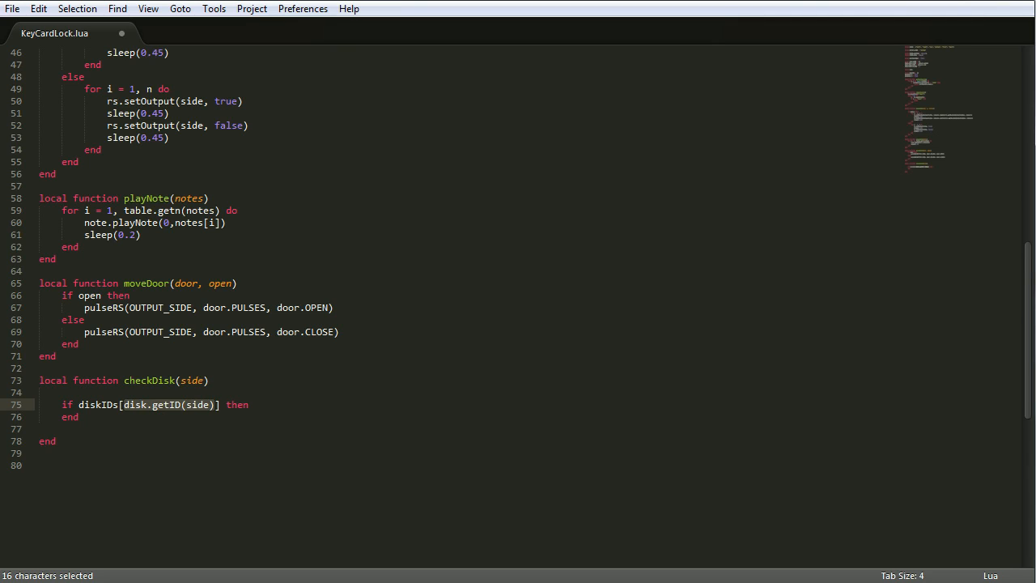
# - Add return true inside the if and return false after, removing extra blank lines
pyautogui.press('Return')
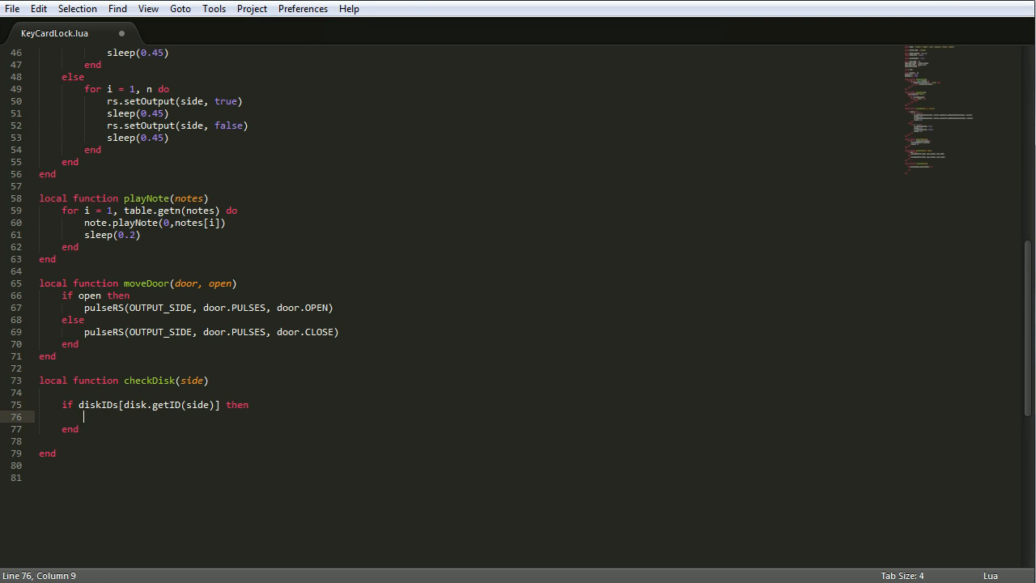
pyautogui.write('return true')
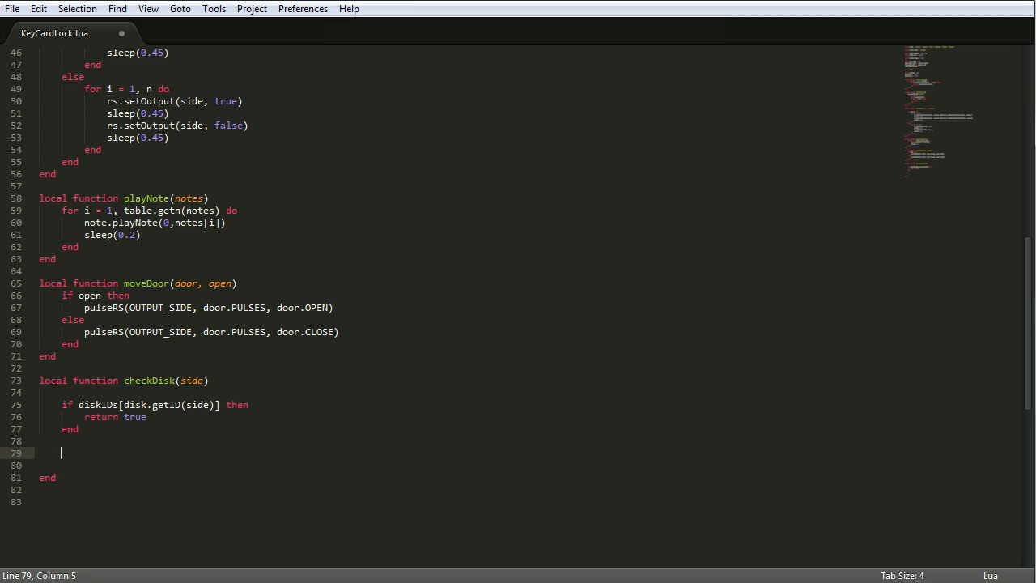
pyautogui.write('return false')
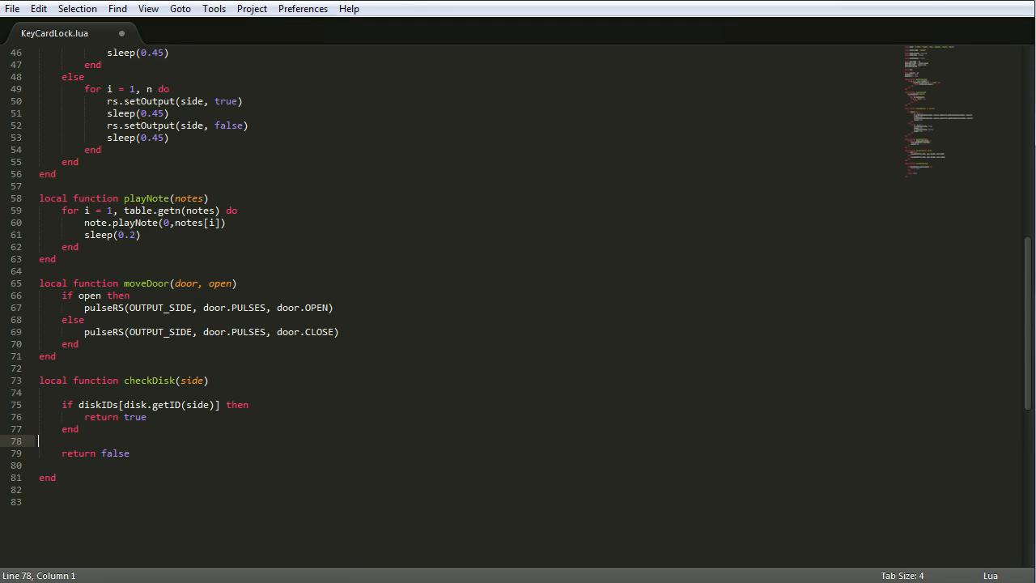
pyautogui.click(147, 417)
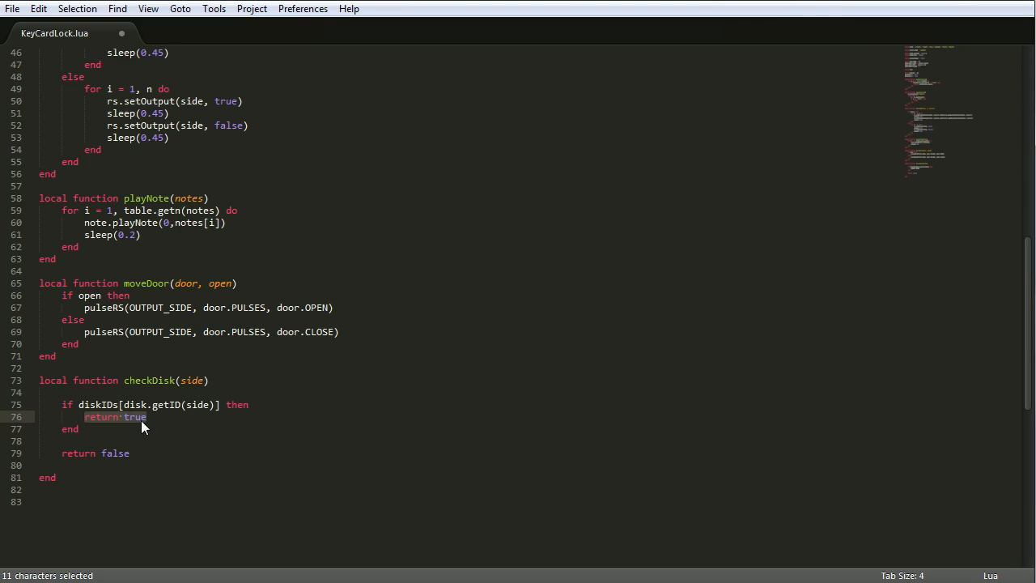
pyautogui.click(147, 416)
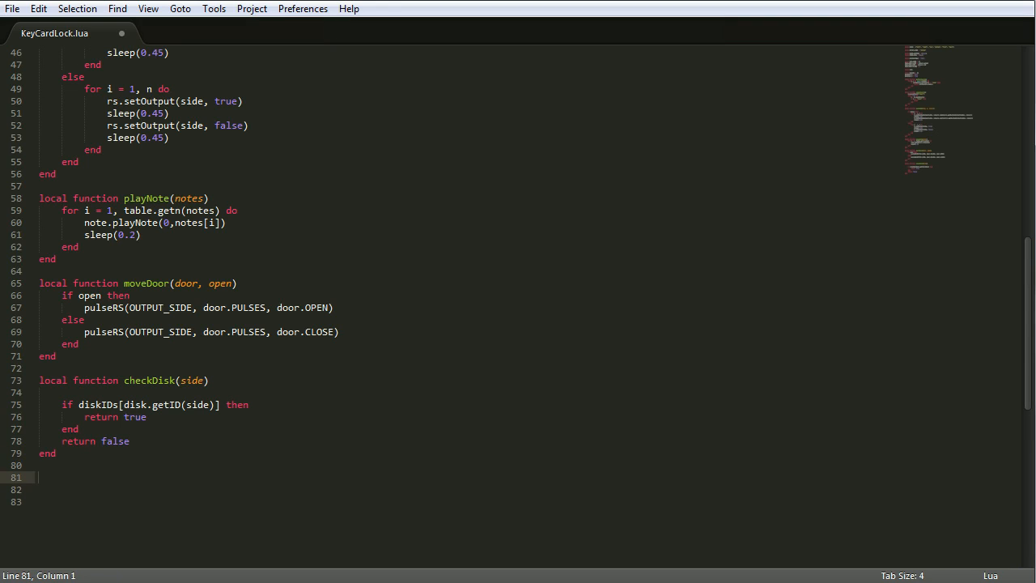
pyautogui.write('function main(')
pyautogui.write('end')
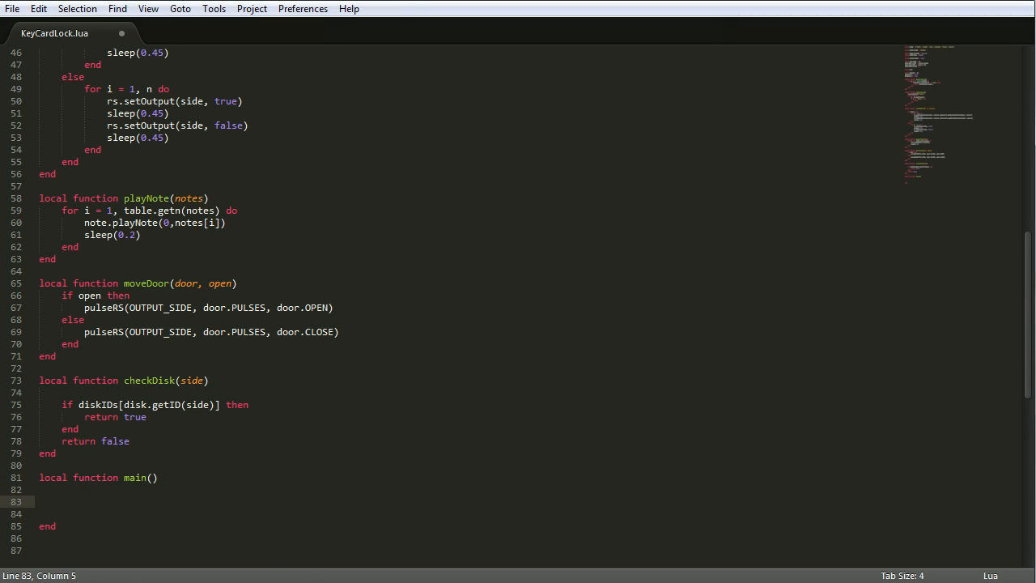
# - Declare eventTimer and note, print 'closing door', close the door, sleep and clear events
pyautogui.write('local eventTimer')
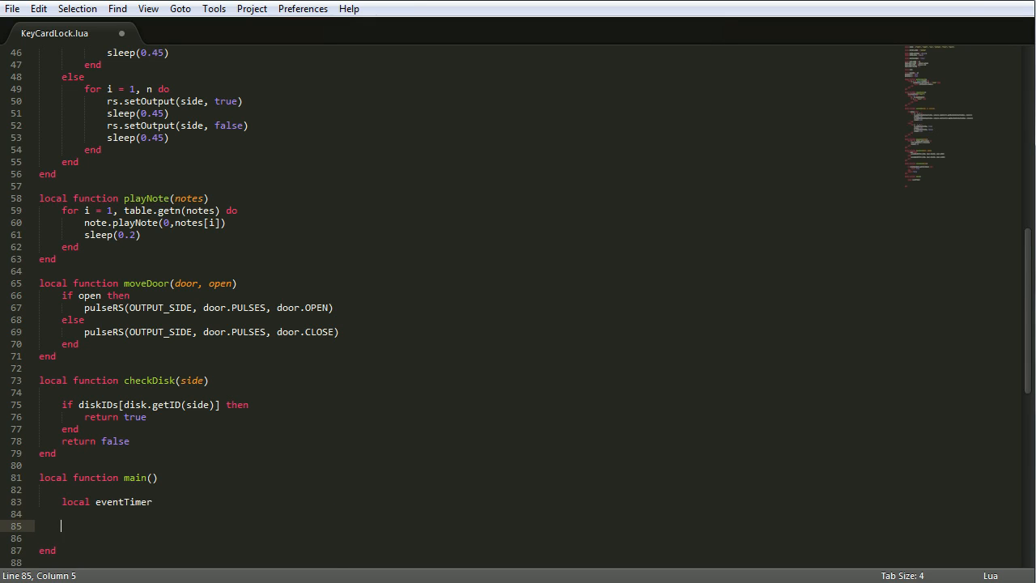
pyautogui.scroll(-3)
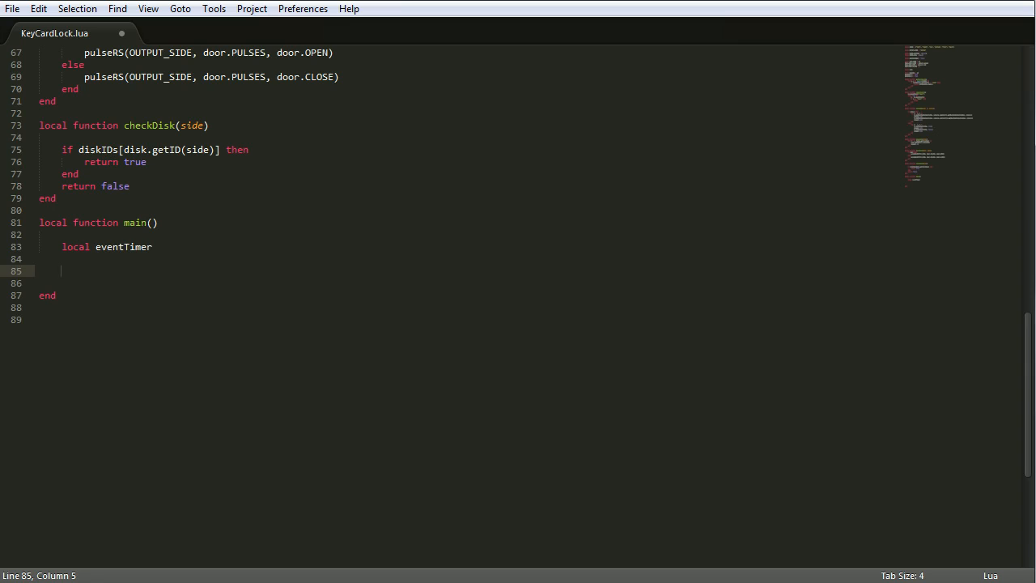
pyautogui.write('note = getNoteBlock(')
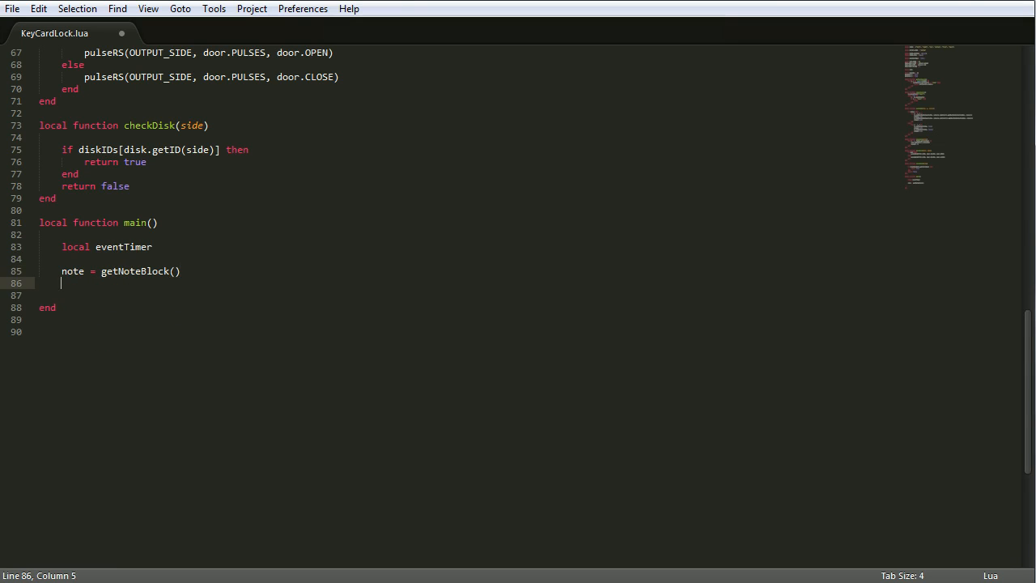
pyautogui.write('print("")')
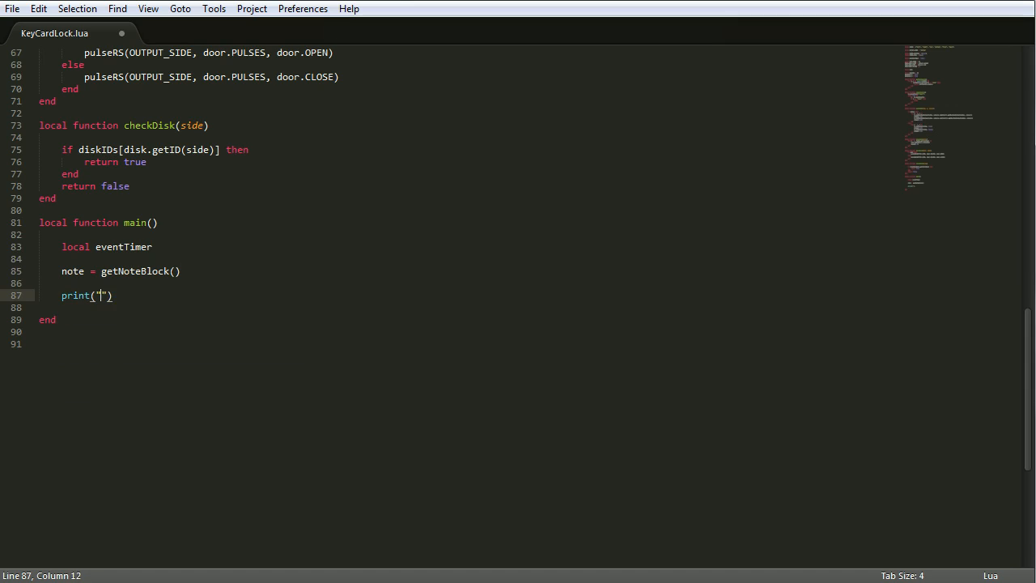
pyautogui.write('closing door')
pyautogui.write('moveDoort')
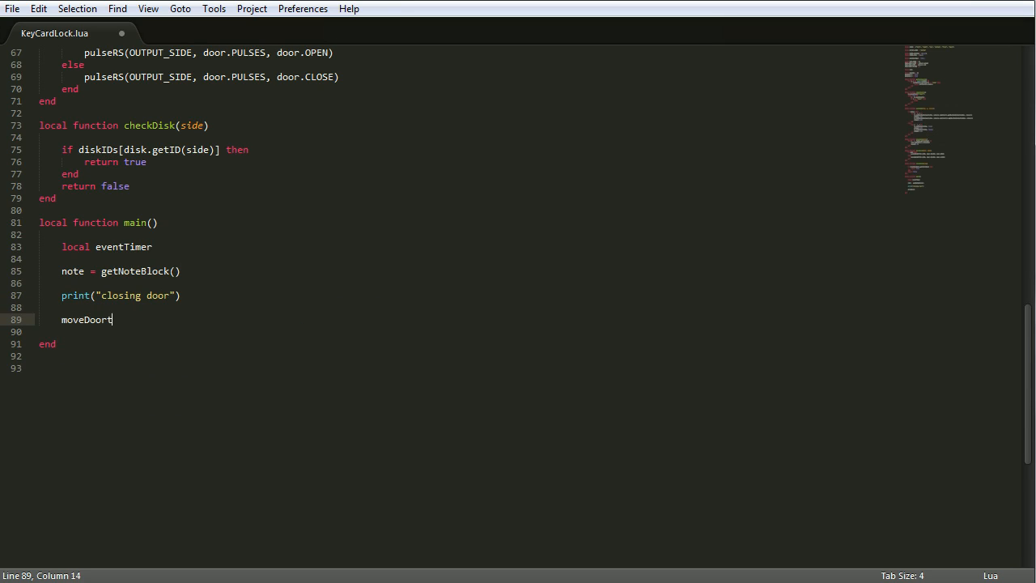
pyautogui.write('(PASS_DOOR)')
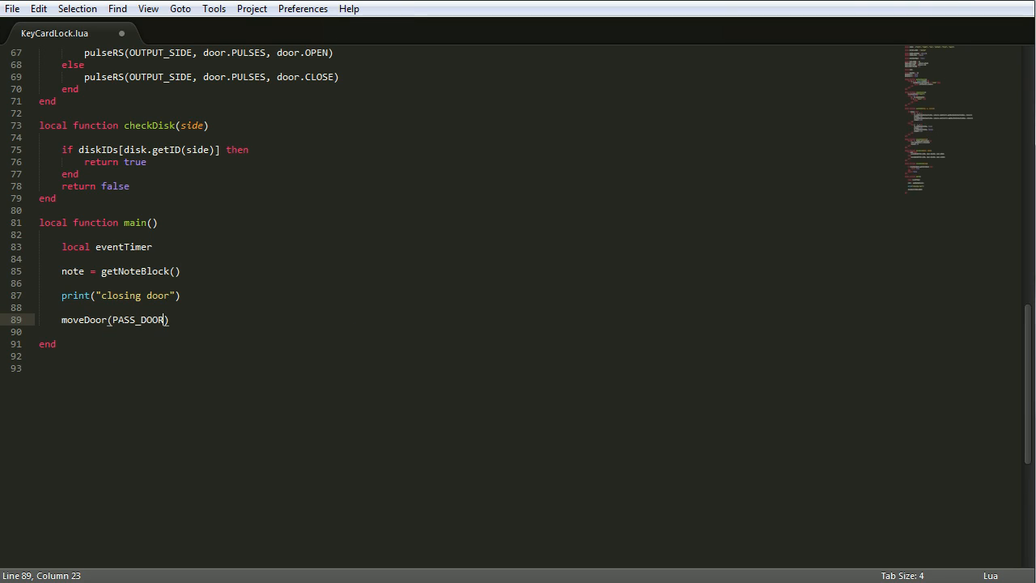
pyautogui.write('sleep(1')
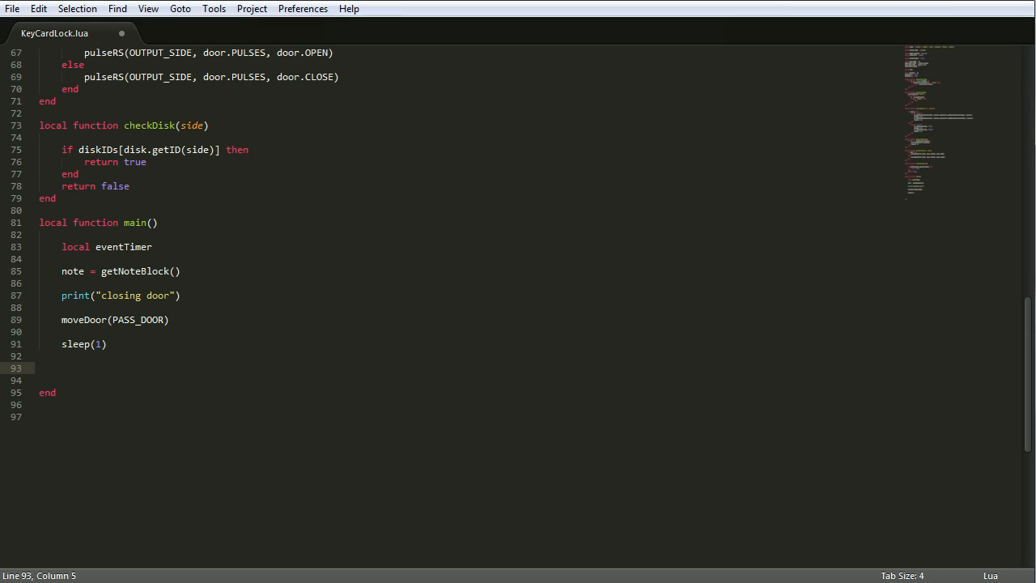
pyautogui.write('clearEvents(')
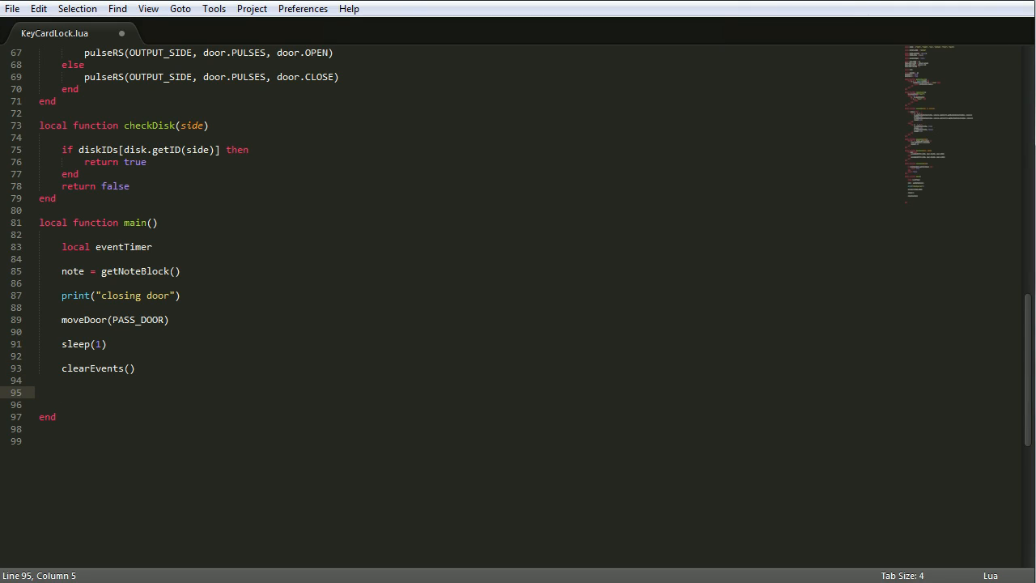
# - Add a while loop starting a 6-second timer, pulling events and checking disk events with checkDisk
pyautogui.write('while true do')
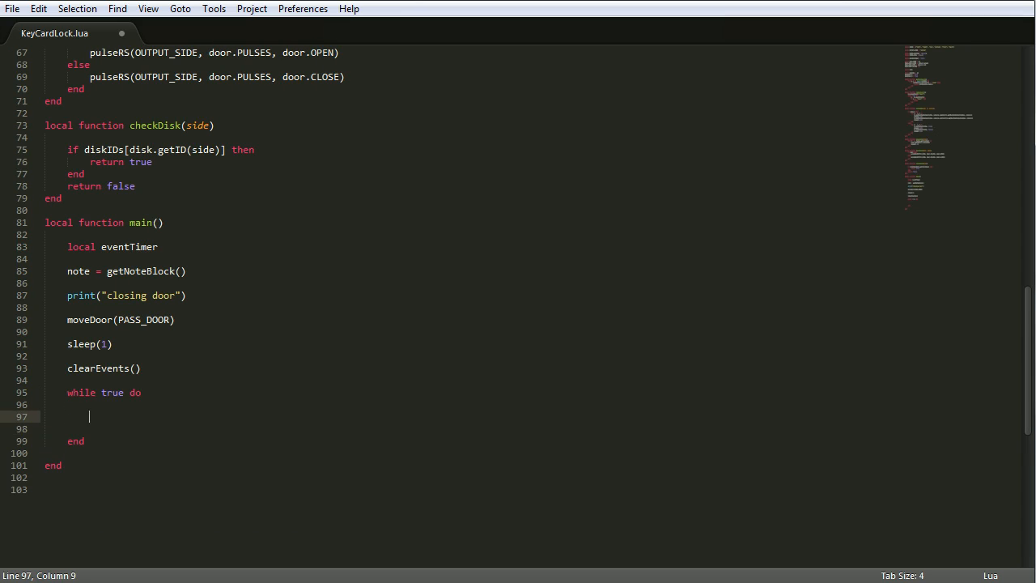
pyautogui.write('eventTimer = os.startTimer(')
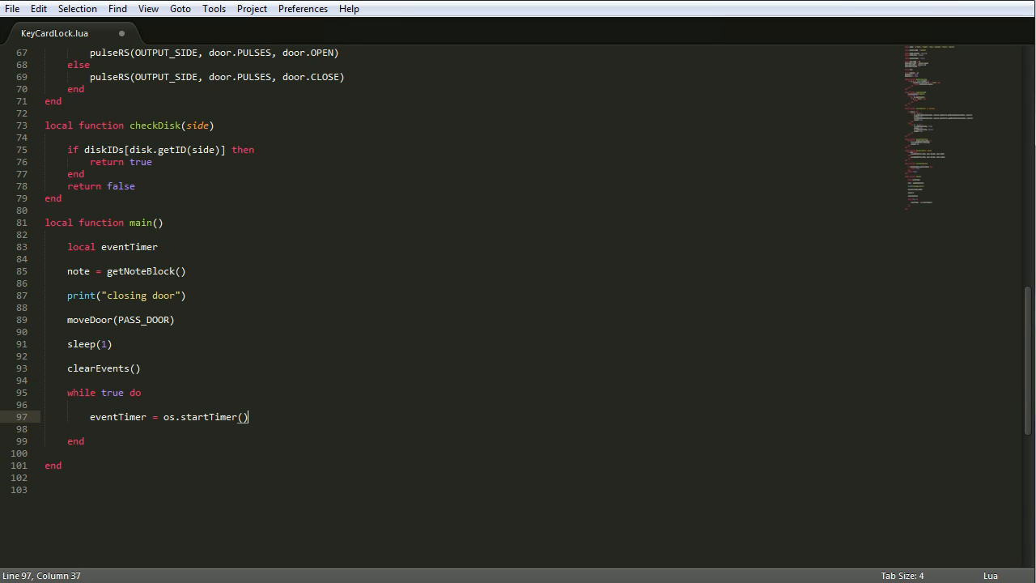
pyautogui.write('6')
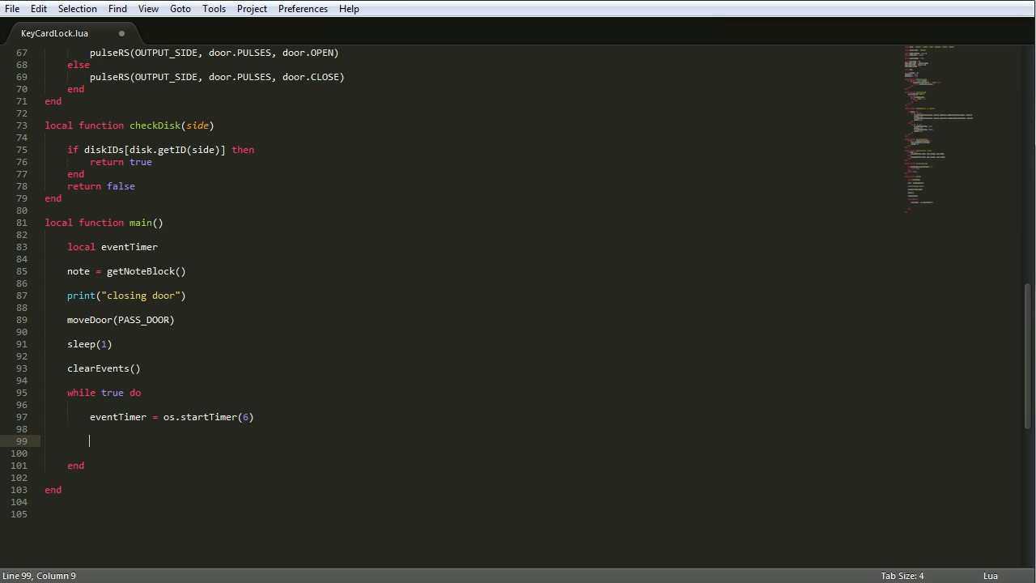
pyautogui.write('e, side = os.')
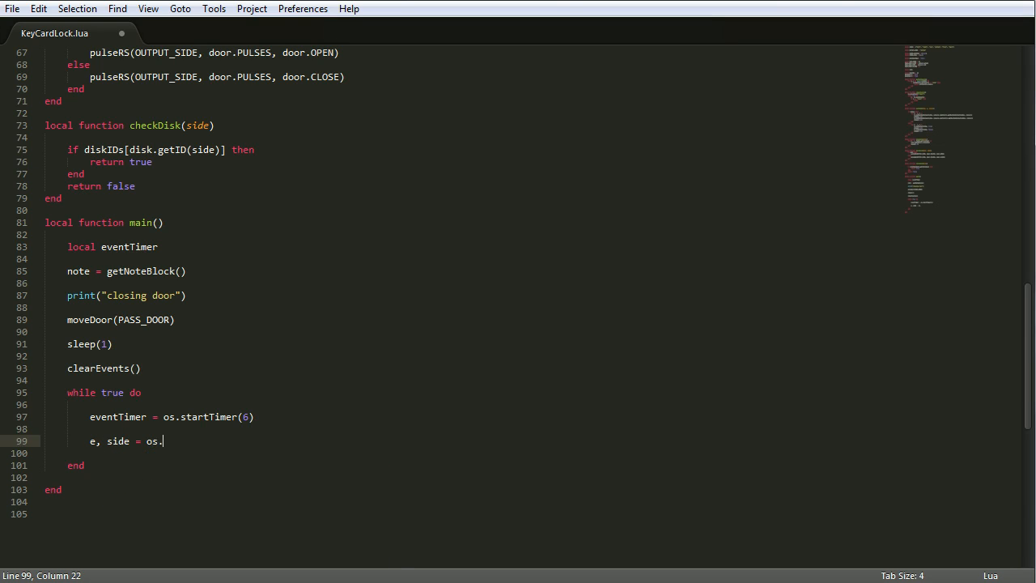
pyautogui.write('pullEvent()')
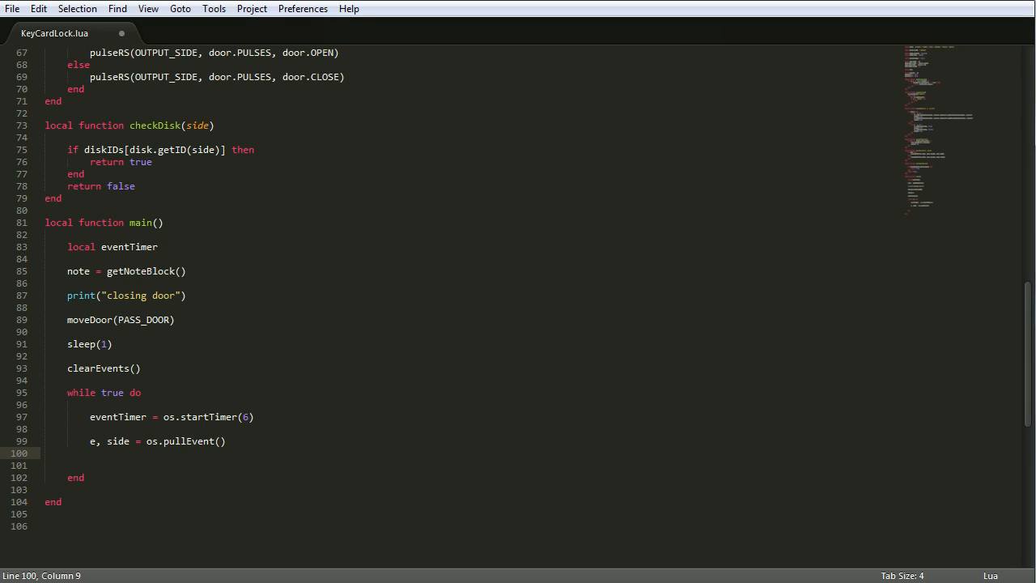
pyautogui.write('if e =')
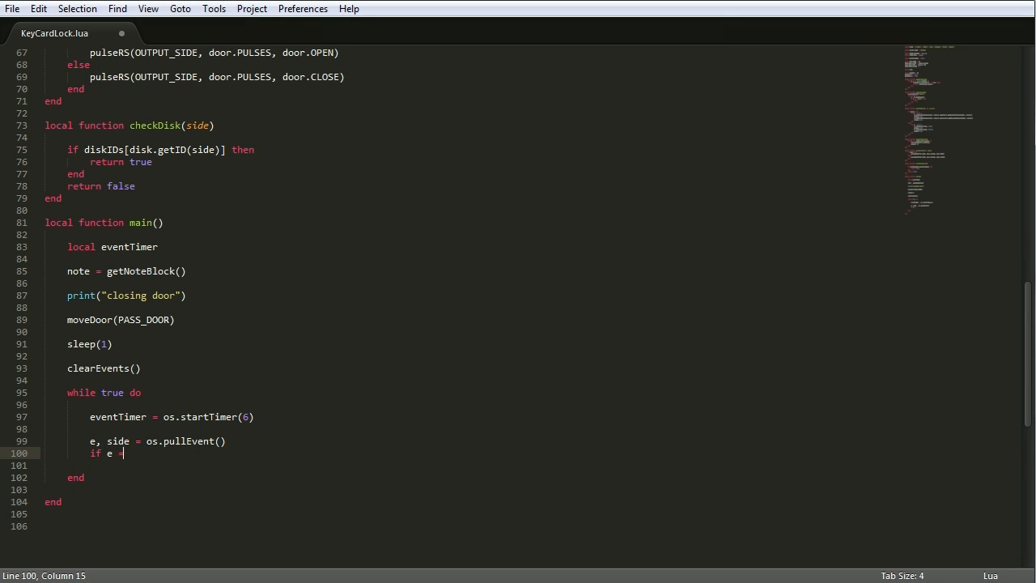
pyautogui.write('=')
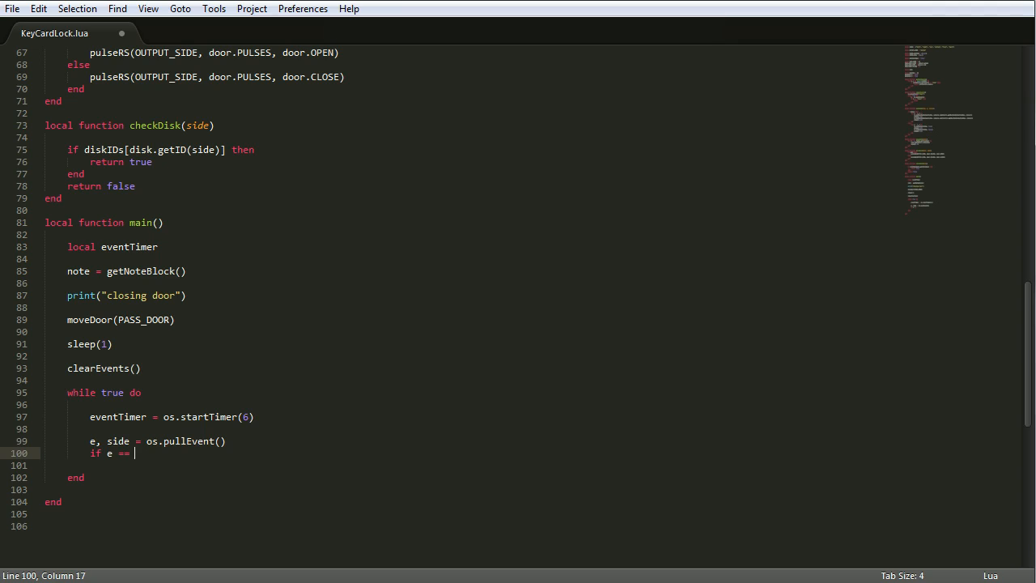
pyautogui.write('"disk" then')
pyautogui.write('print("disk in')
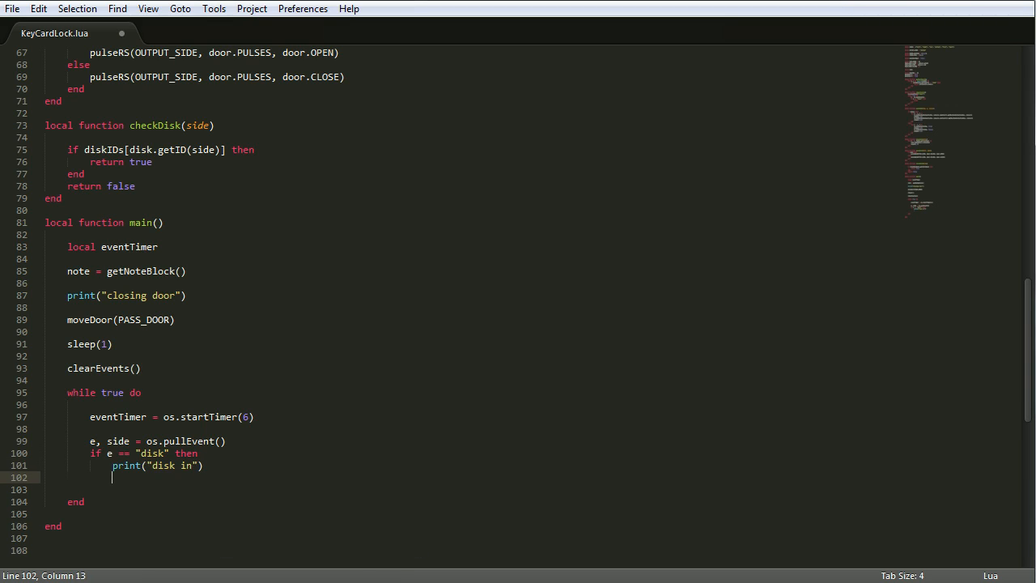
pyautogui.write('sleep(0.2)')
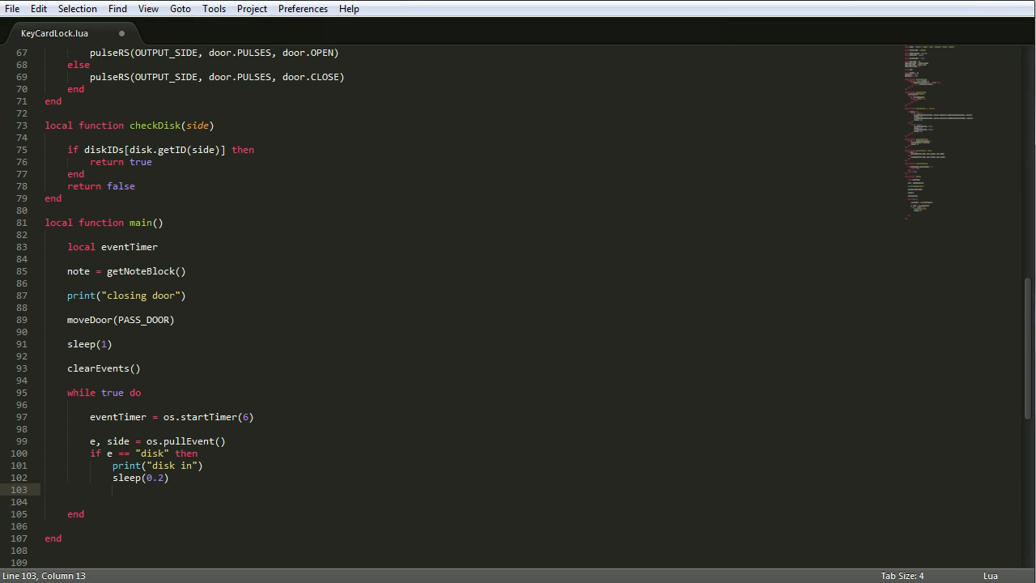
pyautogui.click(203, 465)
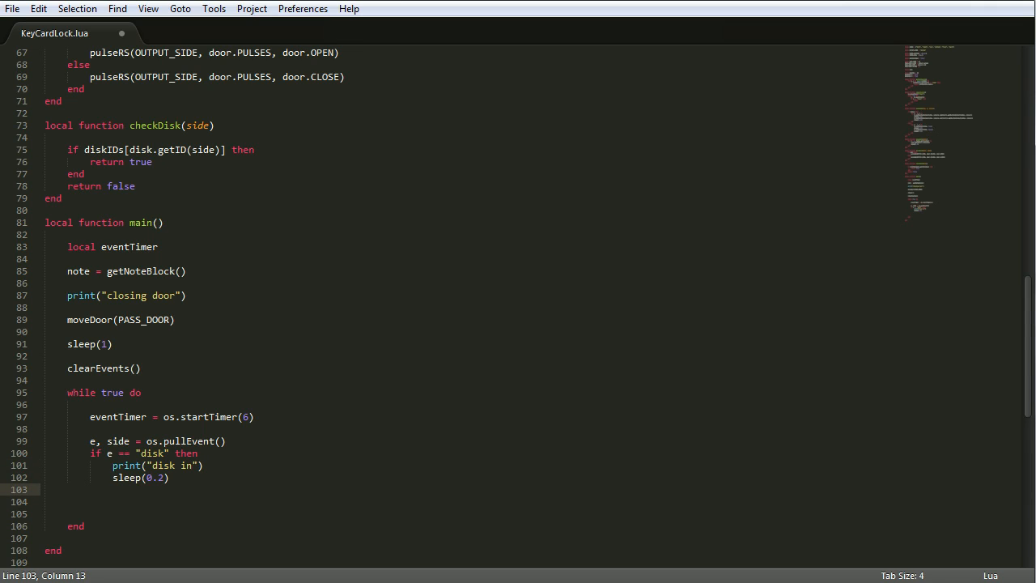
pyautogui.write('if(checkDisk(side')
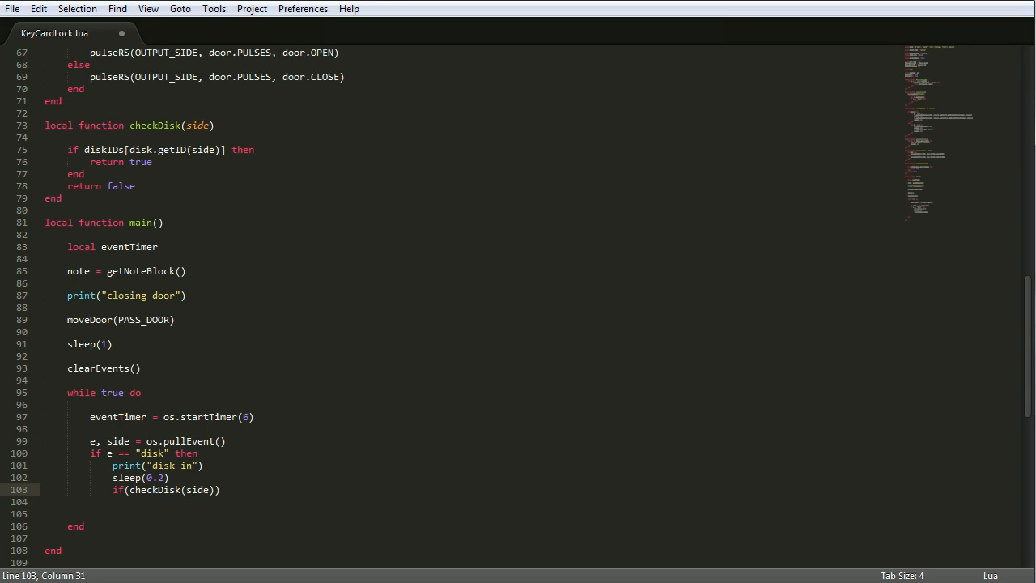
pyautogui.press('enter')
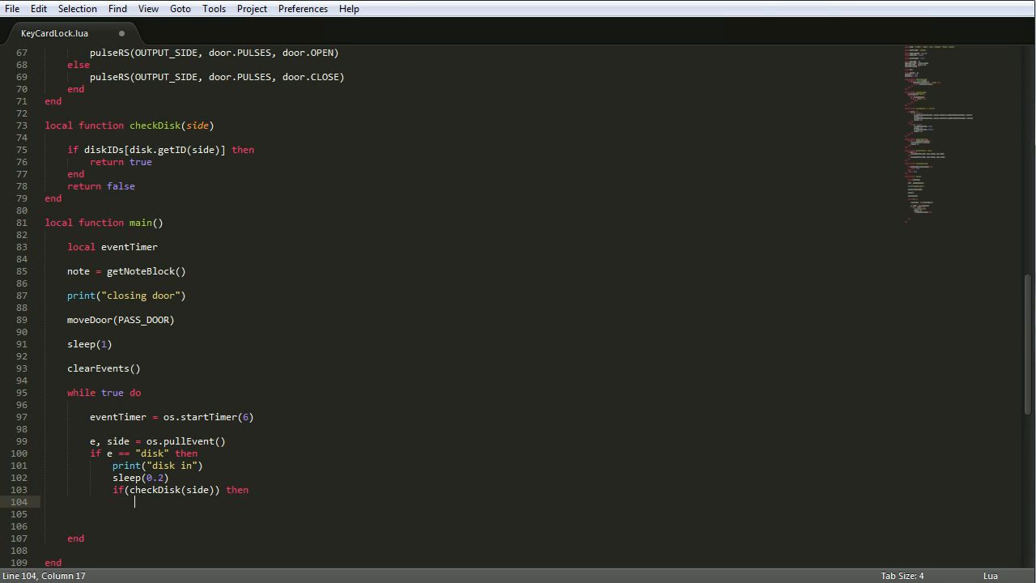
# - For valid disks print 'opening door', play COMBO_SUCCESS, eject, open the door, sleep 5, reboot
pyautogui.write('print("d")')
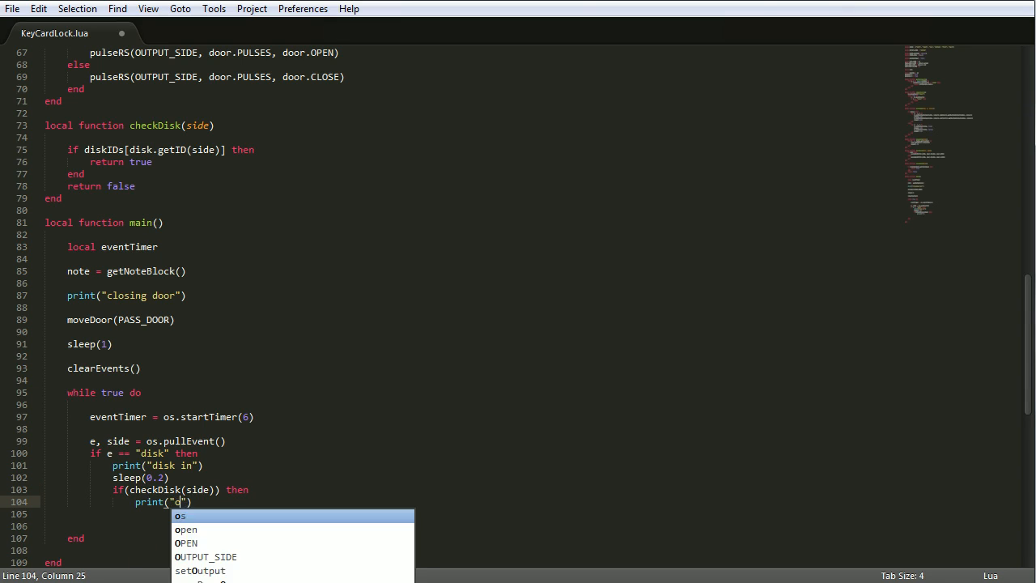
pyautogui.write('openening door')
pyautogui.click(468, 515)
pyautogui.write('sl')
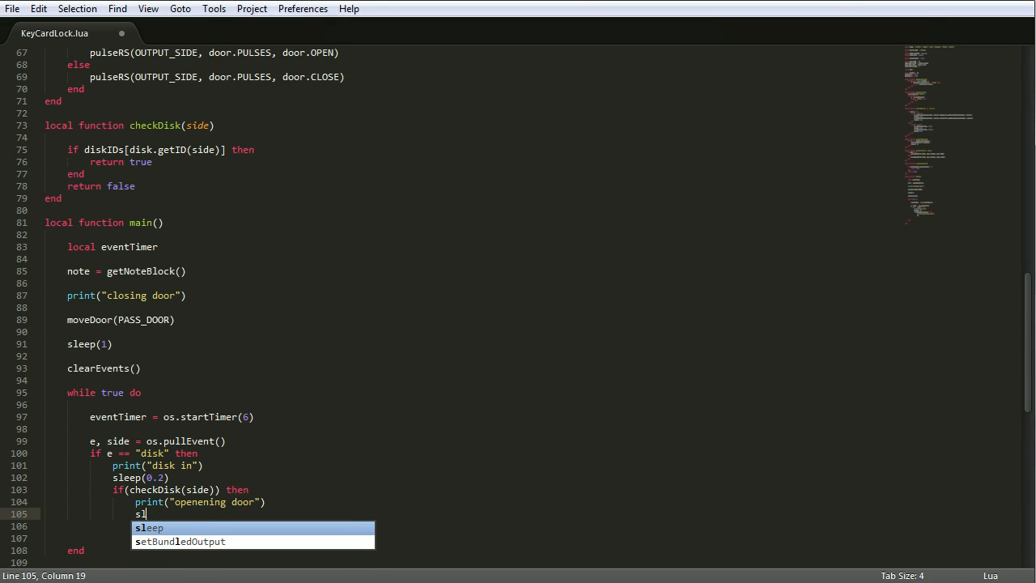
pyautogui.write('playNote')
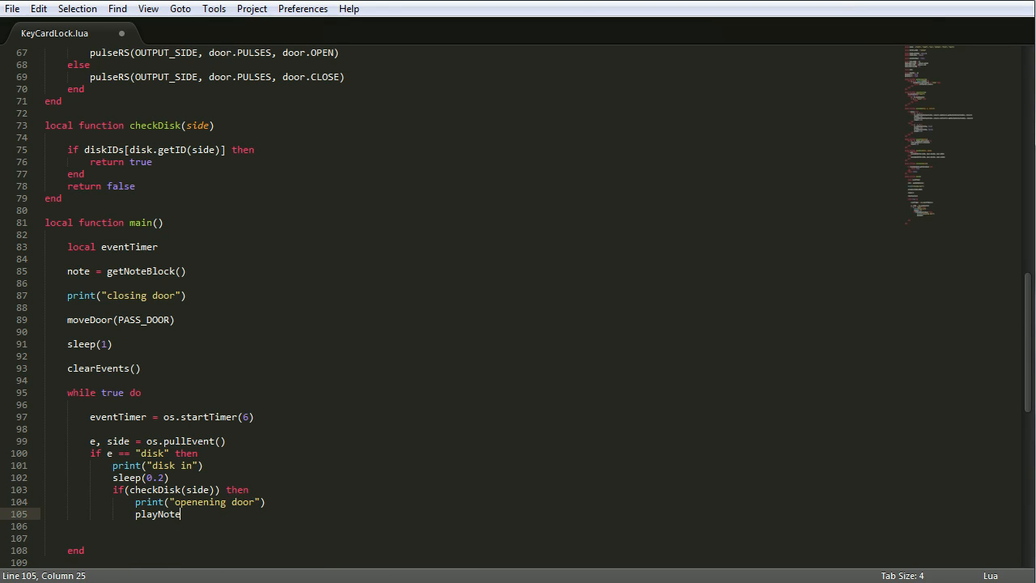
pyautogui.write('(COMBO_SUCCESS)')
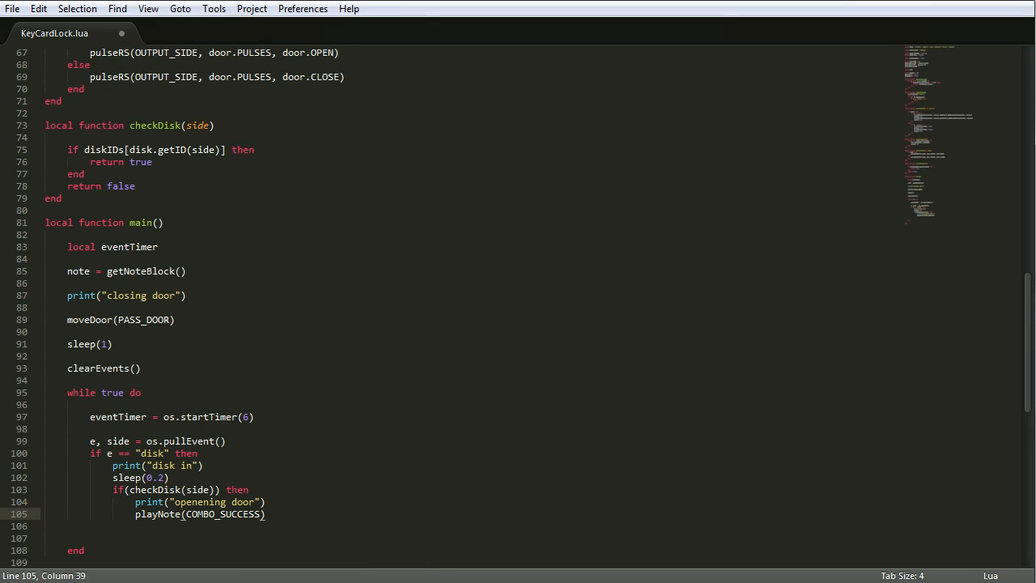
pyautogui.write('disk.eject(side')
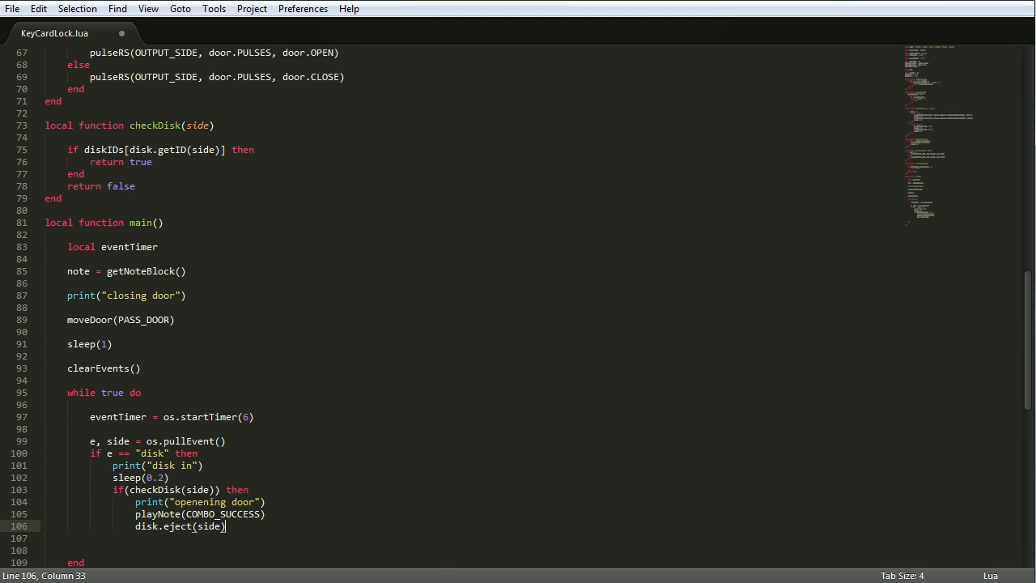
pyautogui.doubleClick(209, 526)
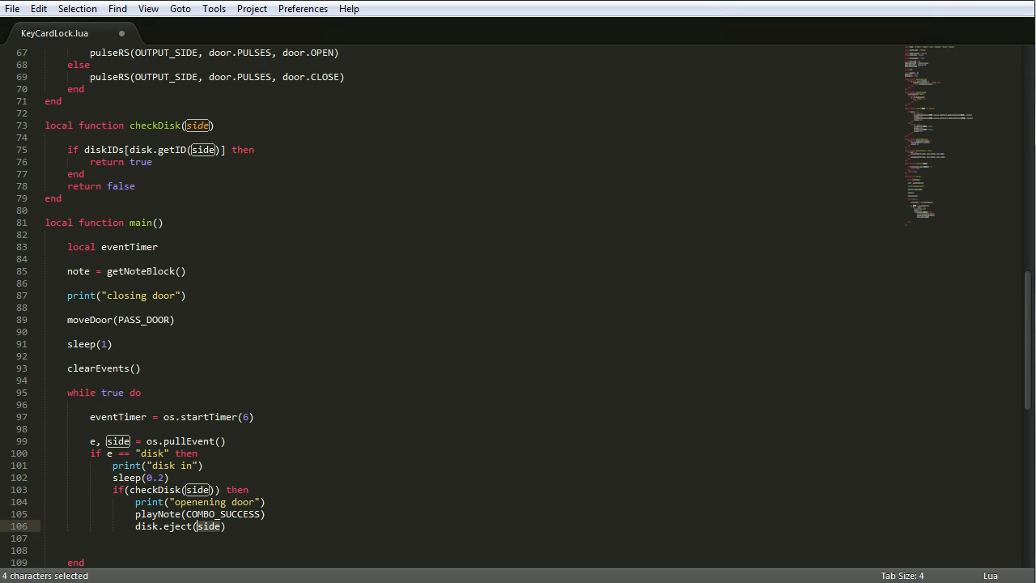
pyautogui.write('moveDoor')
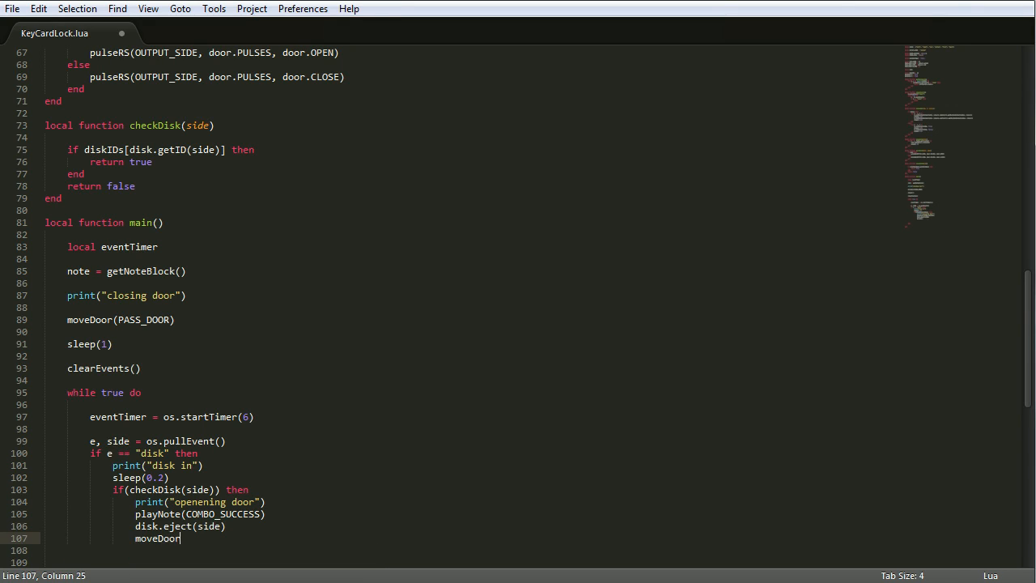
pyautogui.write('(PASS_DOOR)')
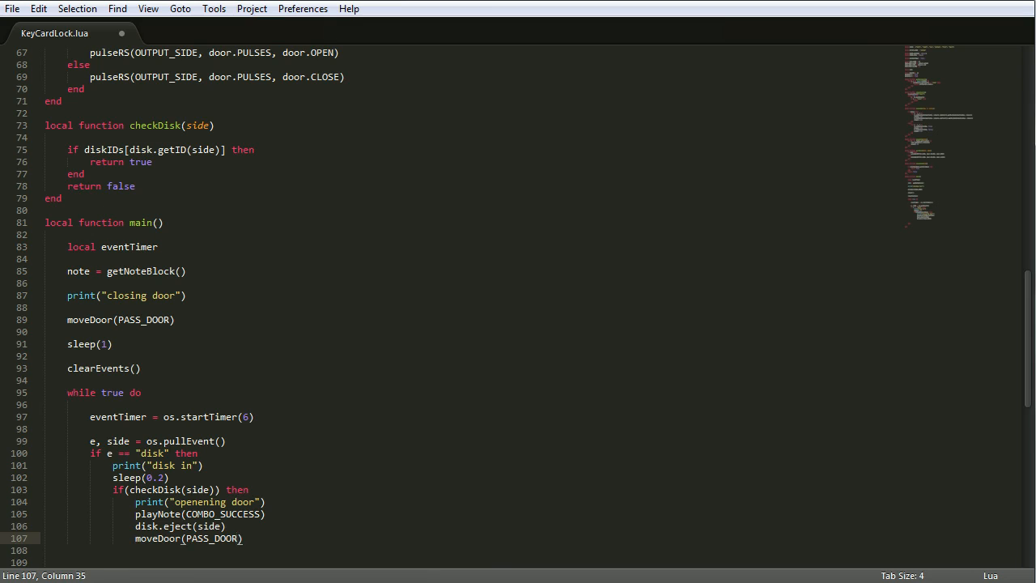
pyautogui.write('sleep(5')
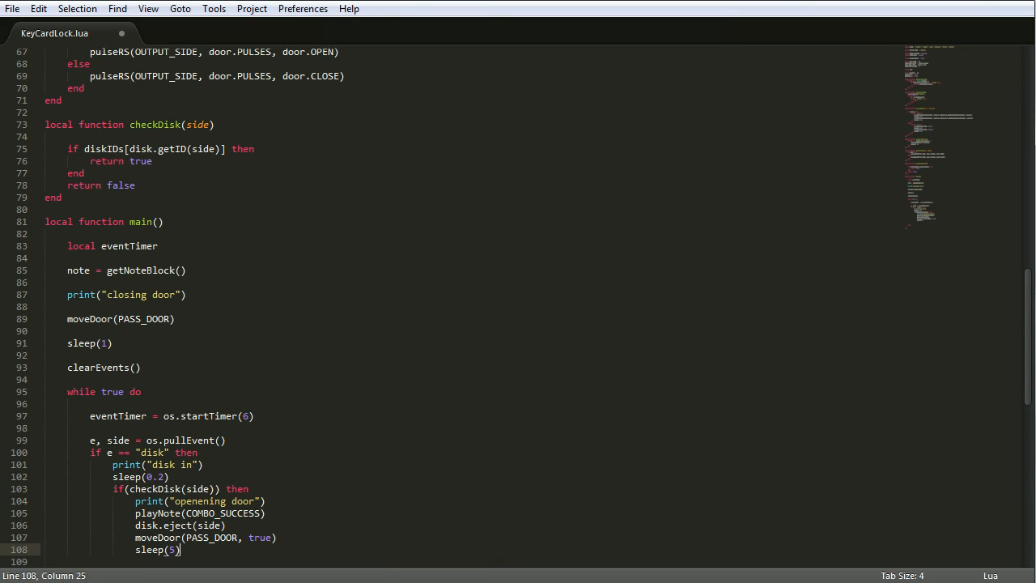
pyautogui.write('os.reboot(')
pyautogui.click(471, 561)
pyautogui.write('end')
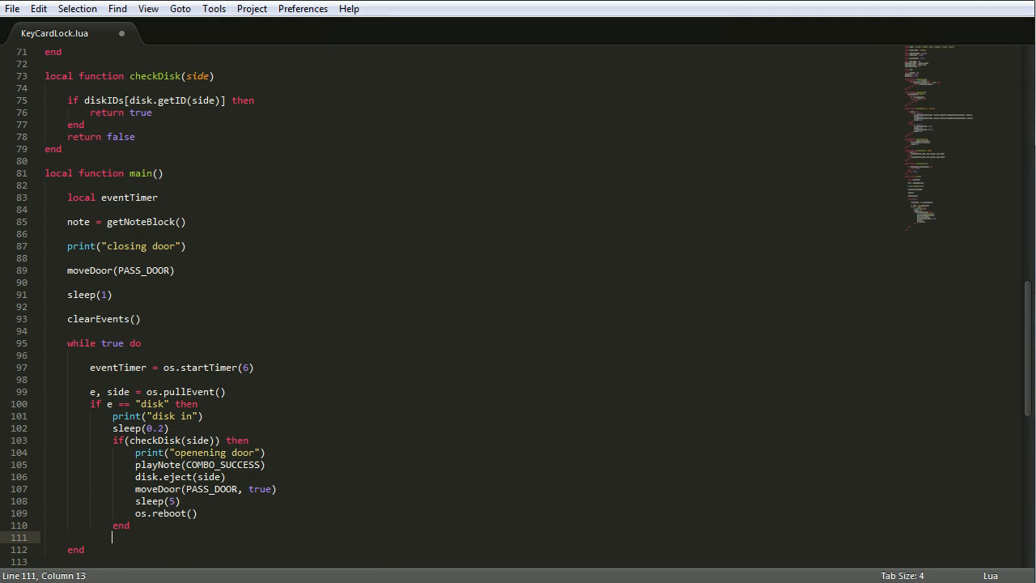
# - Add an else branch playing COMBO_FAIL and ejecting the disk, then call main()
pyautogui.write('else')
pyautogui.write('playNote')
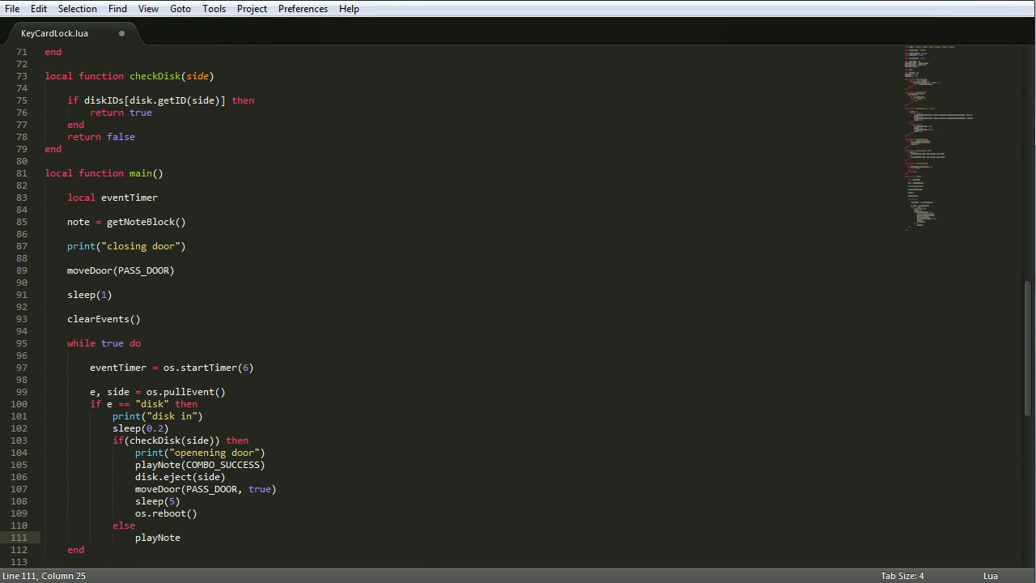
pyautogui.write('(COMBO_FAIL)')
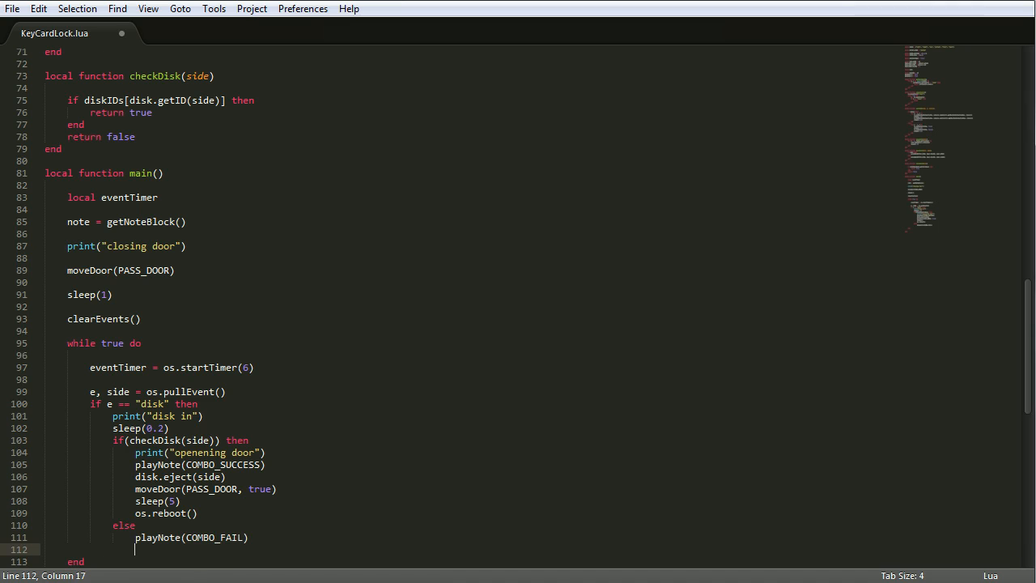
pyautogui.write('disk.eject')
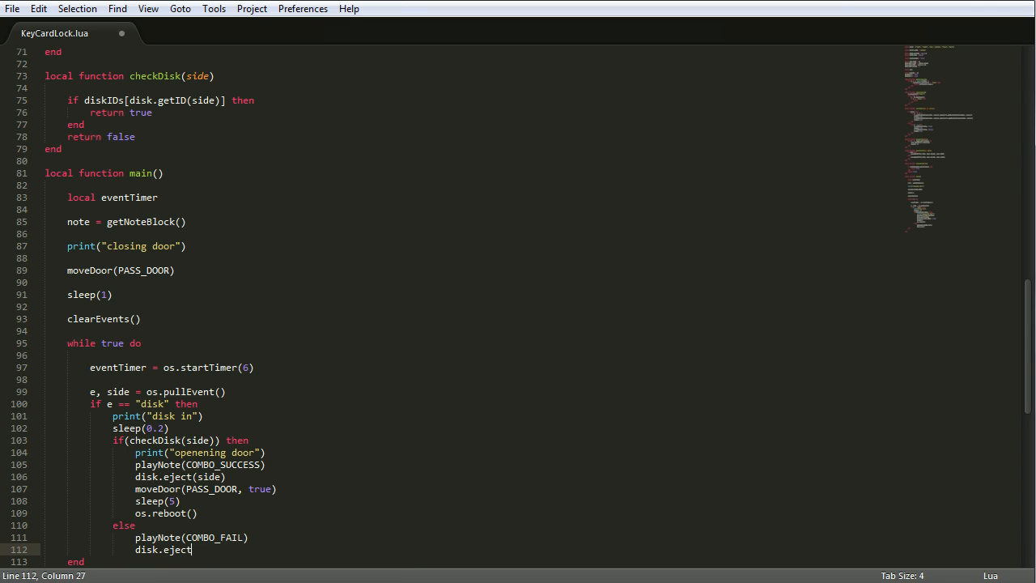
pyautogui.write('(side)')
pyautogui.write('main')
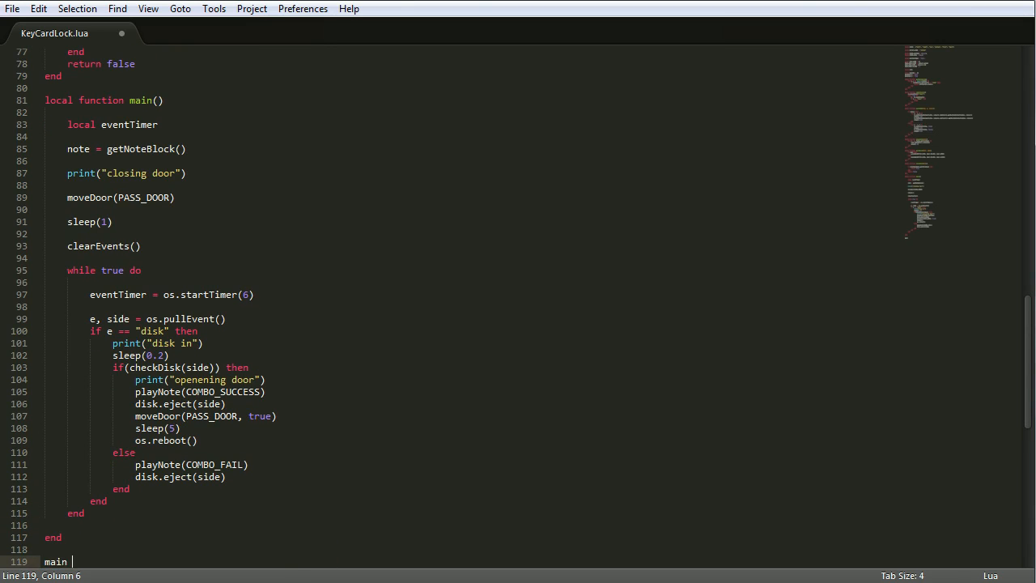
pyautogui.write('()')
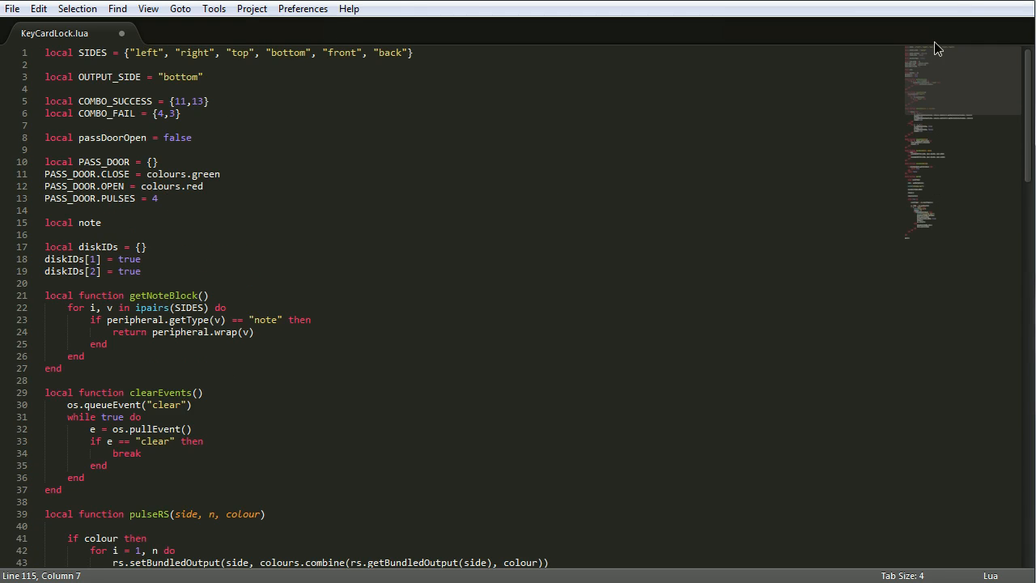
# - Download the script with 'pastebin get xdqCUyim start' and exit the terminal
pyautogui.scroll(-3)
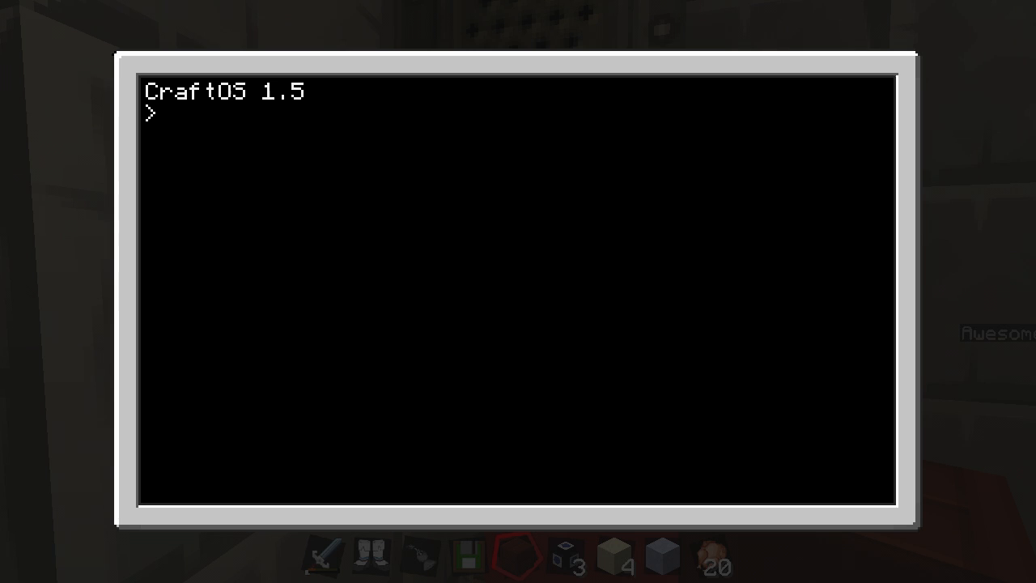
pyautogui.write('rom/programs/http/pastebin get xdqCUyim')
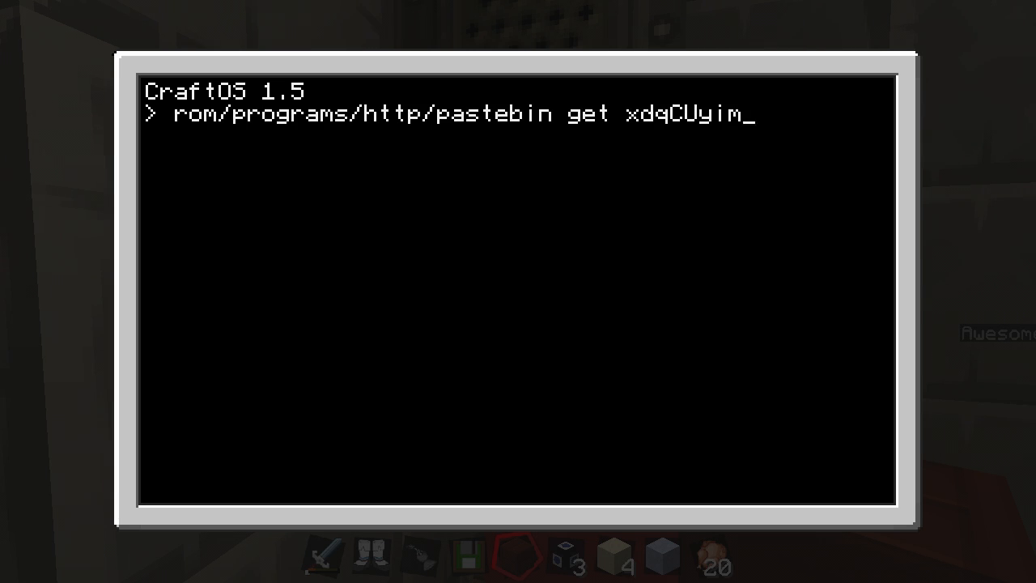
pyautogui.write('start')
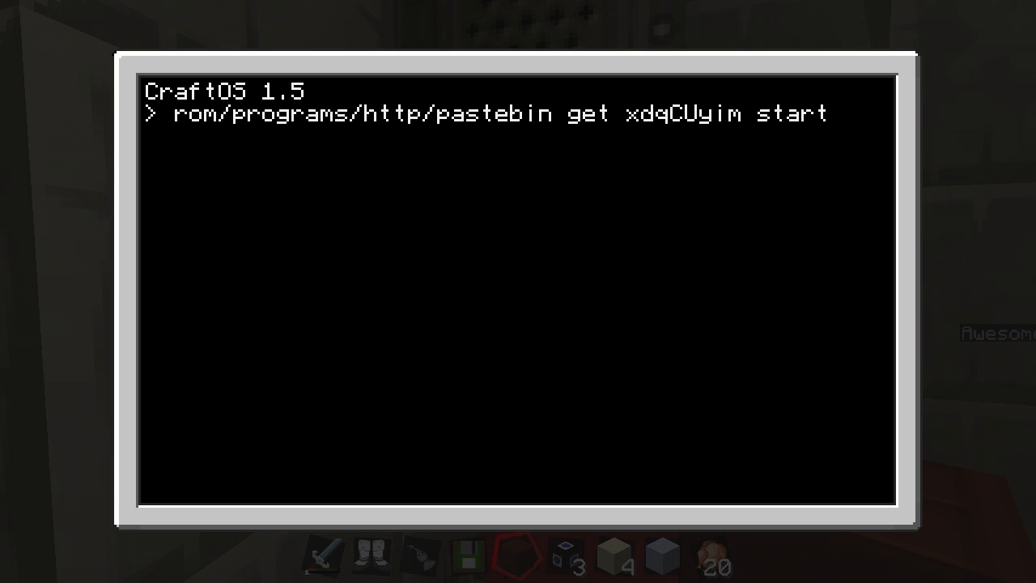
pyautogui.press('Return')
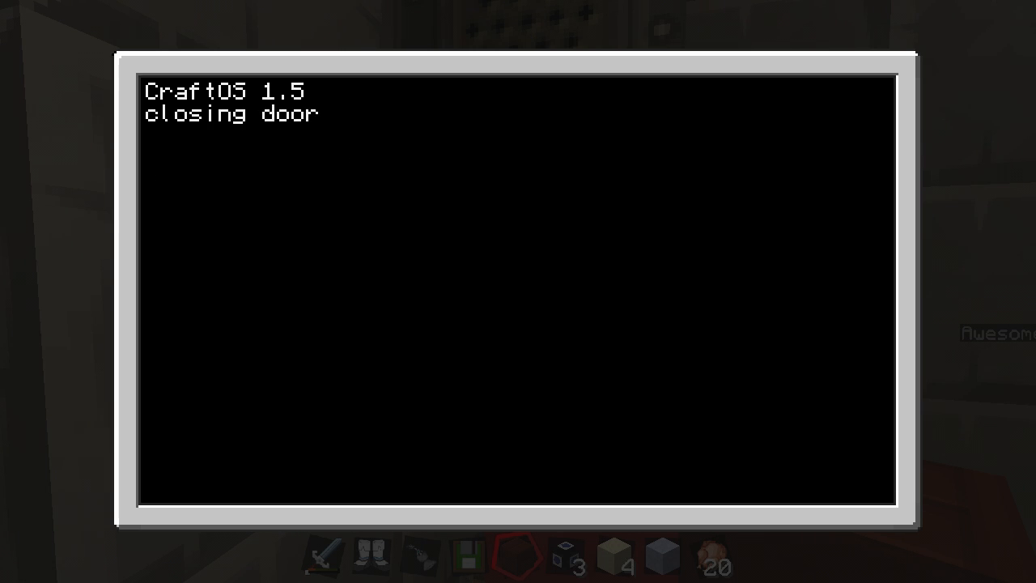
pyautogui.press('Escape')
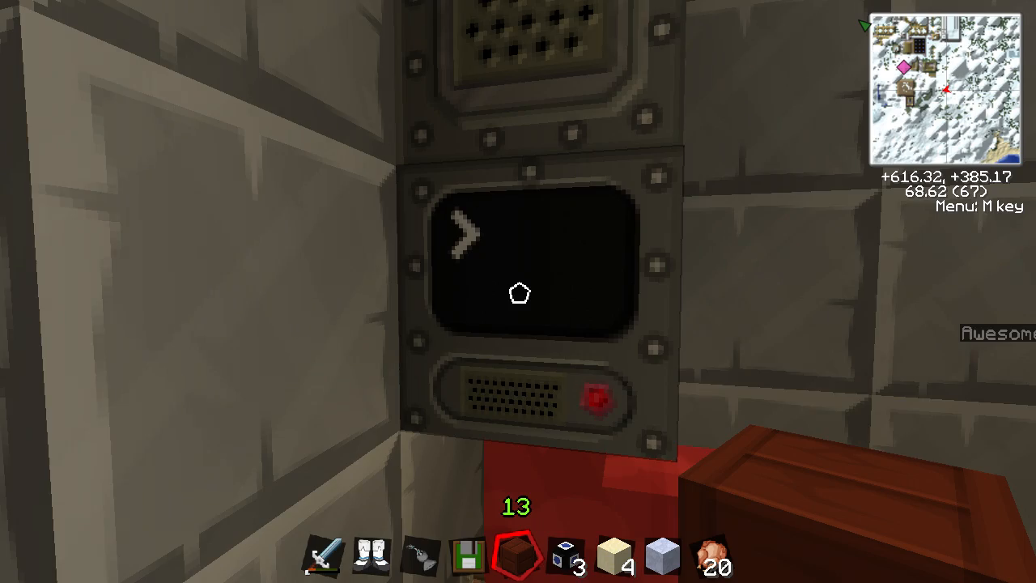
pyautogui.moveTo(518, 292)
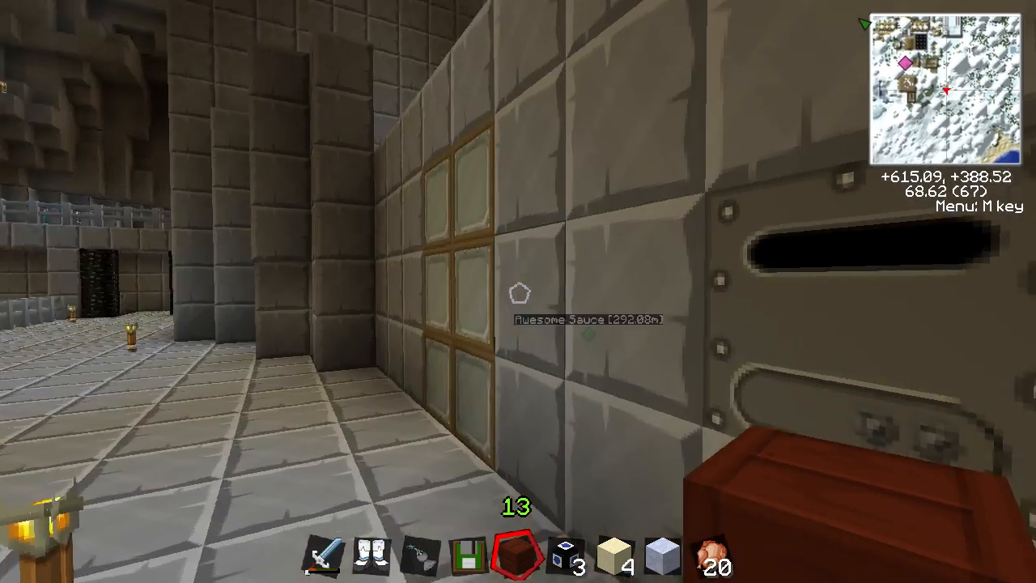
pyautogui.moveTo(518, 292)
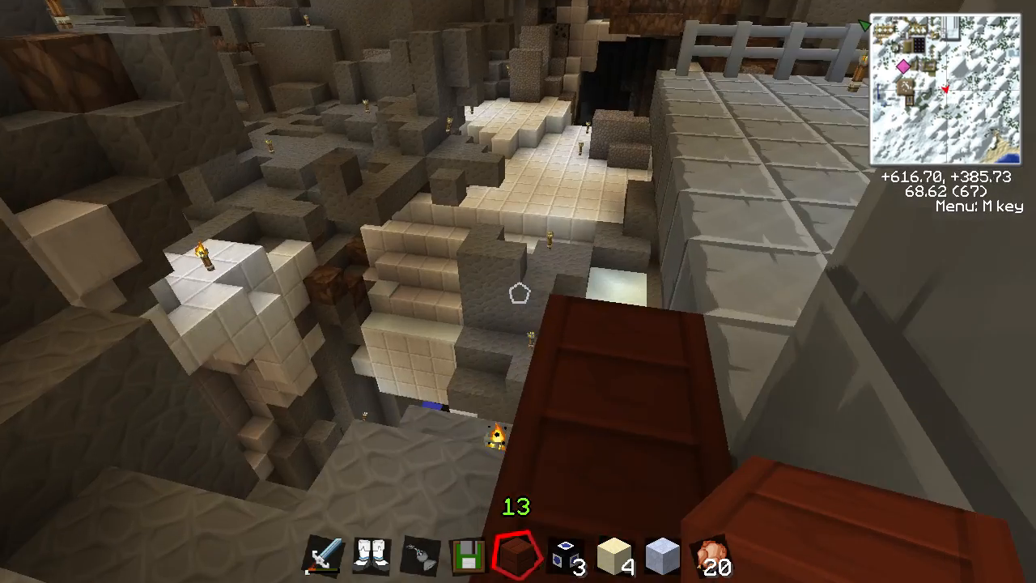
pyautogui.moveTo(518, 292)
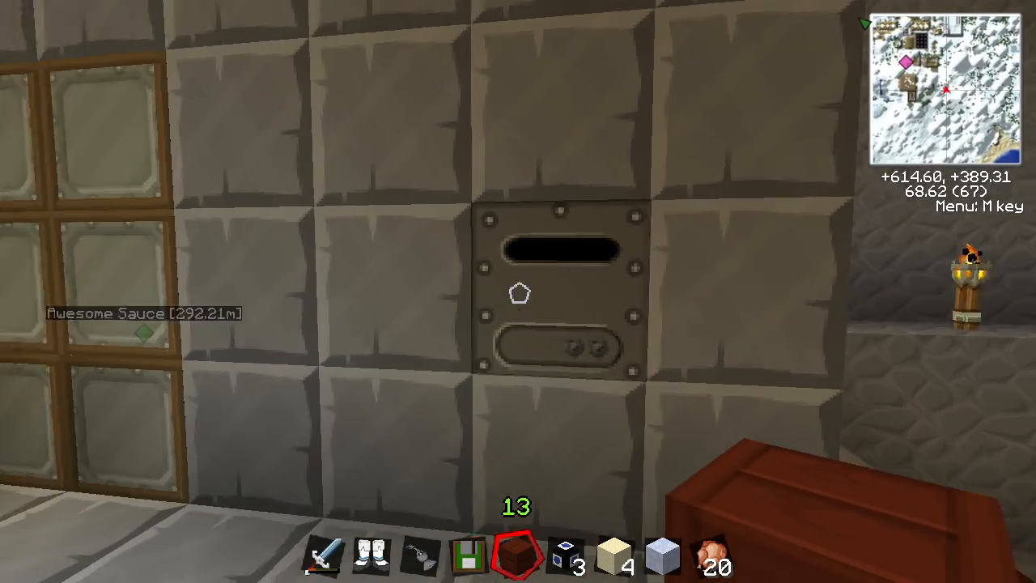
# - Insert Floppy Disk 4257 into the wall disk drive and close its window
pyautogui.rightClick(518, 291)
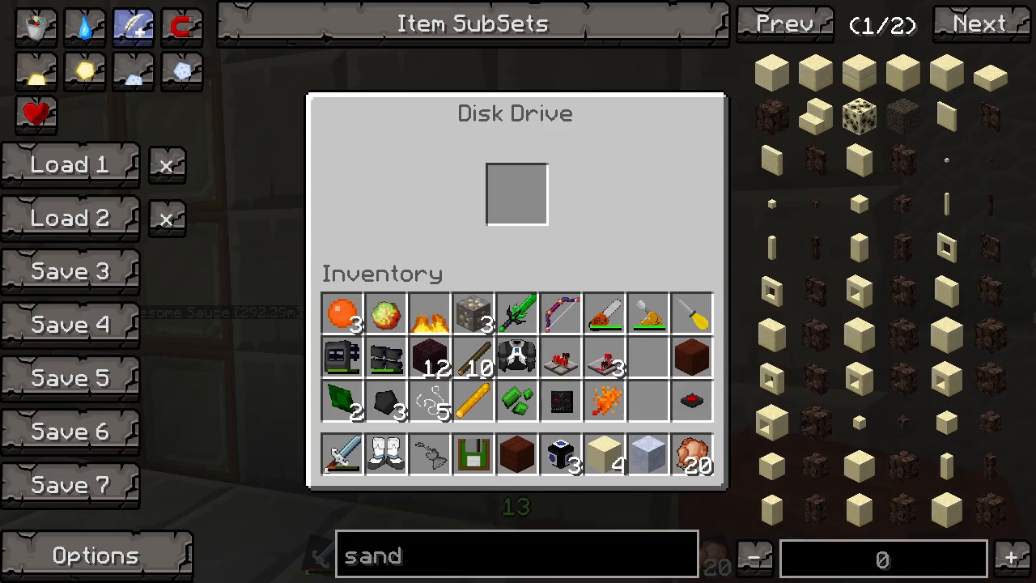
pyautogui.click(473, 454)
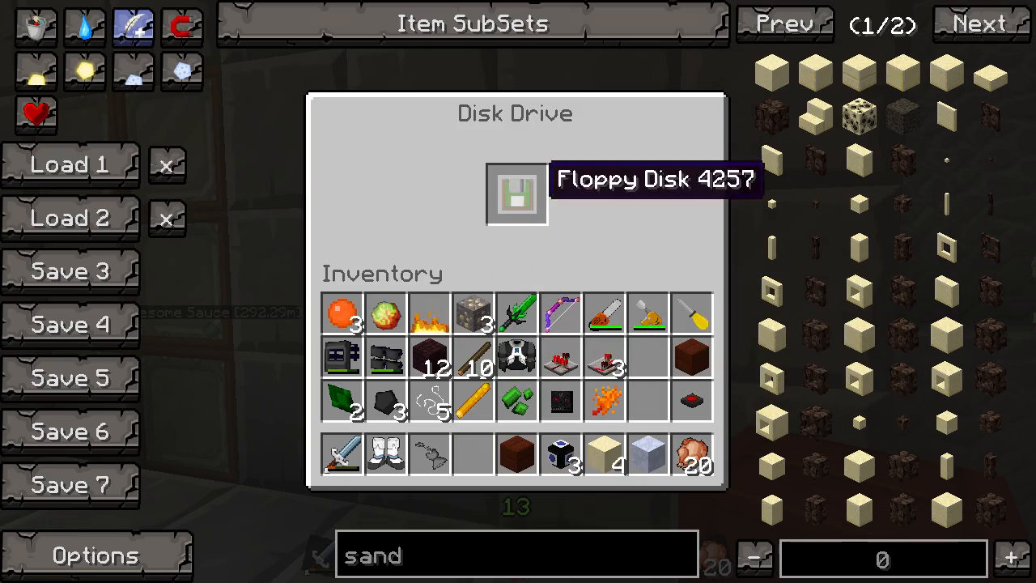
pyautogui.press('Escape')
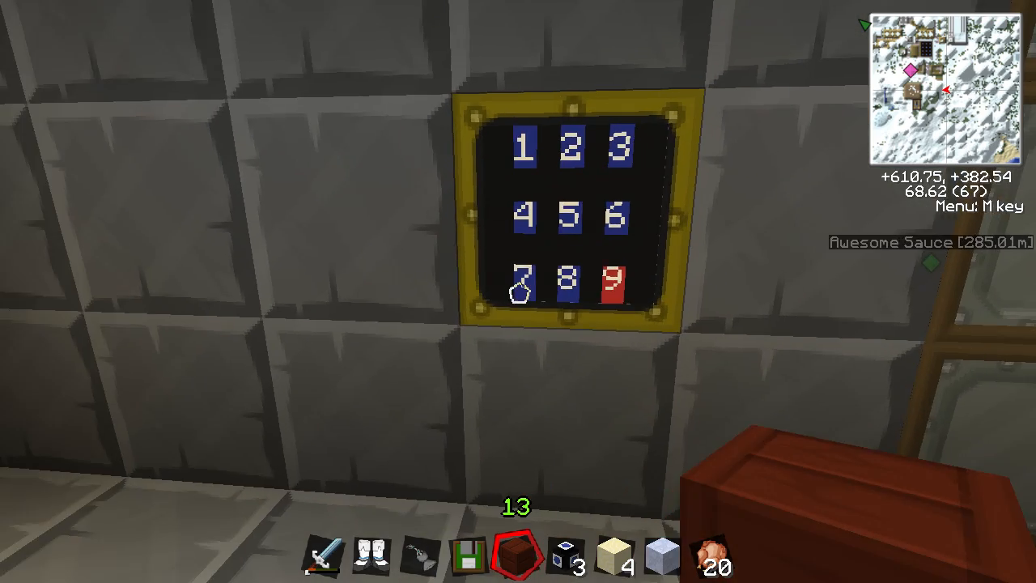
pyautogui.moveTo(518, 291)
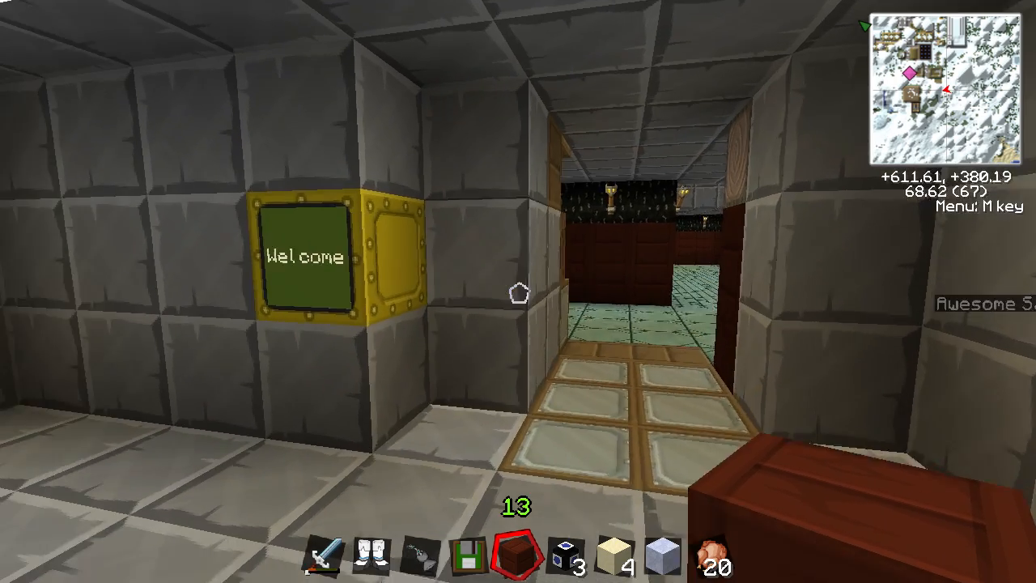
pyautogui.moveTo(518, 291)
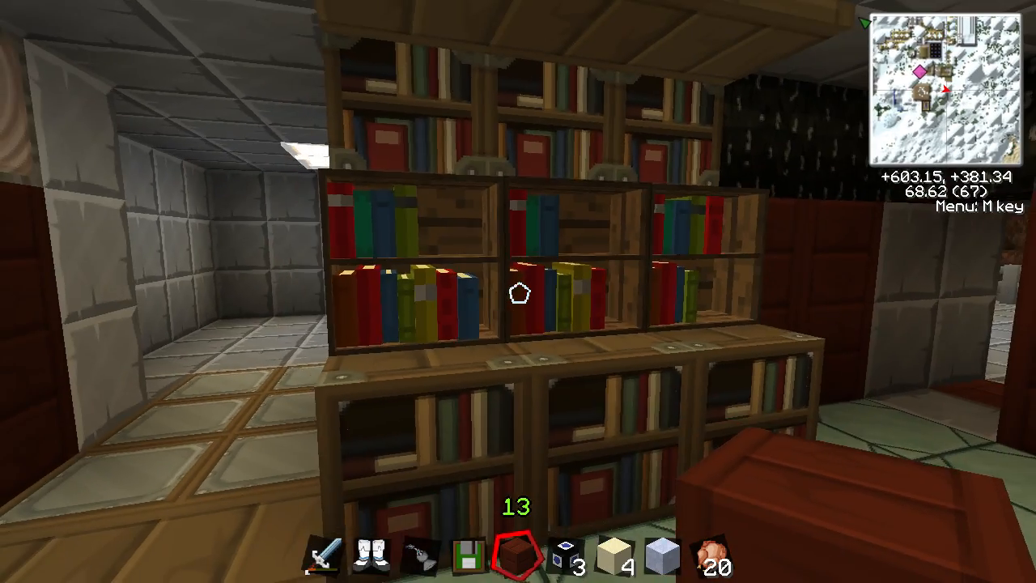
pyautogui.moveTo(518, 291)
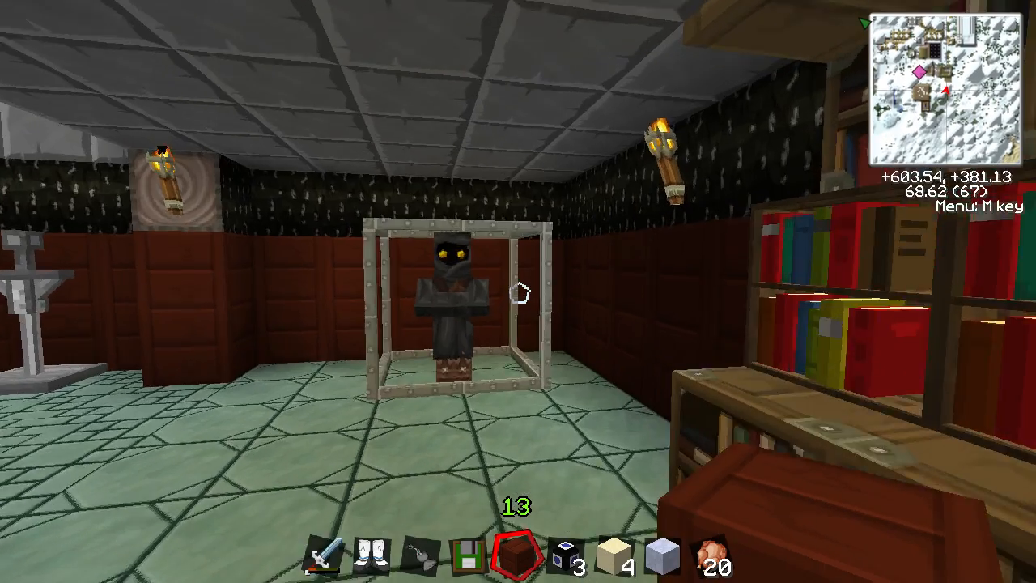
pyautogui.moveTo(518, 292)
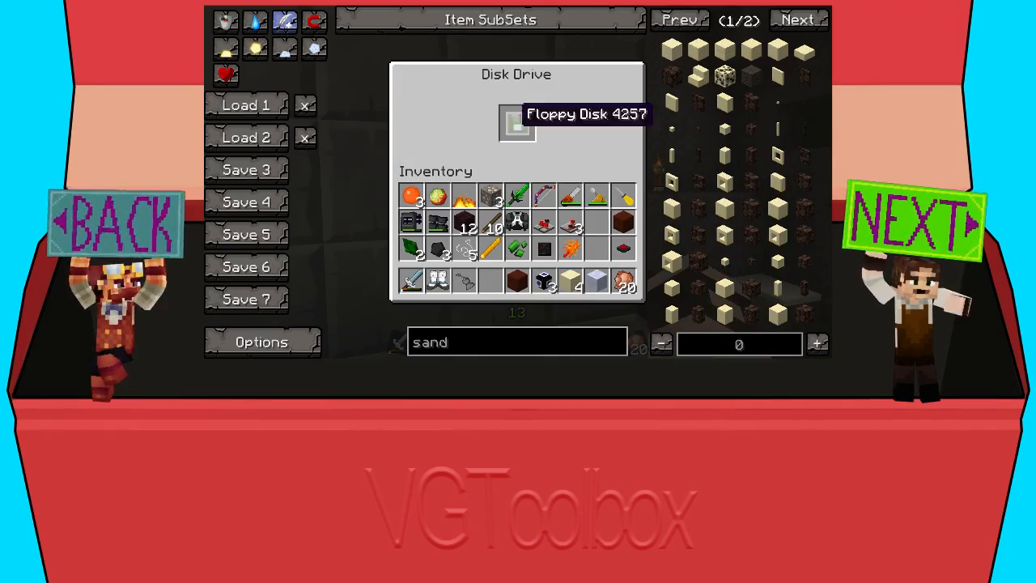
# - Exit the Disk Drive GUI back to the game view
pyautogui.press('Escape')
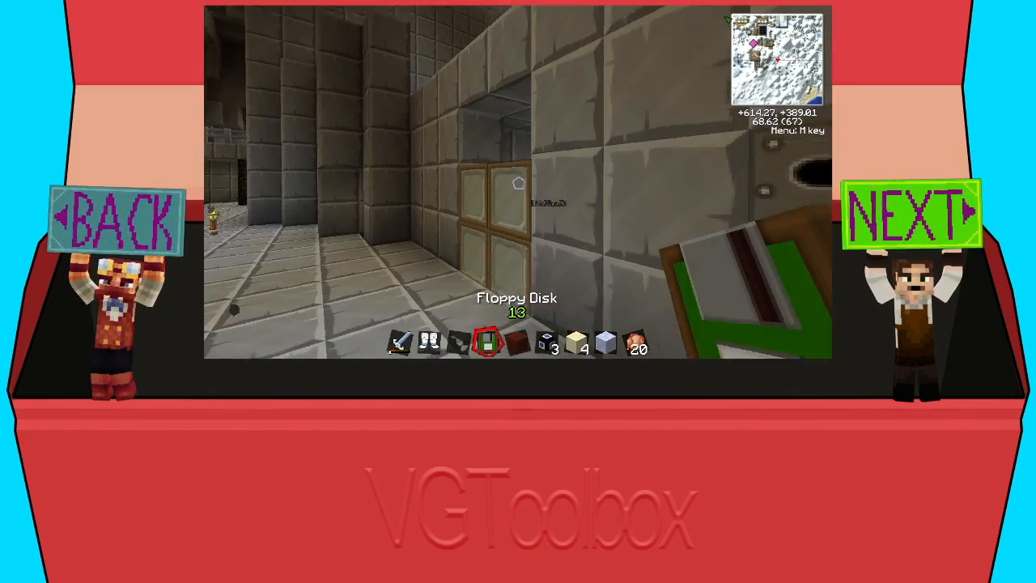